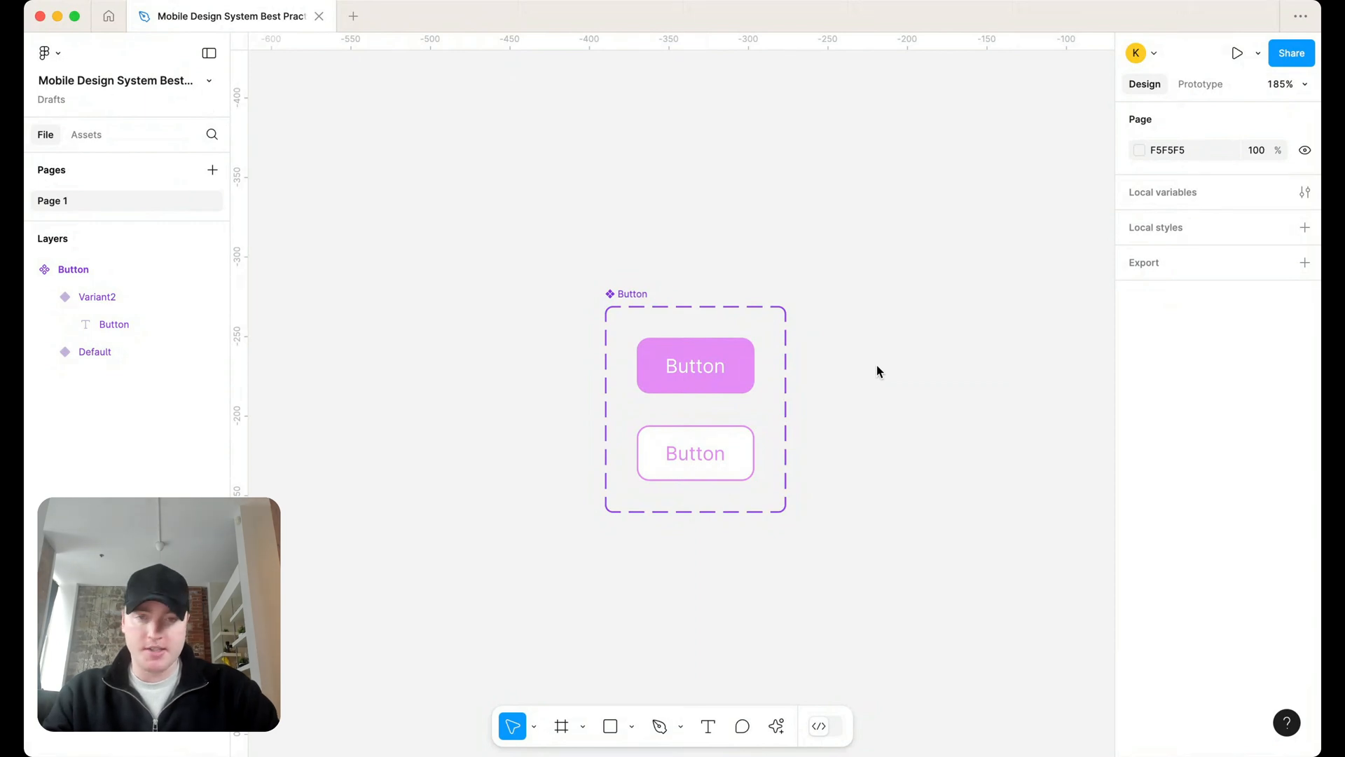
{"action": "mouse_move", "coordinate": [652, 287]}
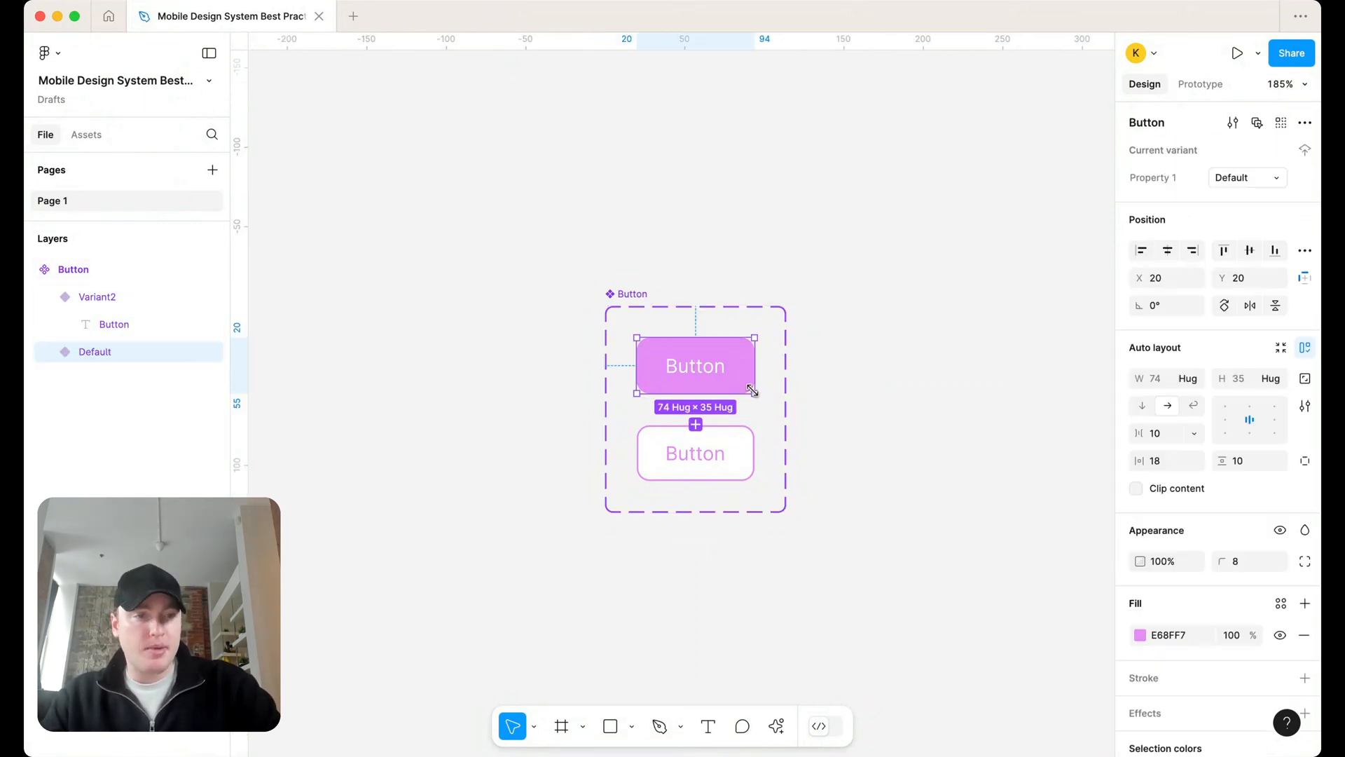
{"action": "mouse_move", "coordinate": [911, 500]}
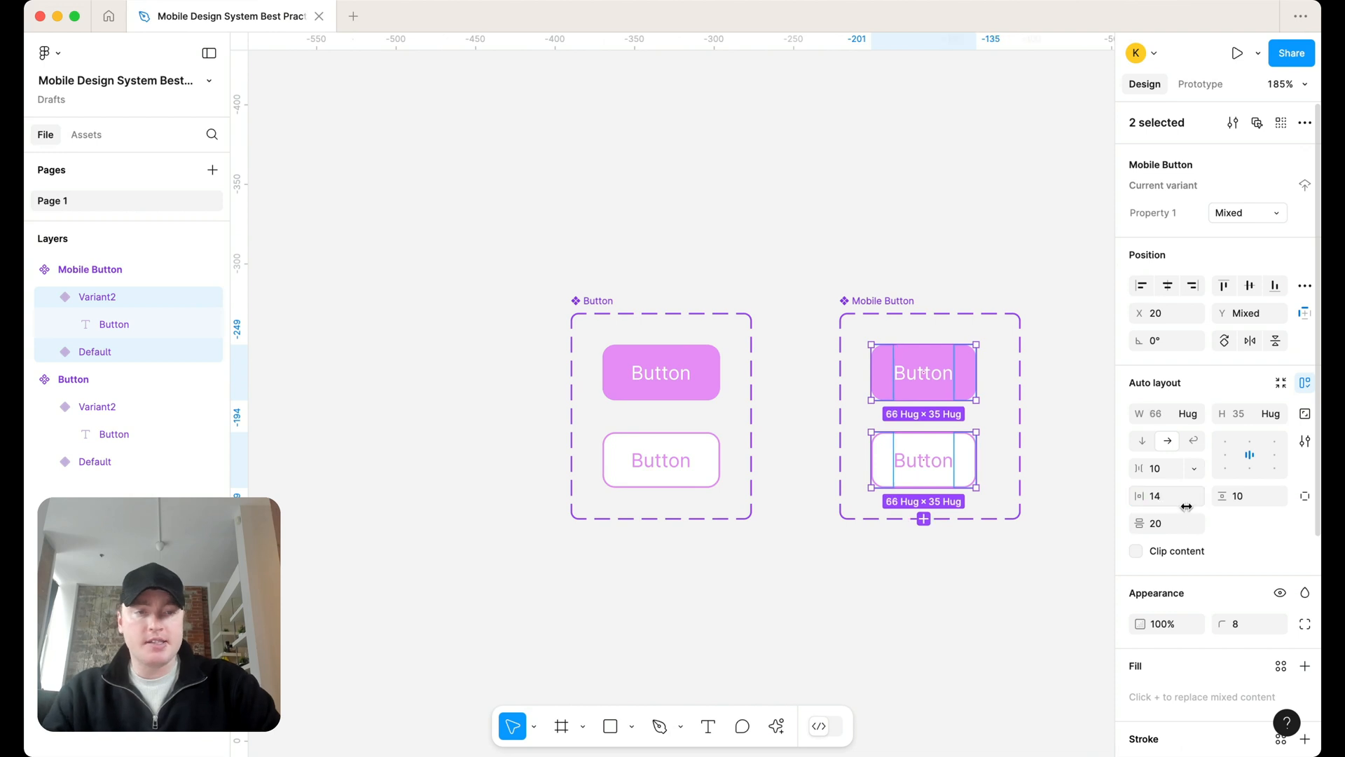
Give both Mobile Button variants a horizontal padding of 14
{"action": "left_click", "coordinate": [906, 574]}
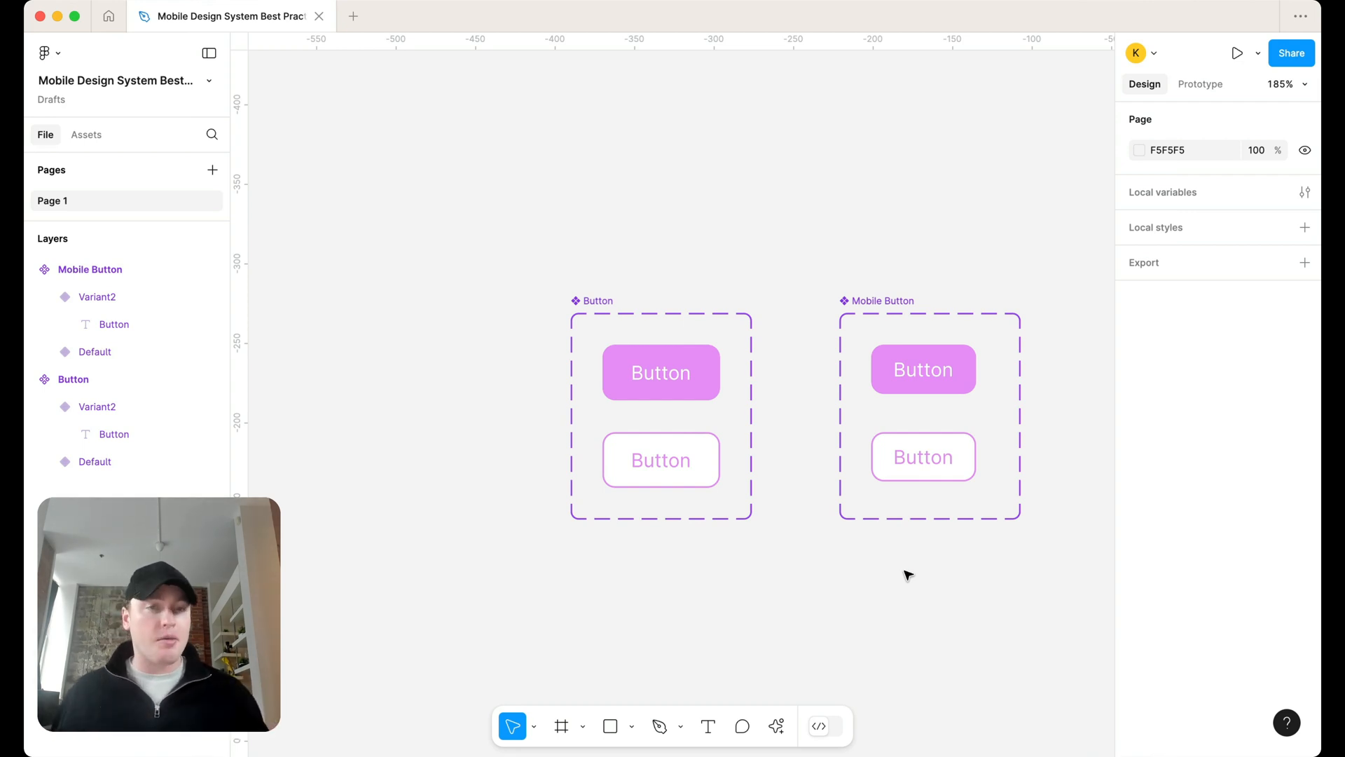
{"action": "mouse_move", "coordinate": [916, 321]}
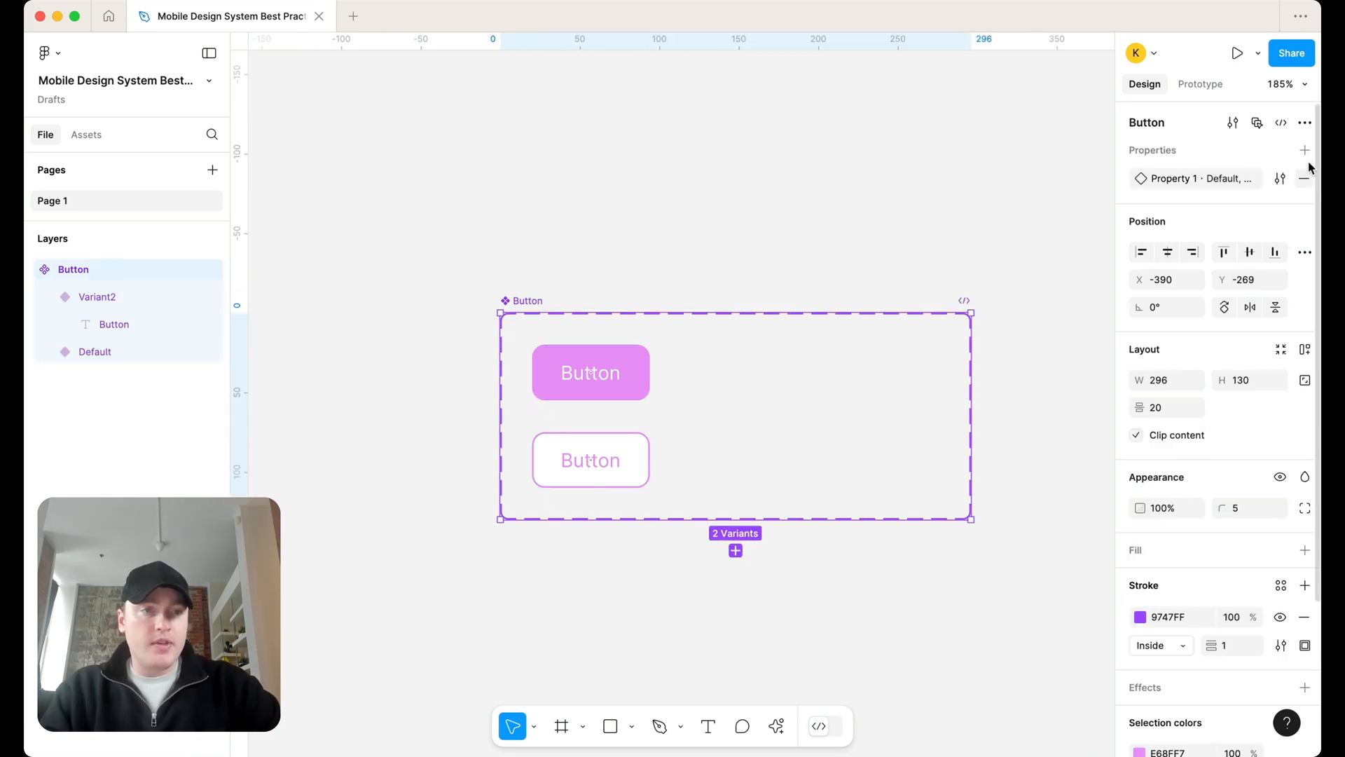
Add a Size variant property with values default and small to the Button set
{"action": "left_click", "coordinate": [1304, 150]}
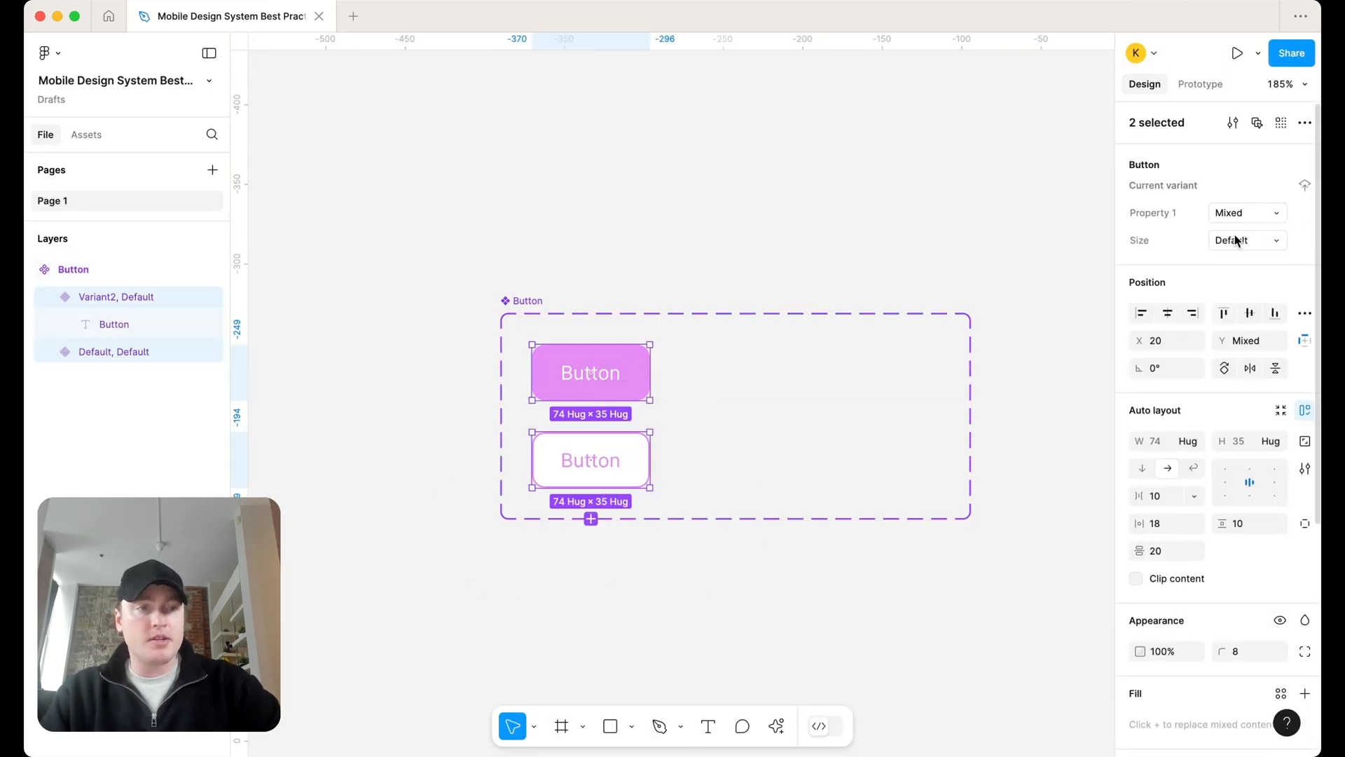
{"action": "type", "text": "defual"}
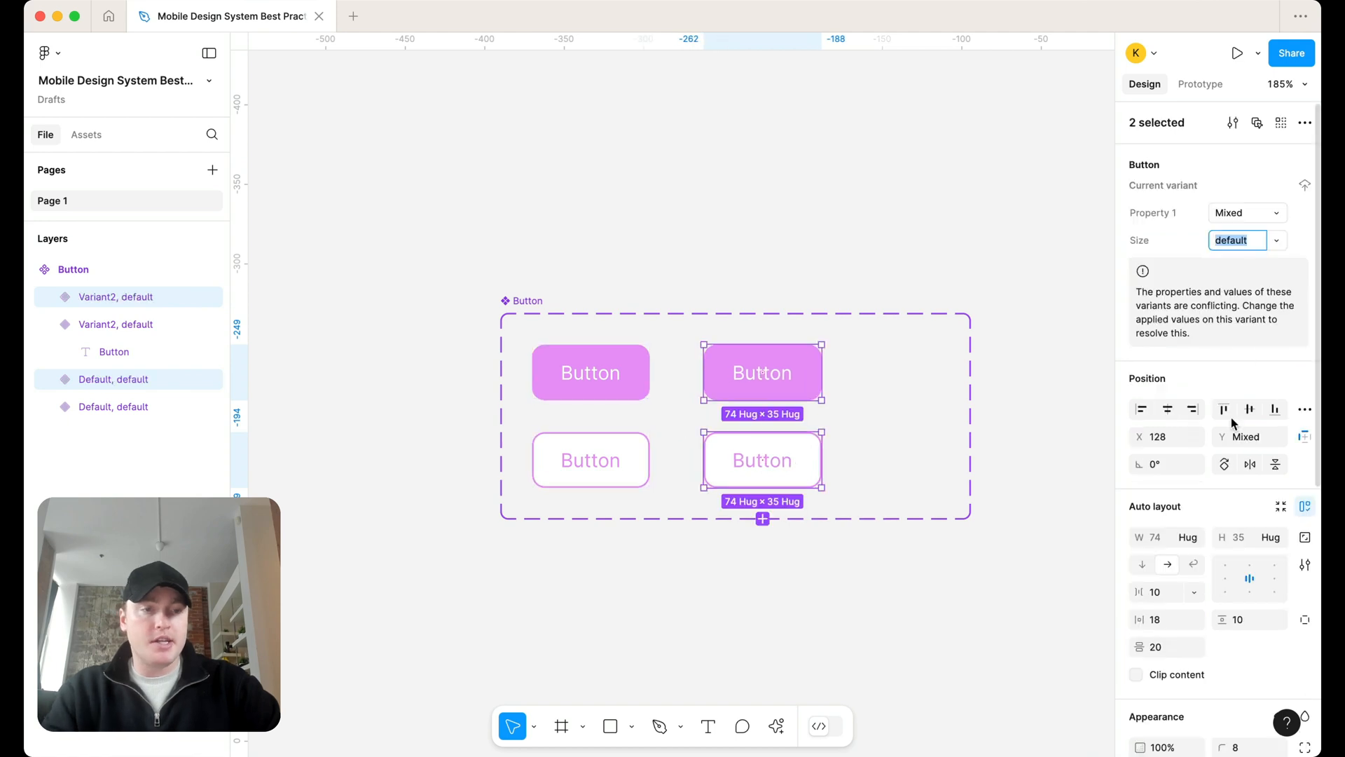
{"action": "type", "text": "small"}
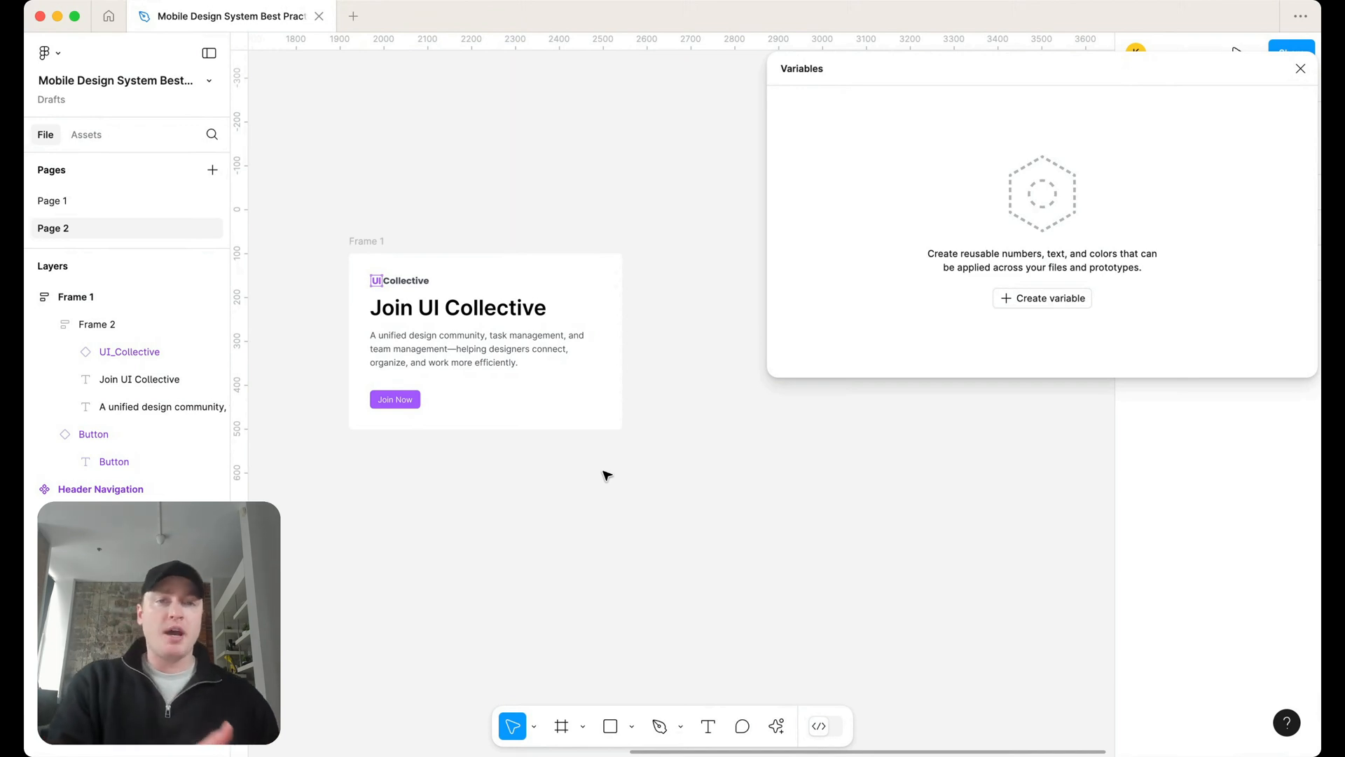
{"action": "mouse_move", "coordinate": [356, 235]}
{"action": "type", "text": "Card"}
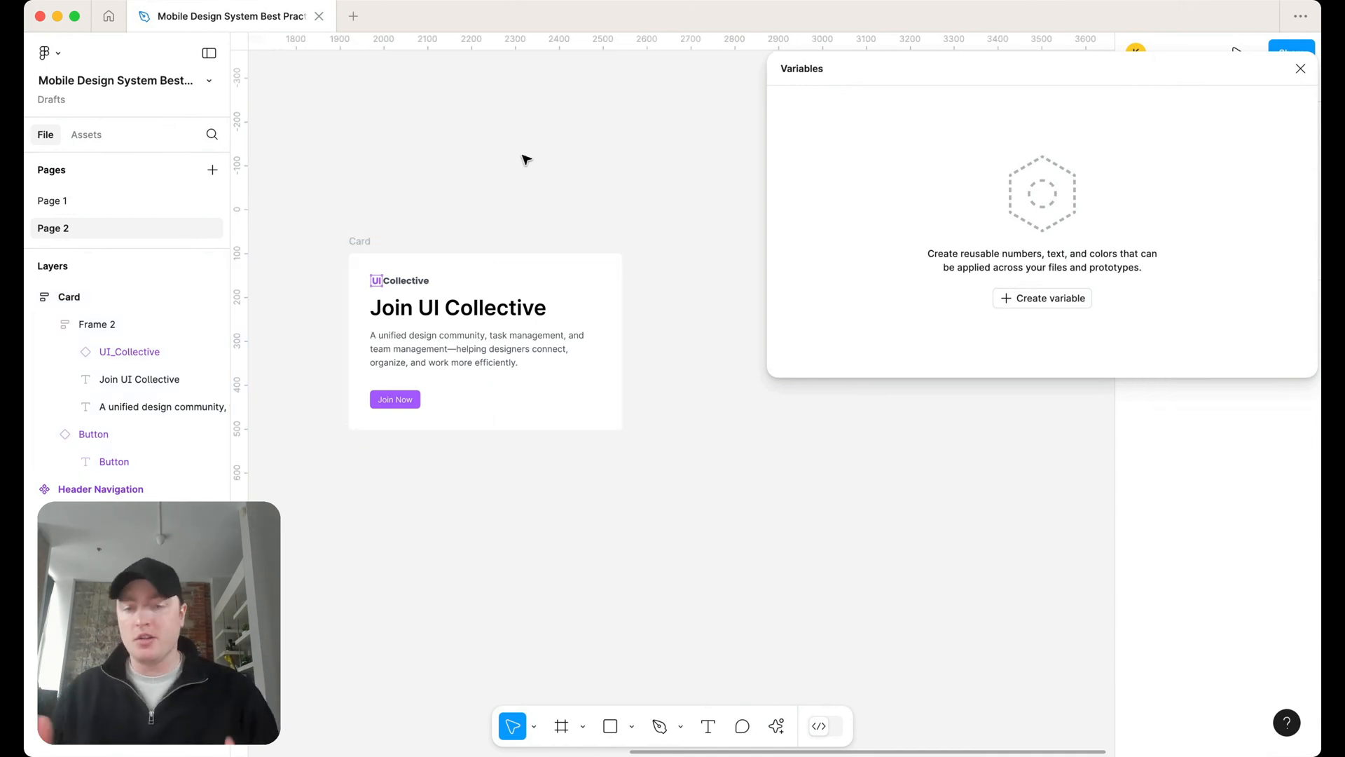
{"action": "mouse_move", "coordinate": [1063, 328]}
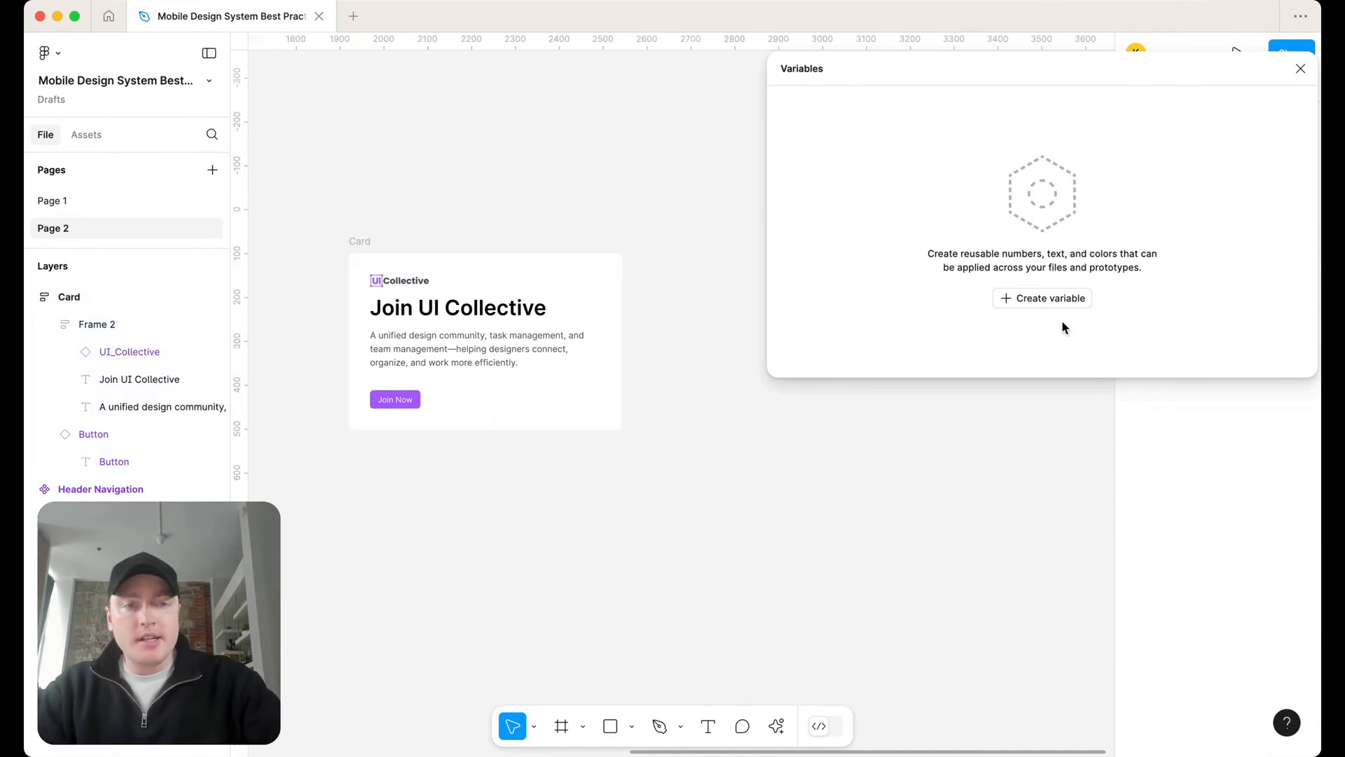
Create a Number variable and name its new collection Responsive
{"action": "left_click", "coordinate": [1042, 298]}
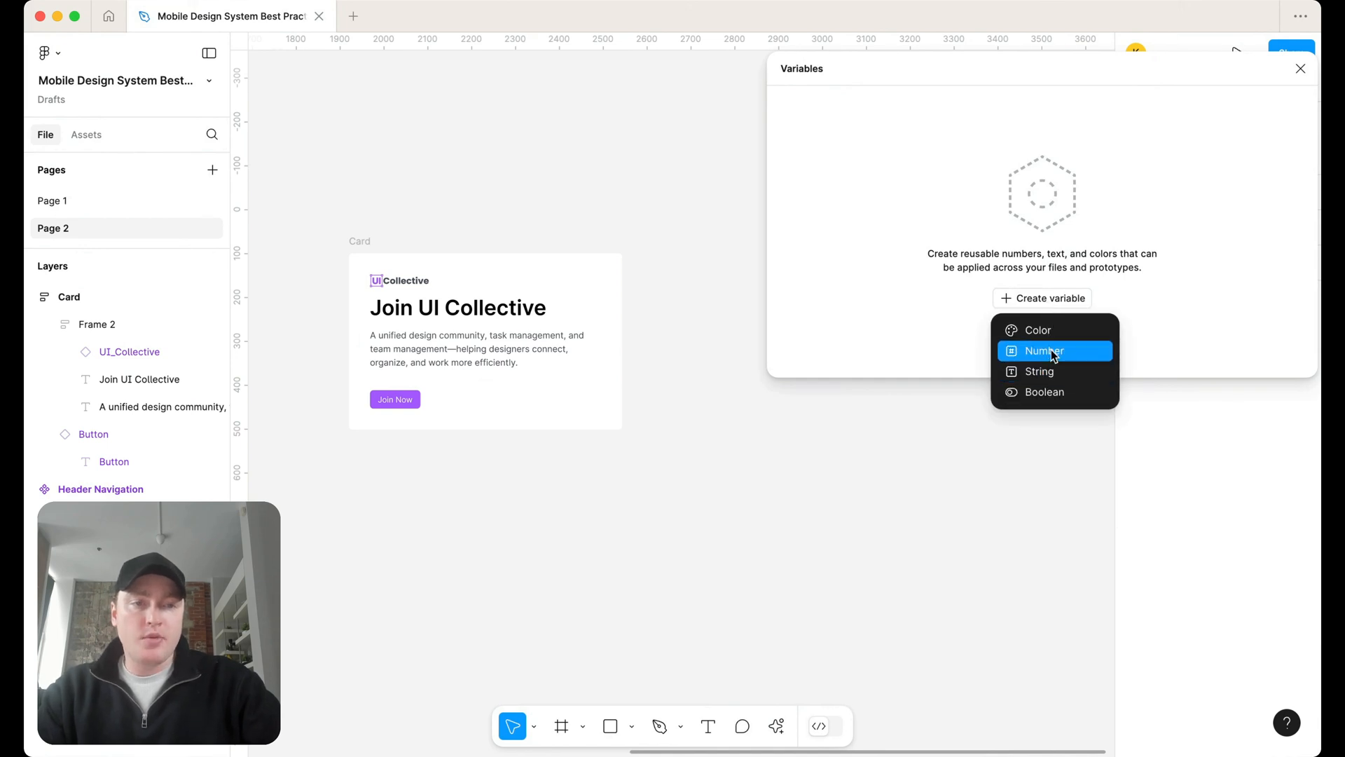
{"action": "left_click", "coordinate": [1043, 351]}
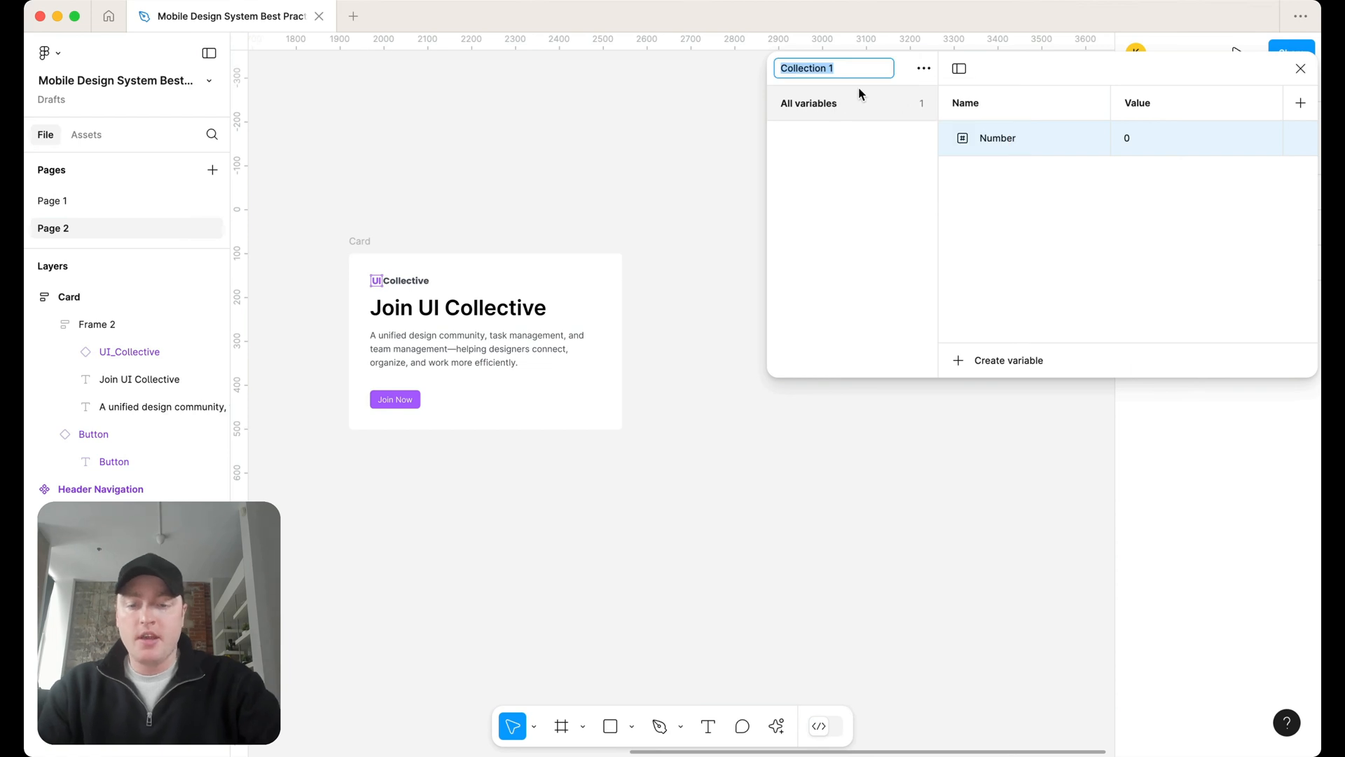
{"action": "type", "text": "Responsive"}
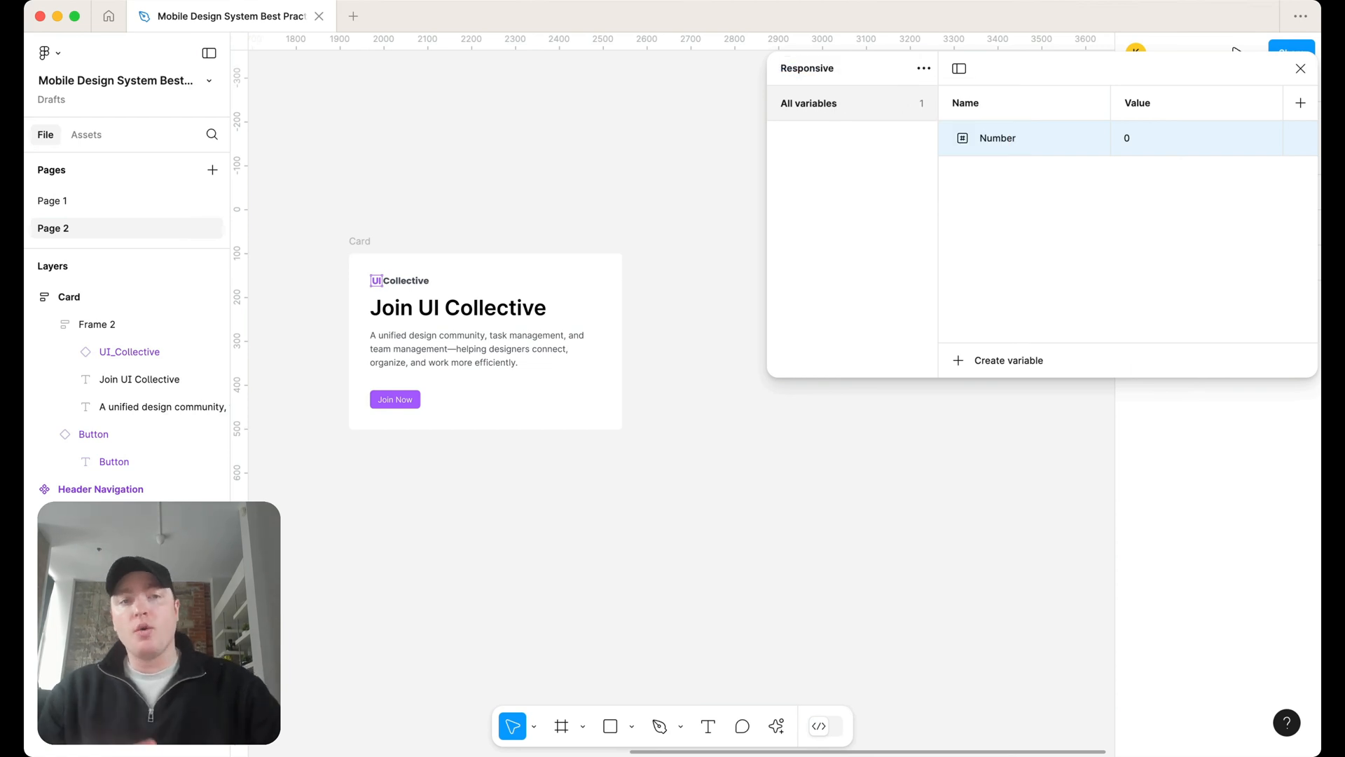
{"action": "mouse_move", "coordinate": [639, 180]}
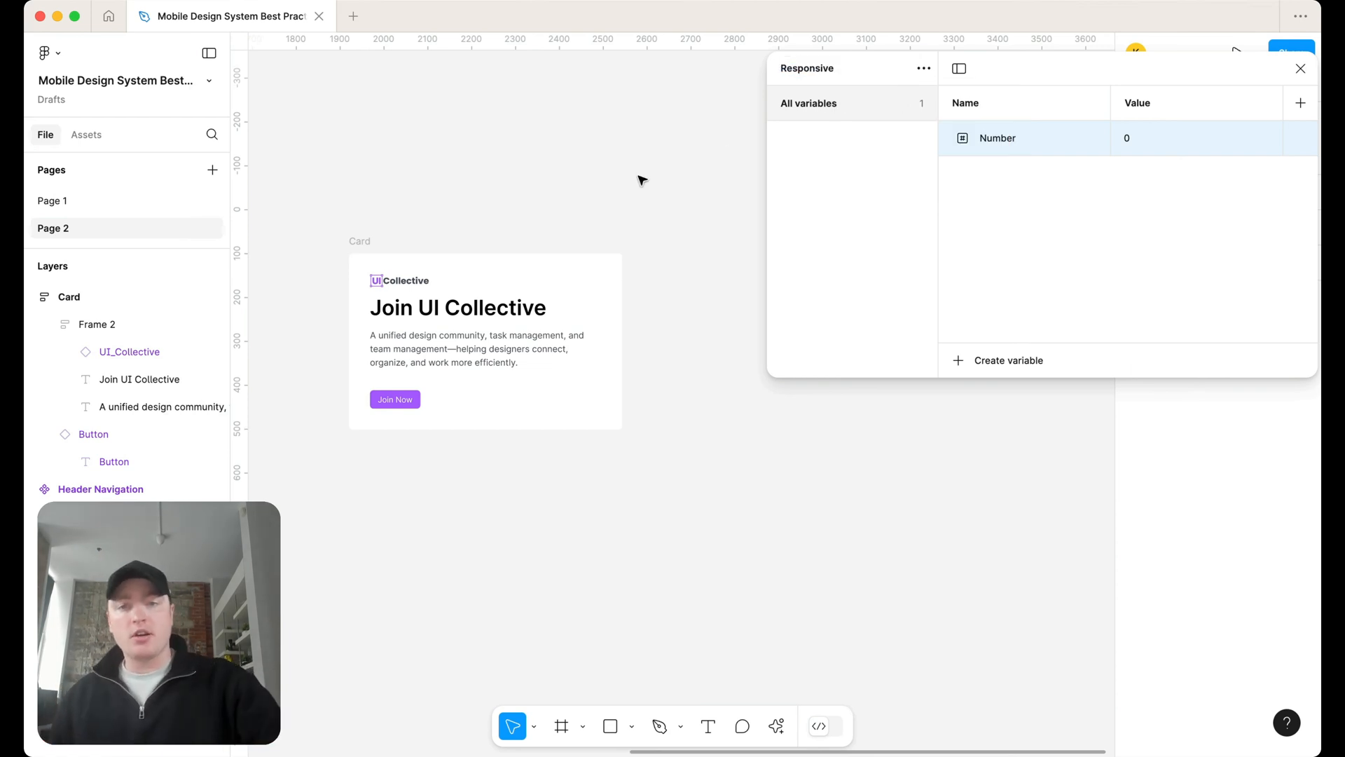
{"action": "left_click", "coordinate": [477, 271]}
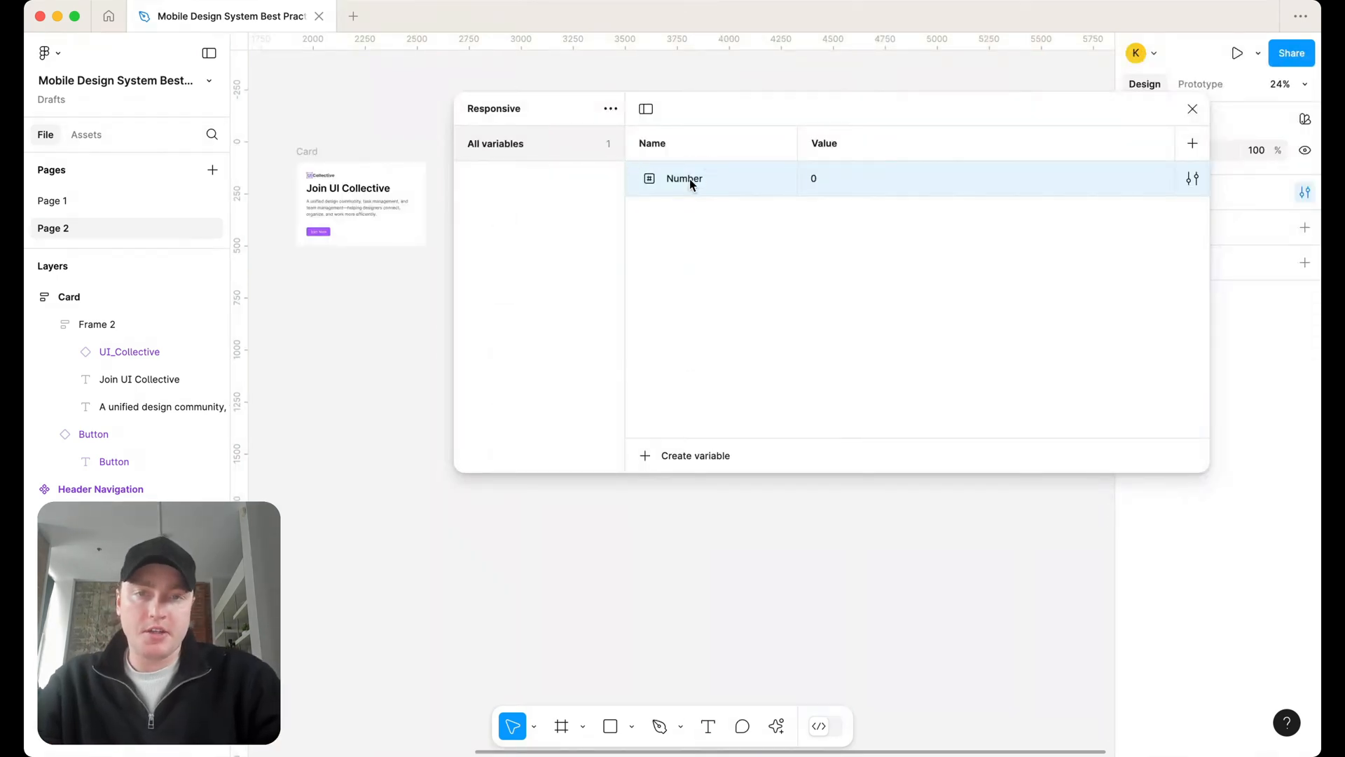
Rename the number variable to device sizes/desktop and give it a value of 1440
{"action": "double_click", "coordinate": [683, 178]}
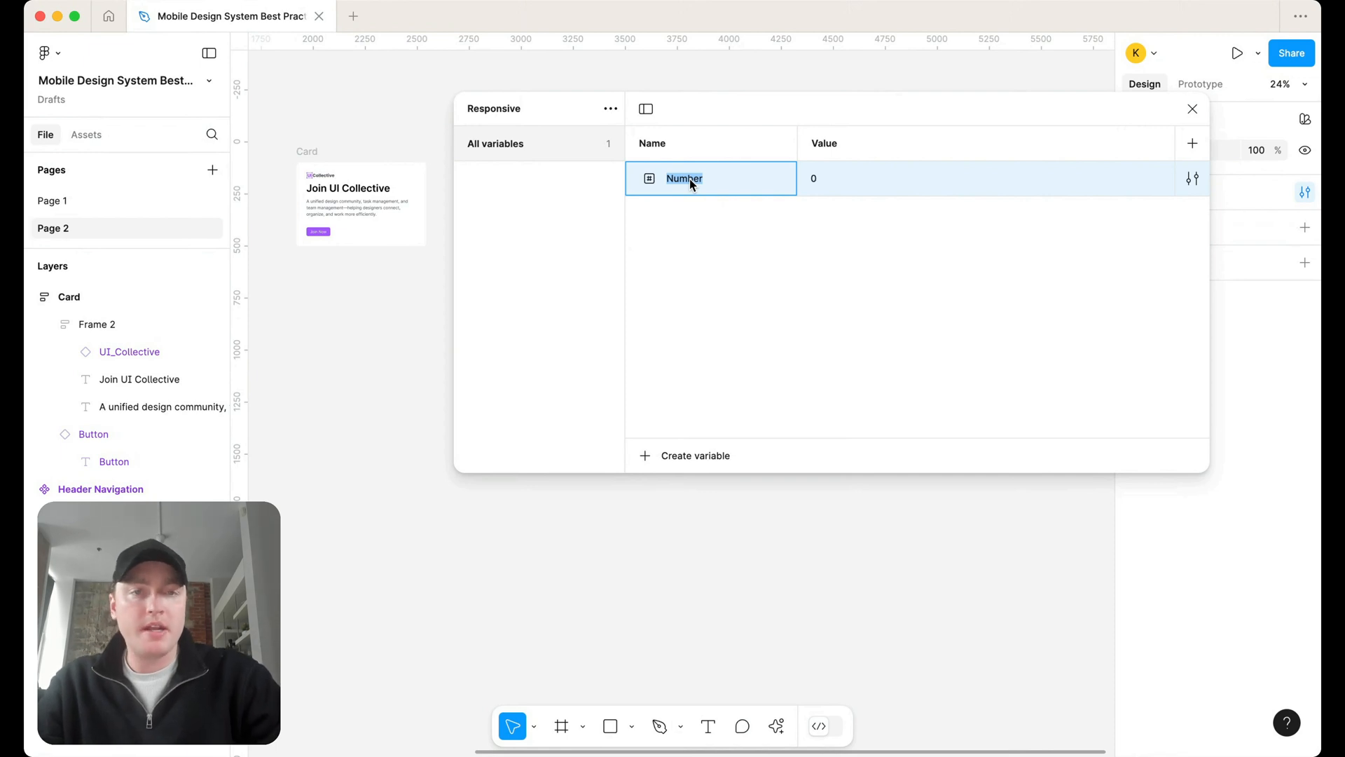
{"action": "type", "text": "device"}
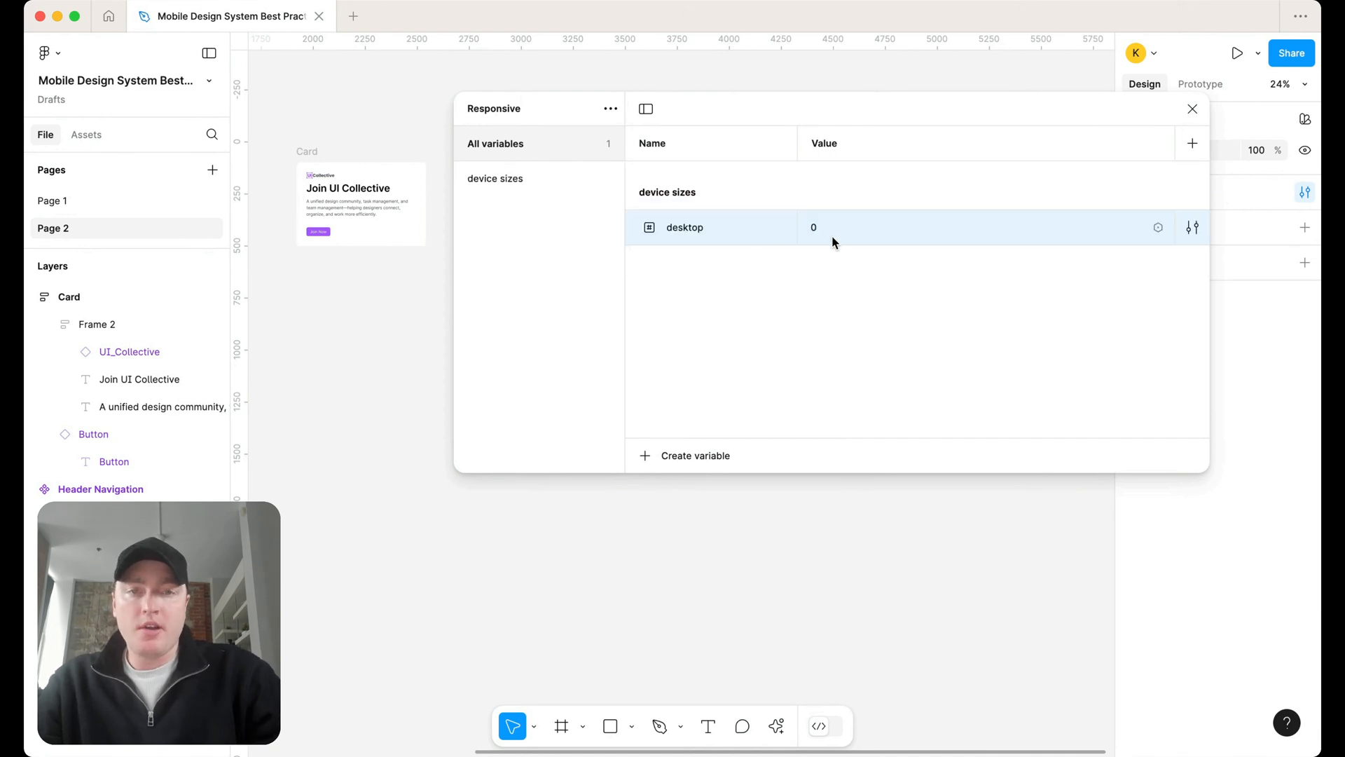
{"action": "type", "text": "1440"}
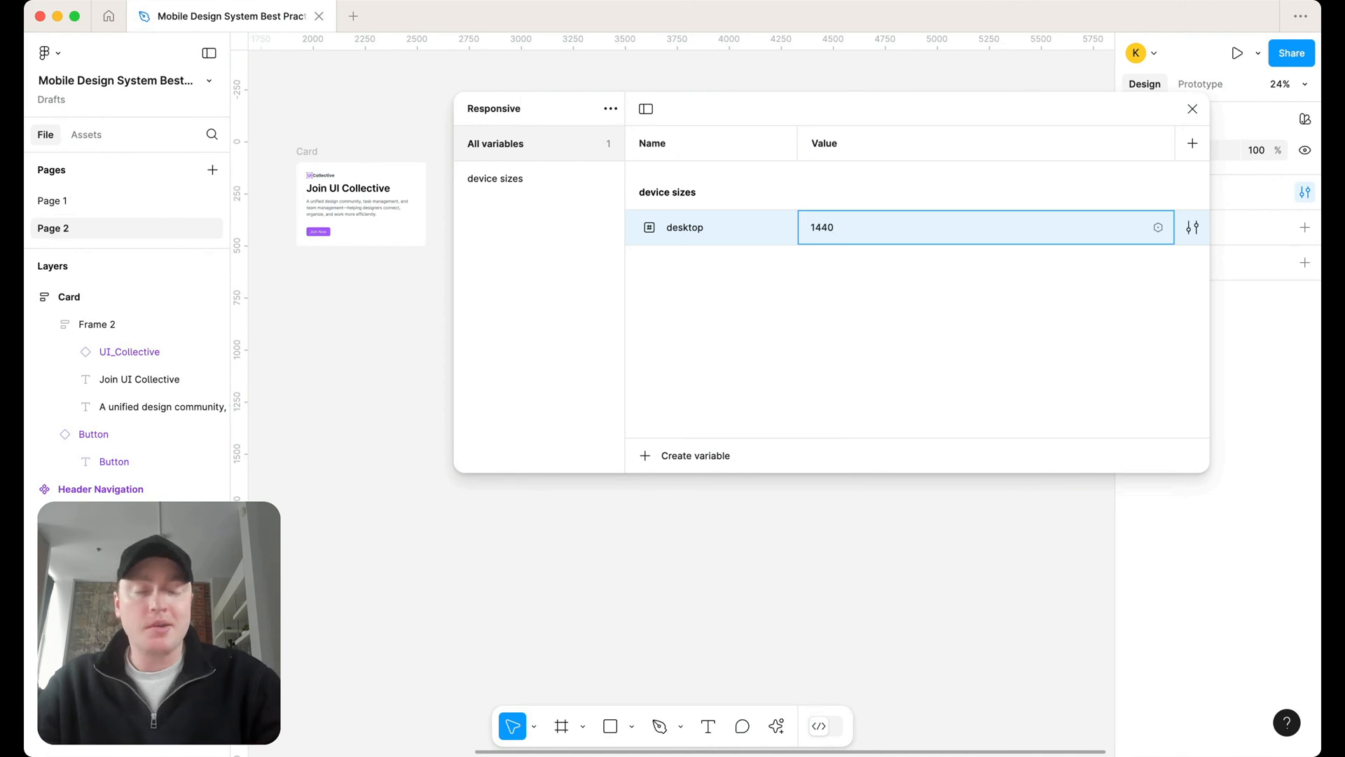
{"action": "left_click", "coordinate": [411, 223]}
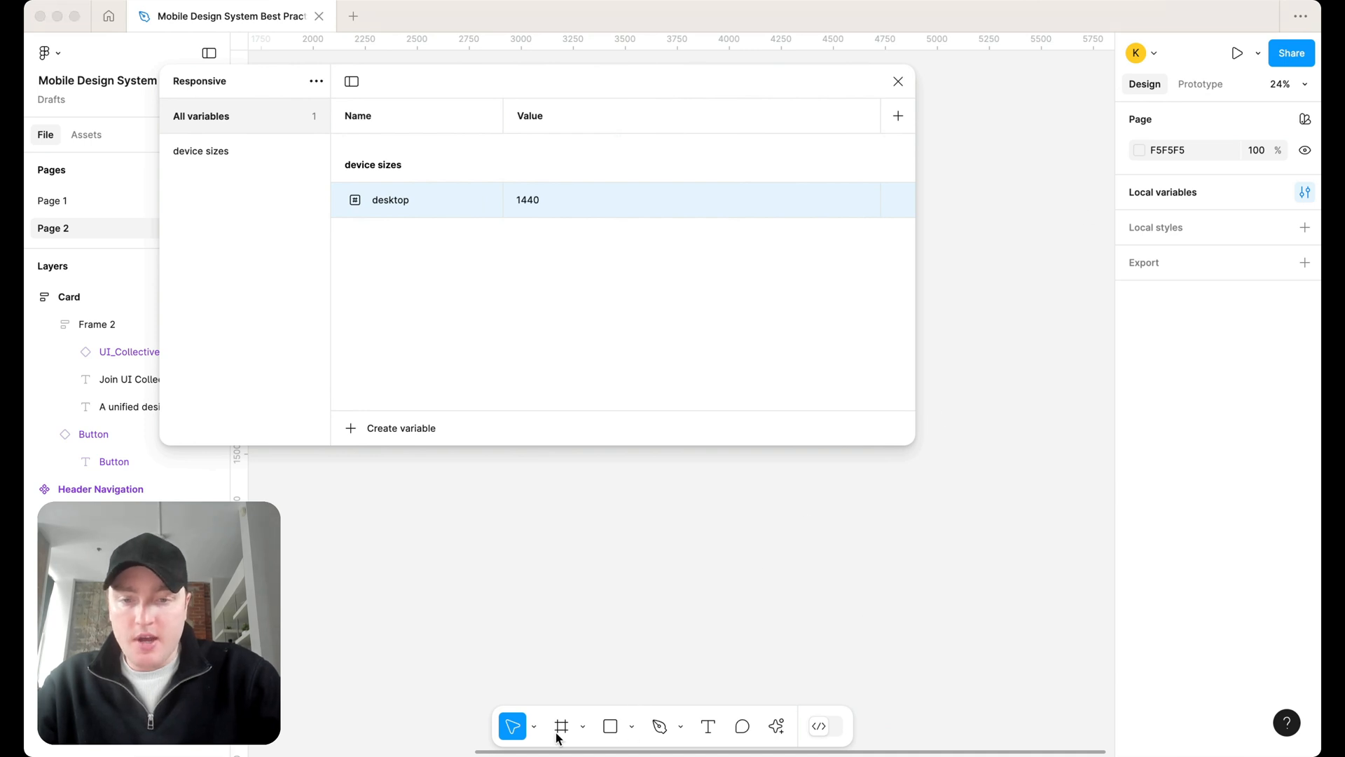
Add a mobile mode to the Responsive collection, checking preset tablet and phone frame widths
{"action": "left_click", "coordinate": [561, 725]}
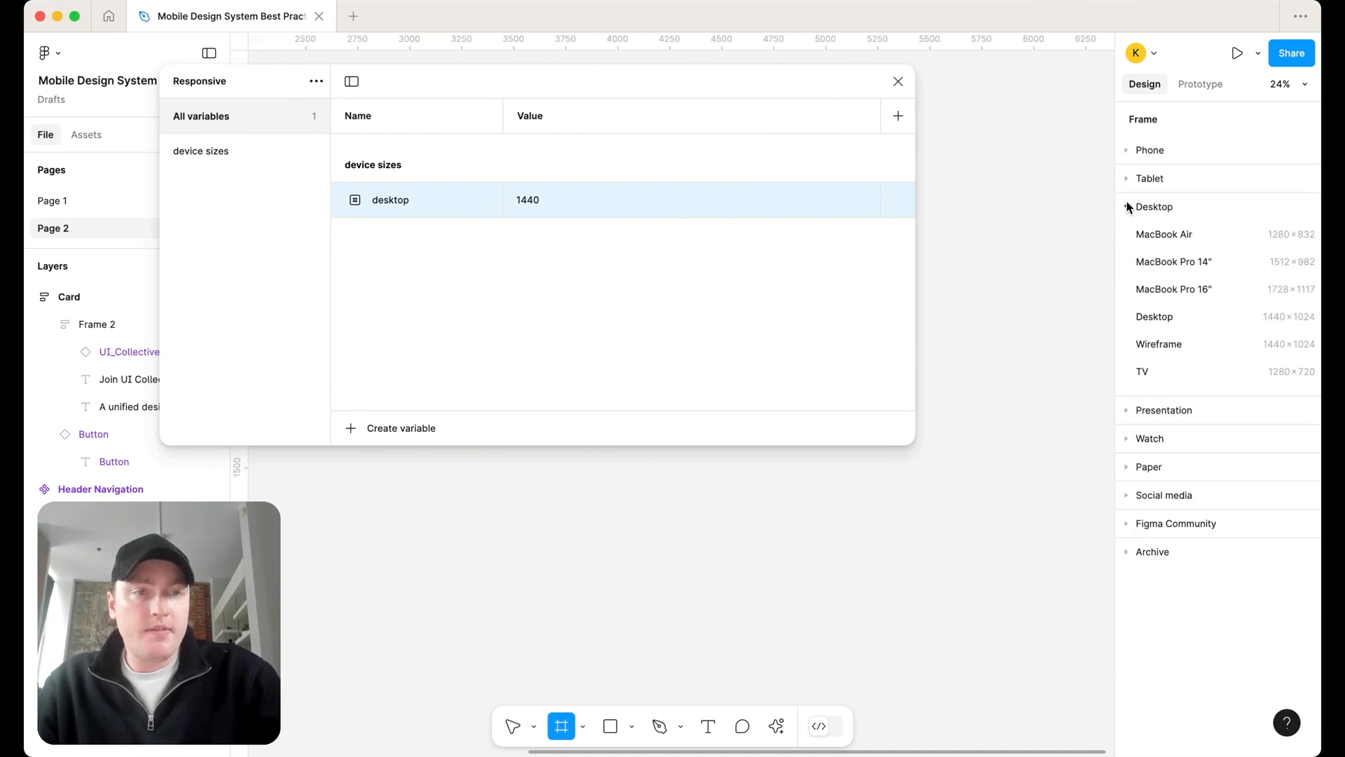
{"action": "left_click", "coordinate": [1149, 177]}
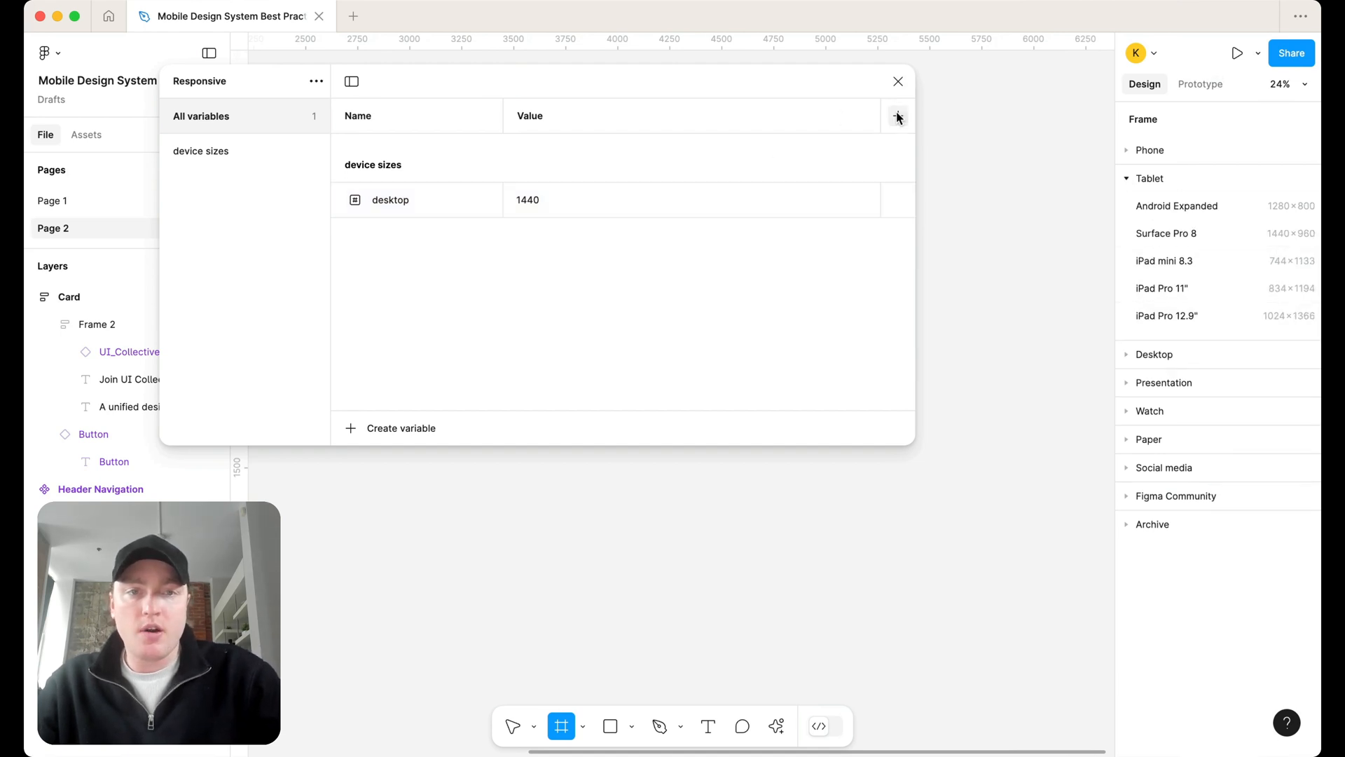
{"action": "left_click", "coordinate": [897, 116]}
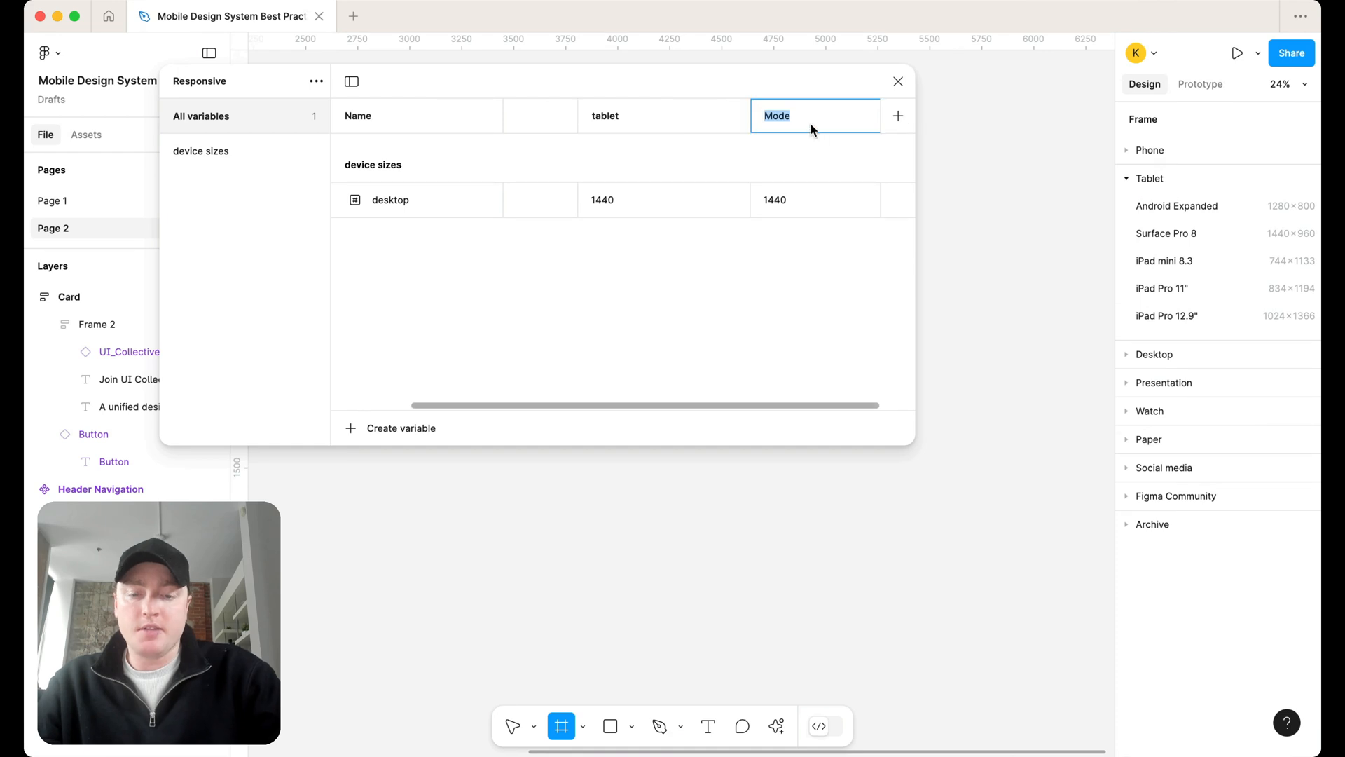
{"action": "type", "text": "mobil"}
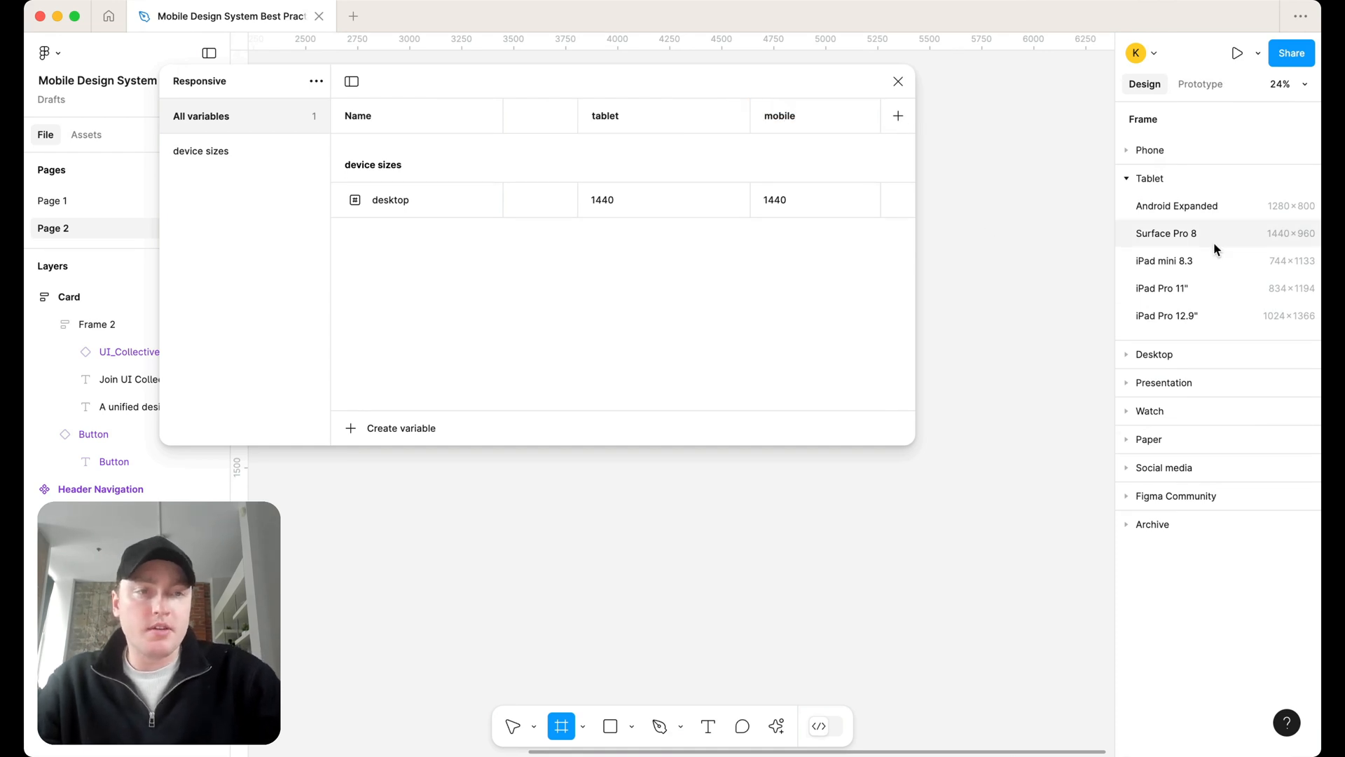
{"action": "left_click", "coordinate": [1150, 149]}
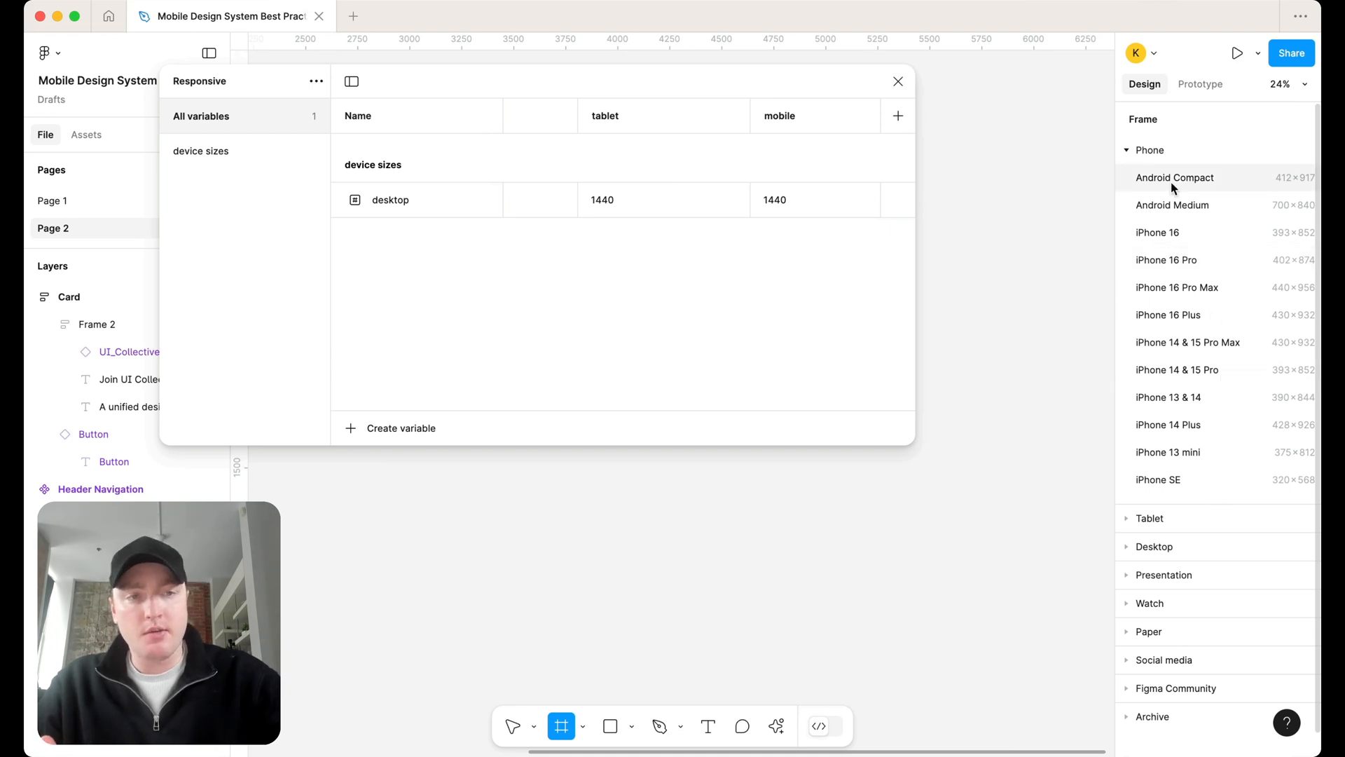
{"action": "mouse_move", "coordinate": [1172, 232]}
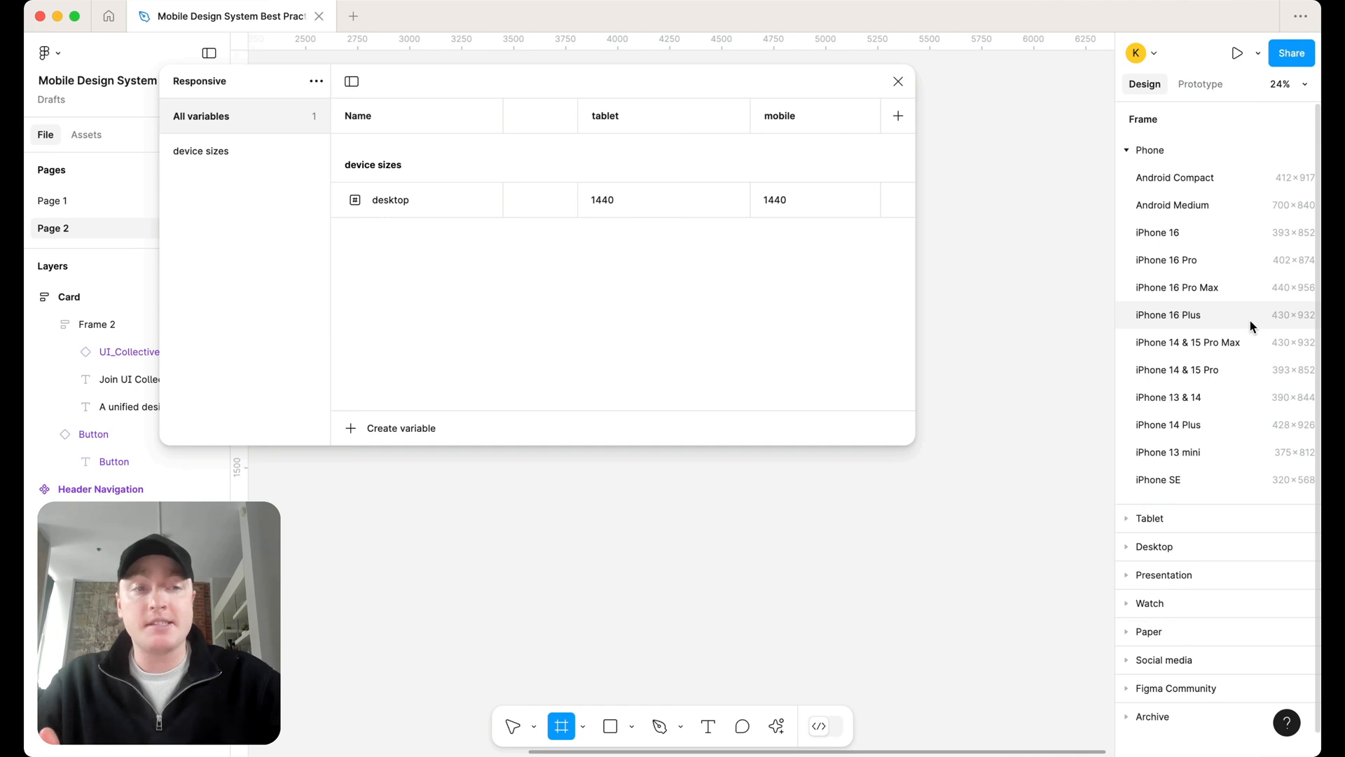
{"action": "mouse_move", "coordinate": [1251, 280]}
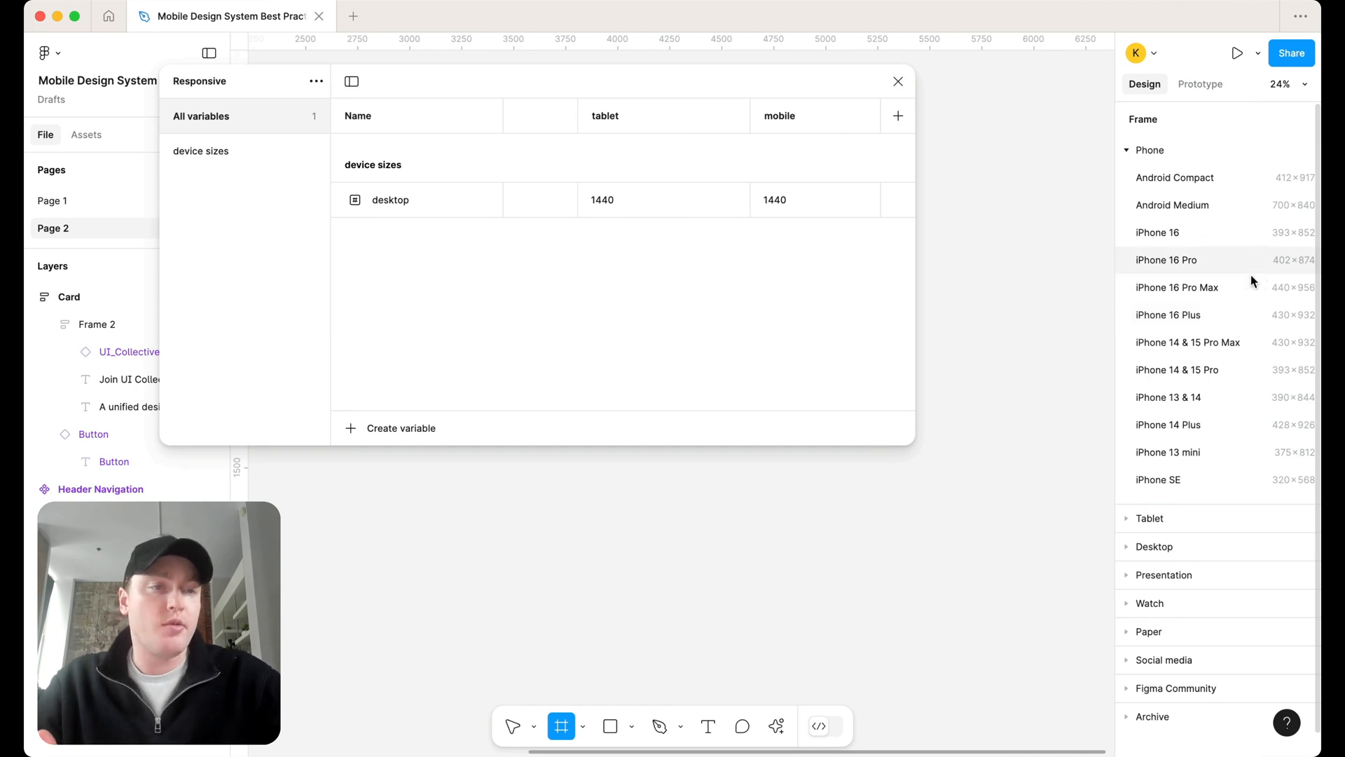
{"action": "mouse_move", "coordinate": [1253, 444]}
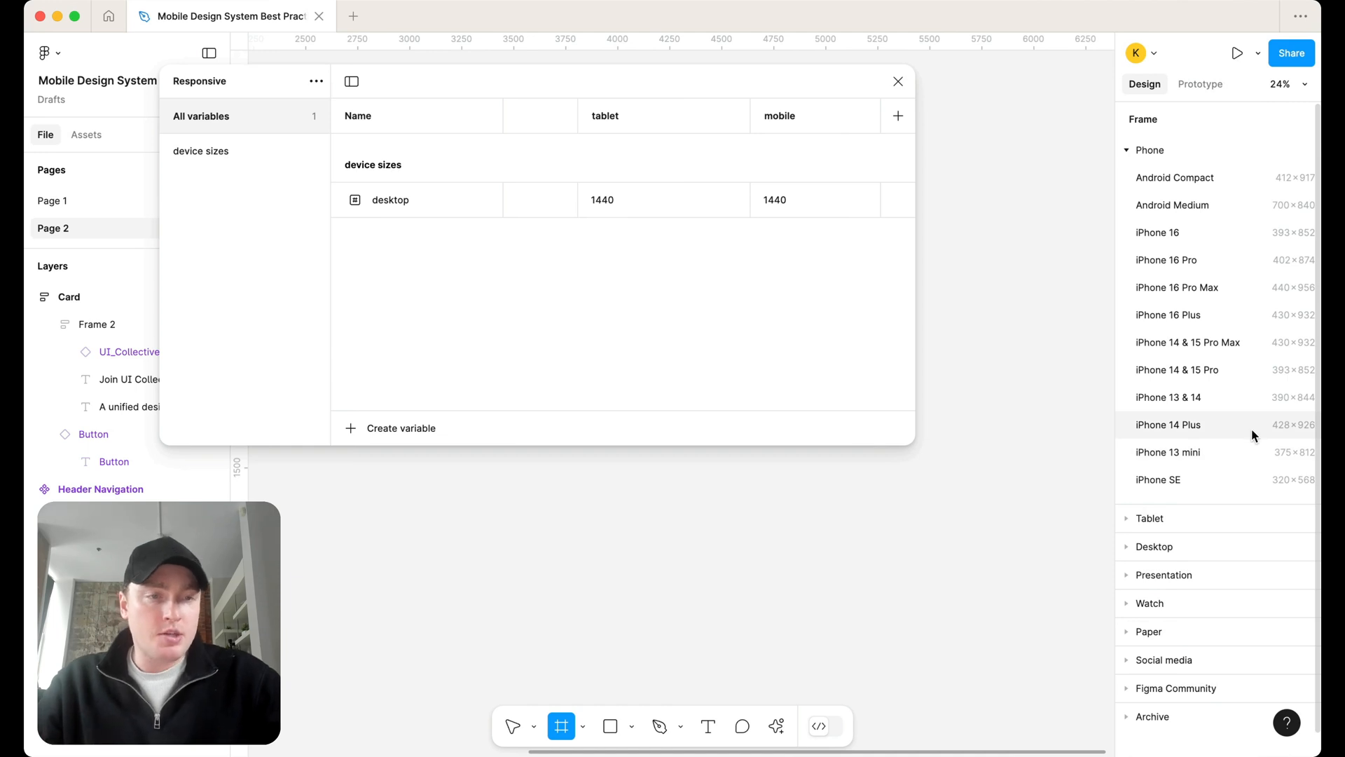
{"action": "mouse_move", "coordinate": [1231, 294]}
{"action": "type", "text": "4"}
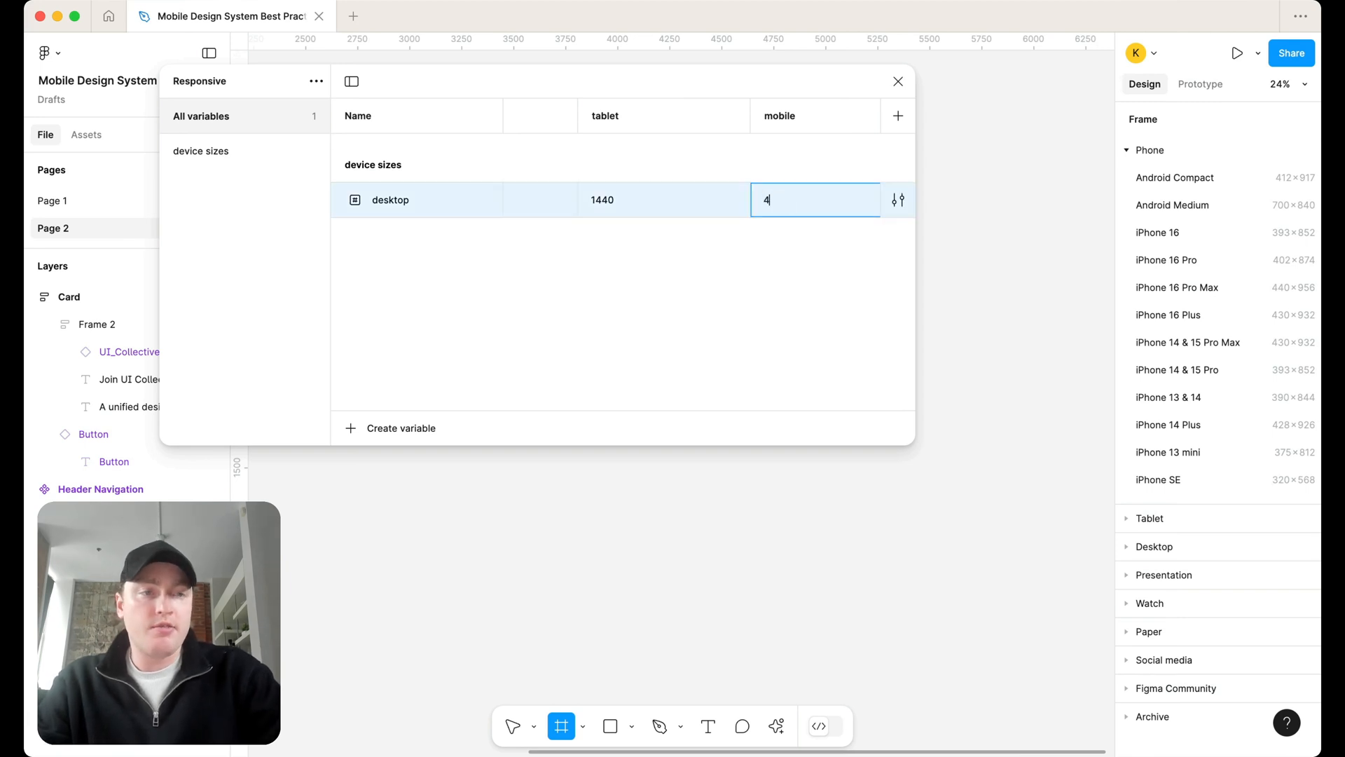
Set the desktop variable's tablet value to 1024
{"action": "left_click", "coordinate": [664, 200]}
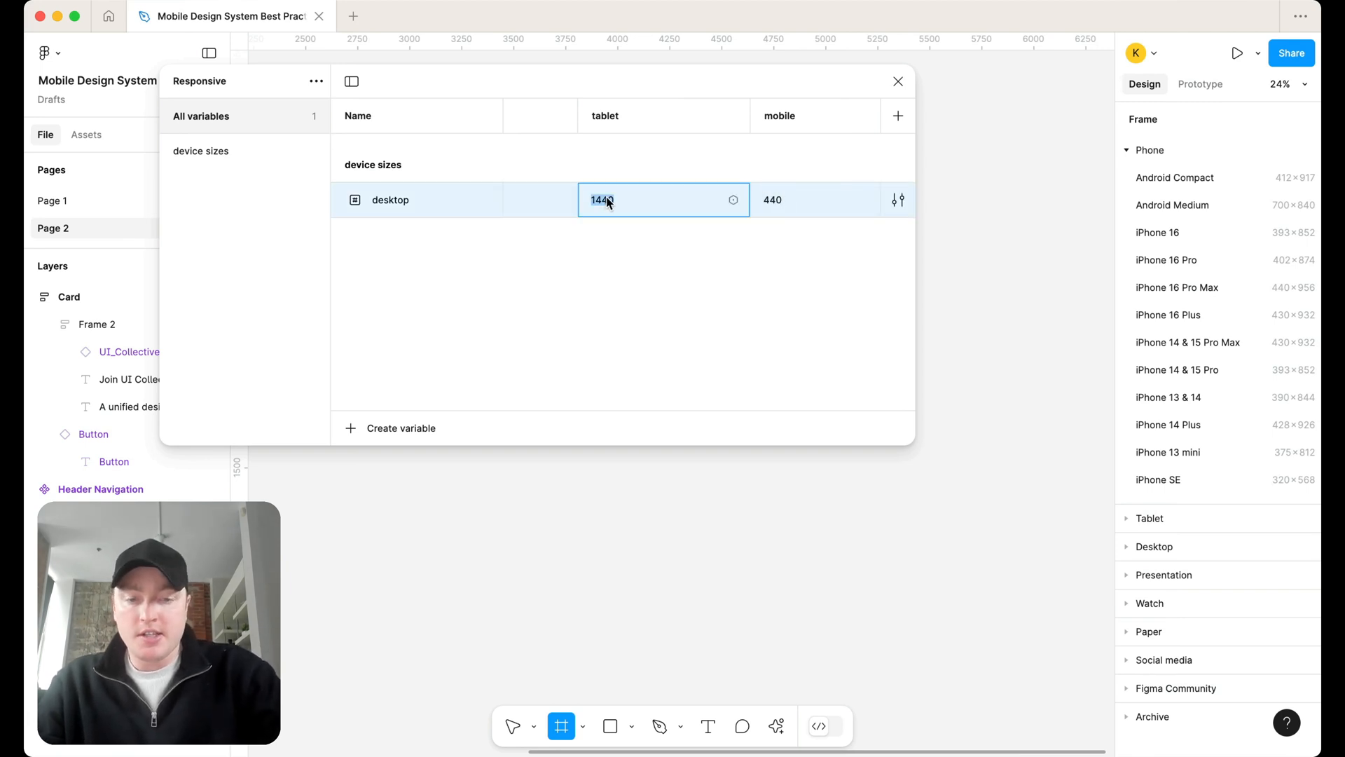
{"action": "type", "text": "1024"}
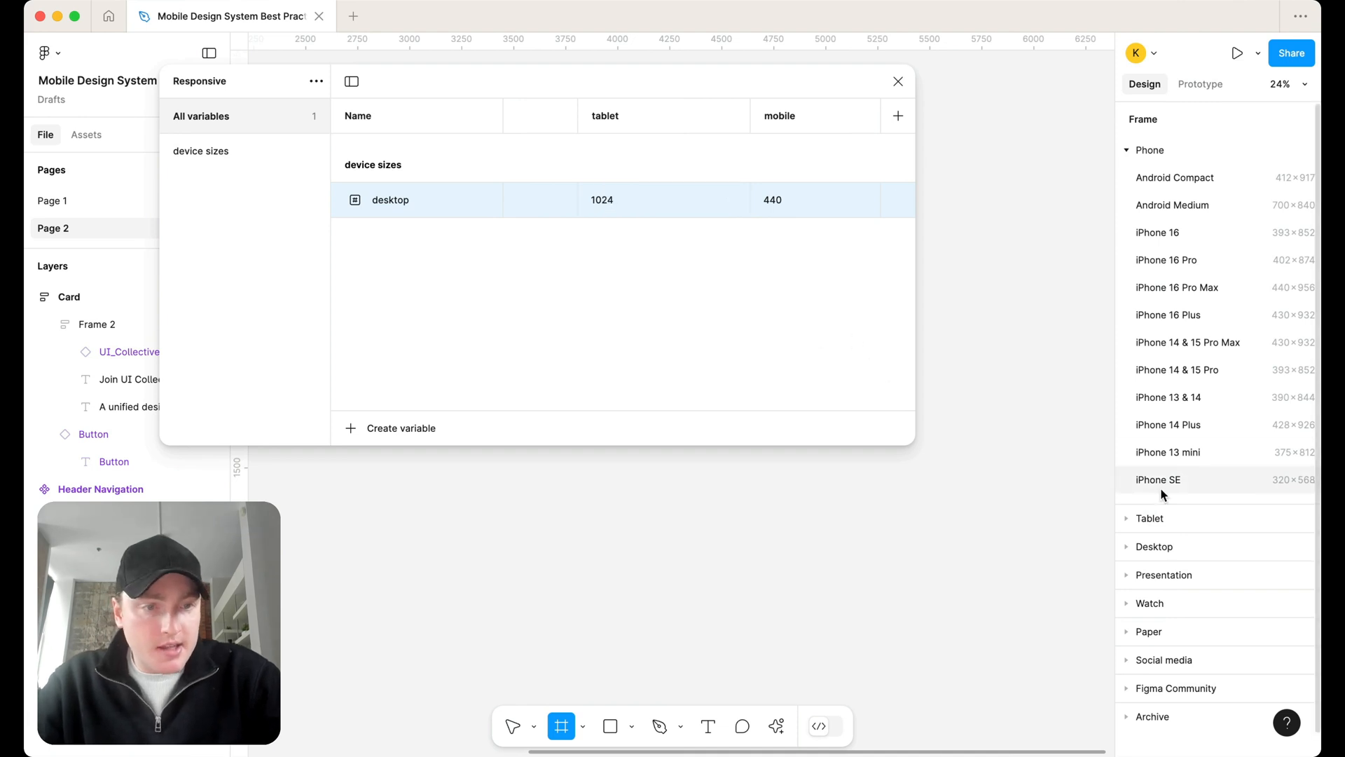
{"action": "left_click", "coordinate": [1127, 150]}
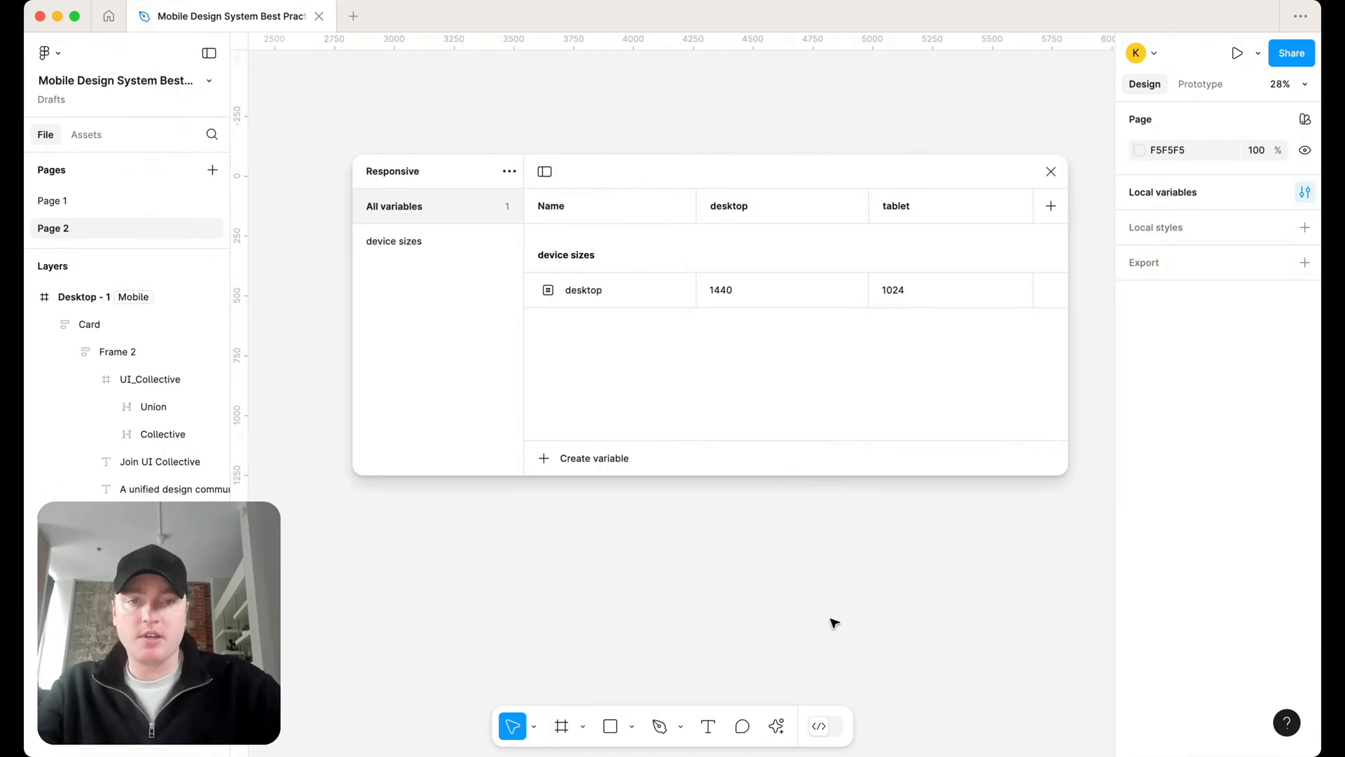
{"action": "mouse_move", "coordinate": [783, 601]}
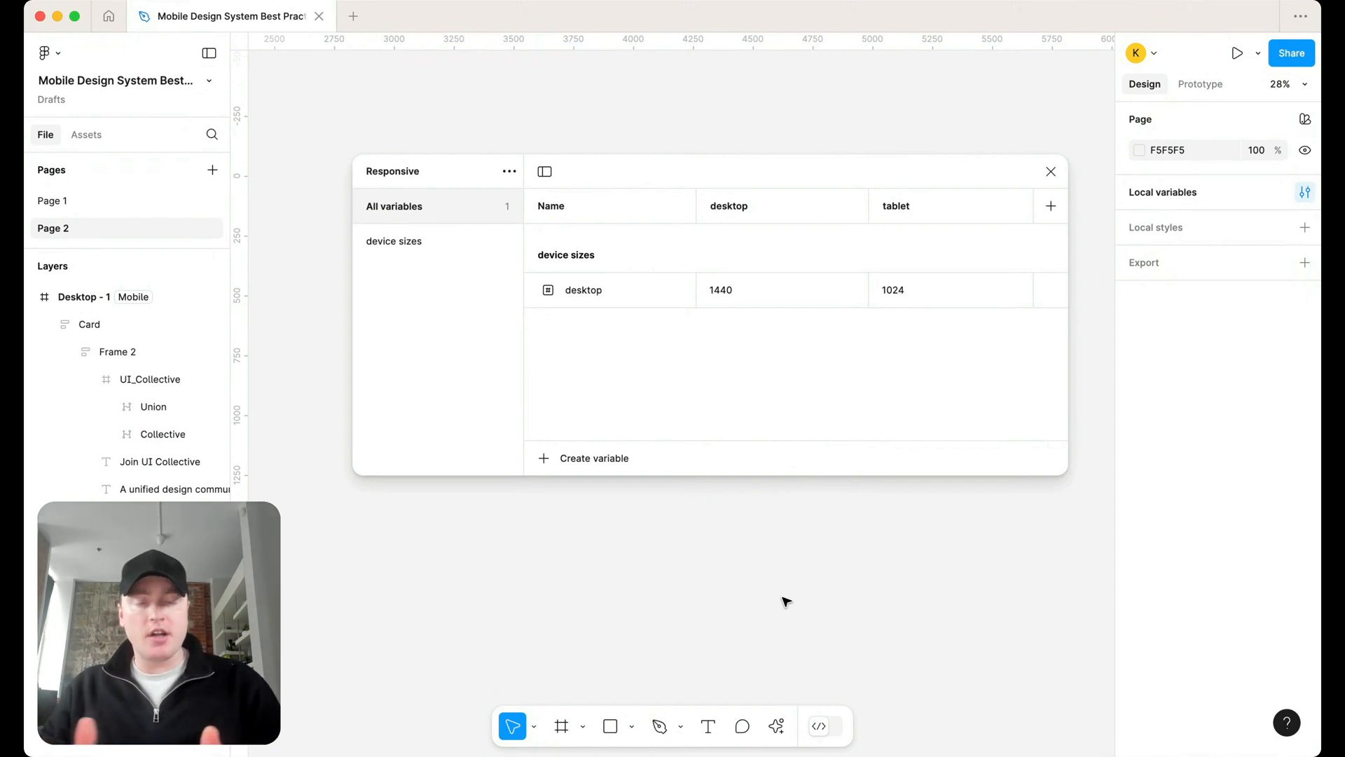
{"action": "mouse_move", "coordinate": [691, 526]}
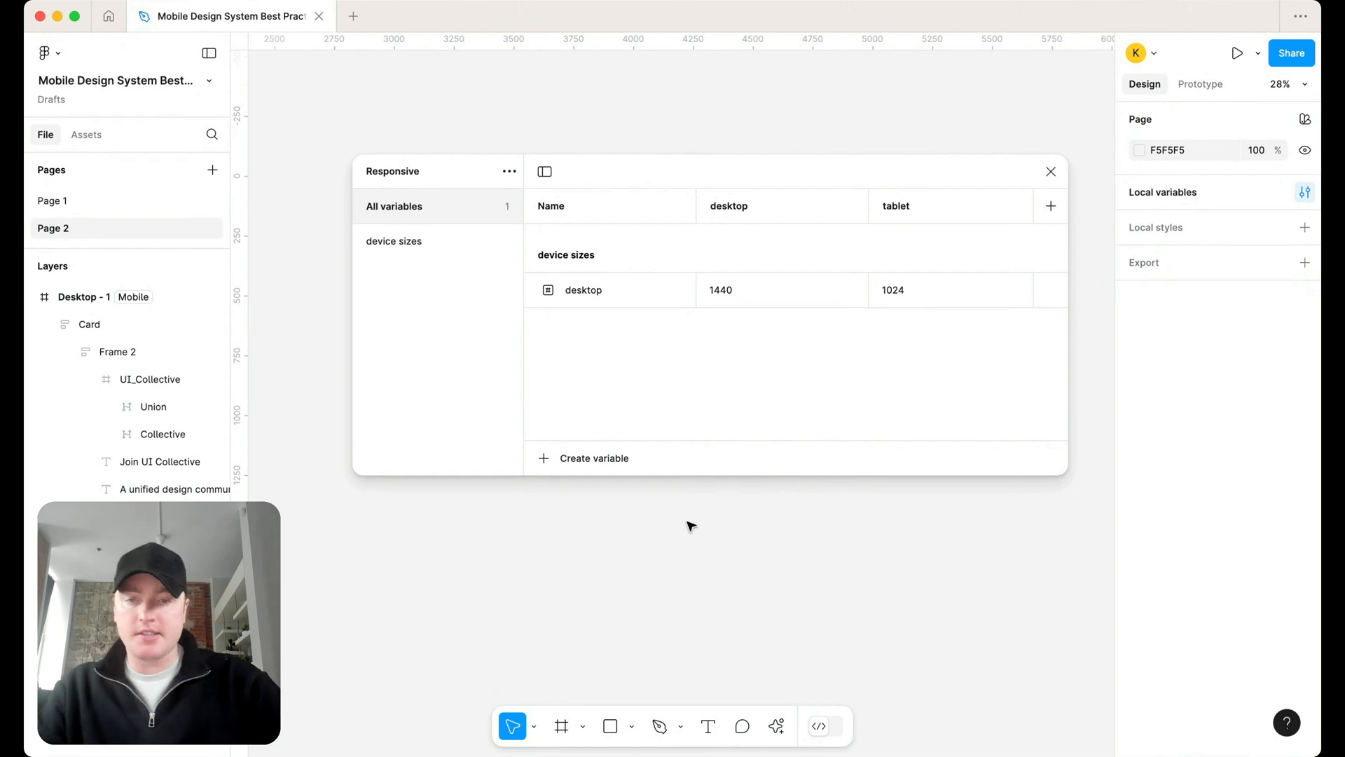
Create the font/size number variables and enter desktop sizes from 64 down to 24
{"action": "left_click", "coordinate": [593, 458]}
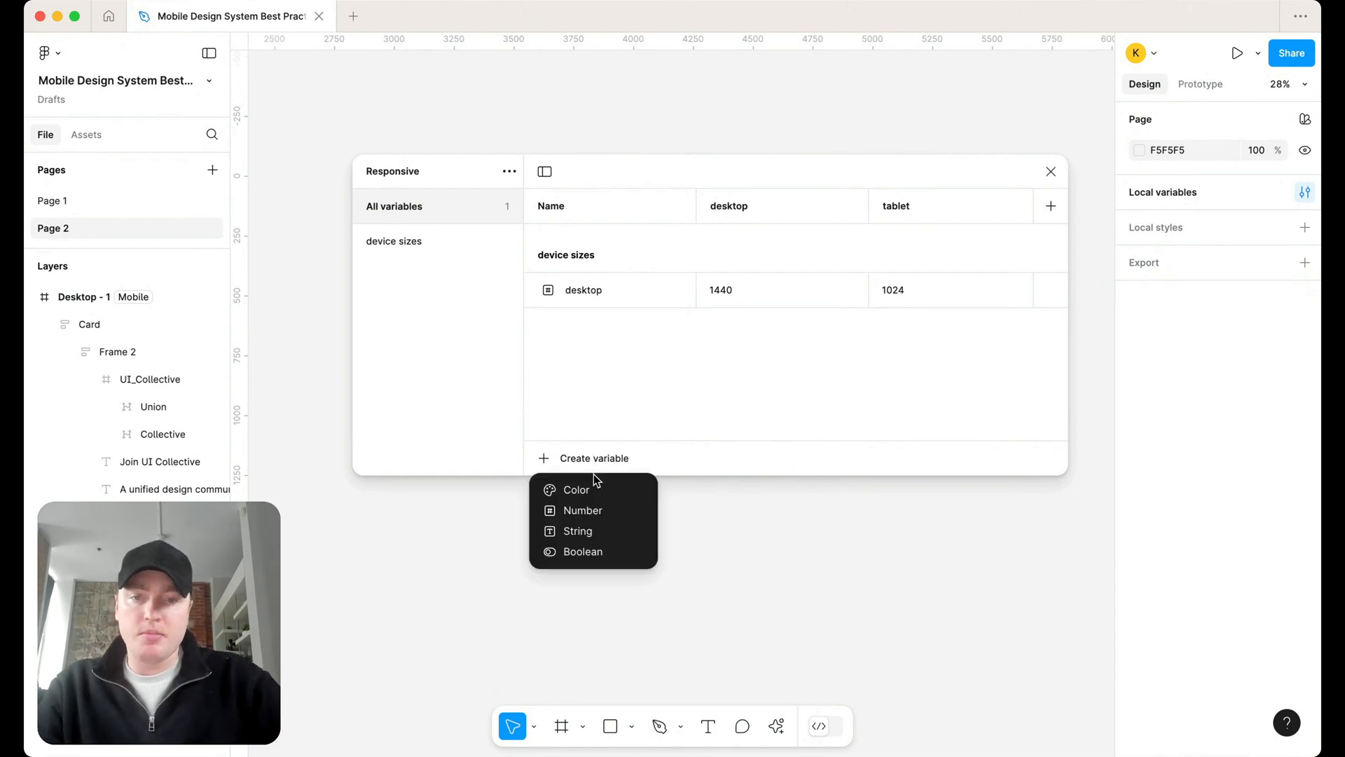
{"action": "left_click", "coordinate": [582, 509]}
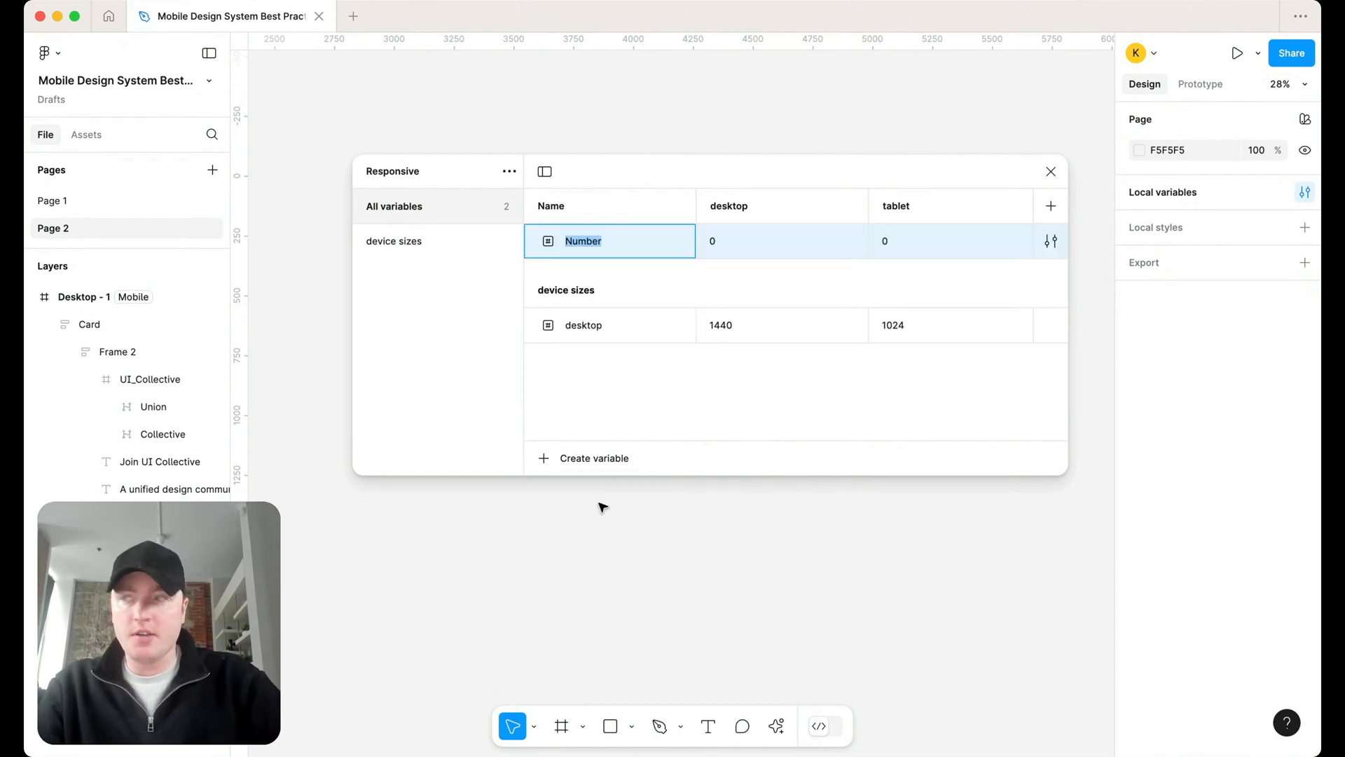
{"action": "type", "text": "font"}
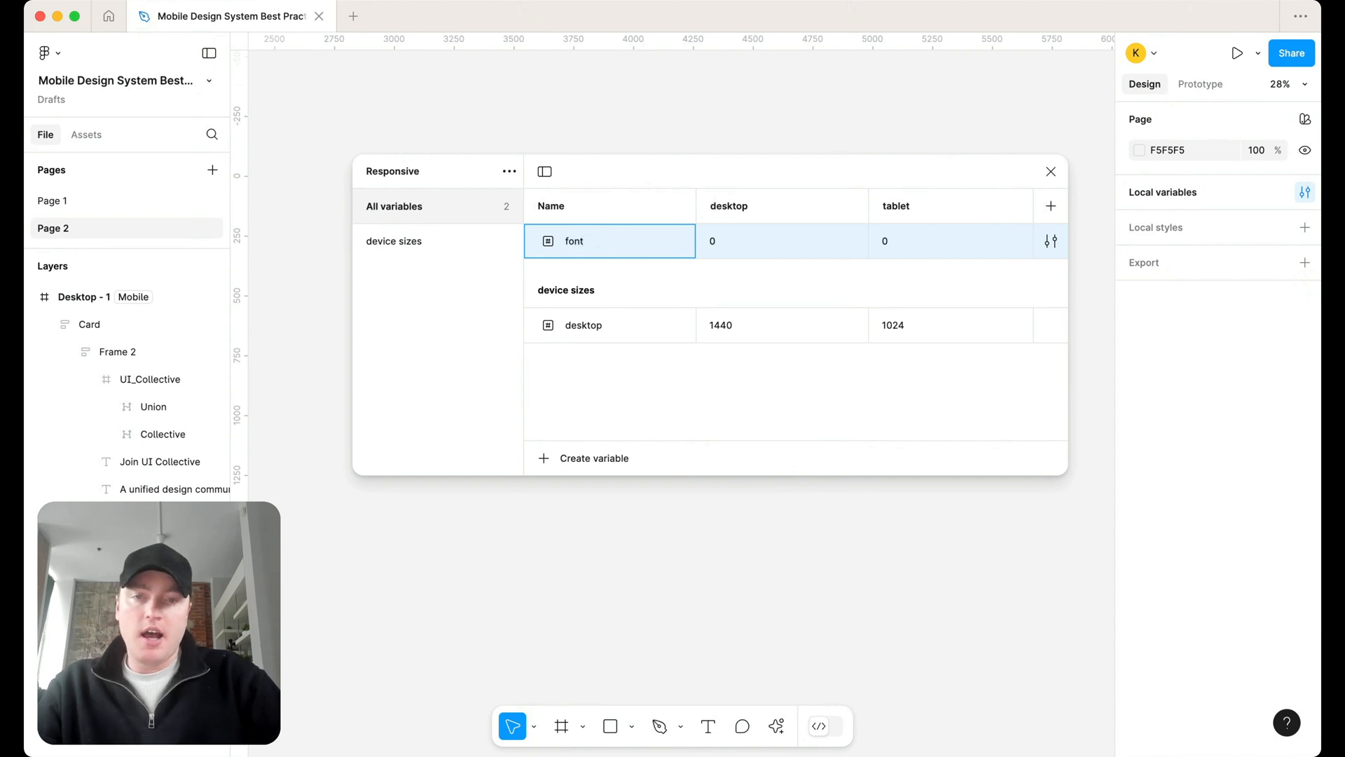
{"action": "type", "text": "size"}
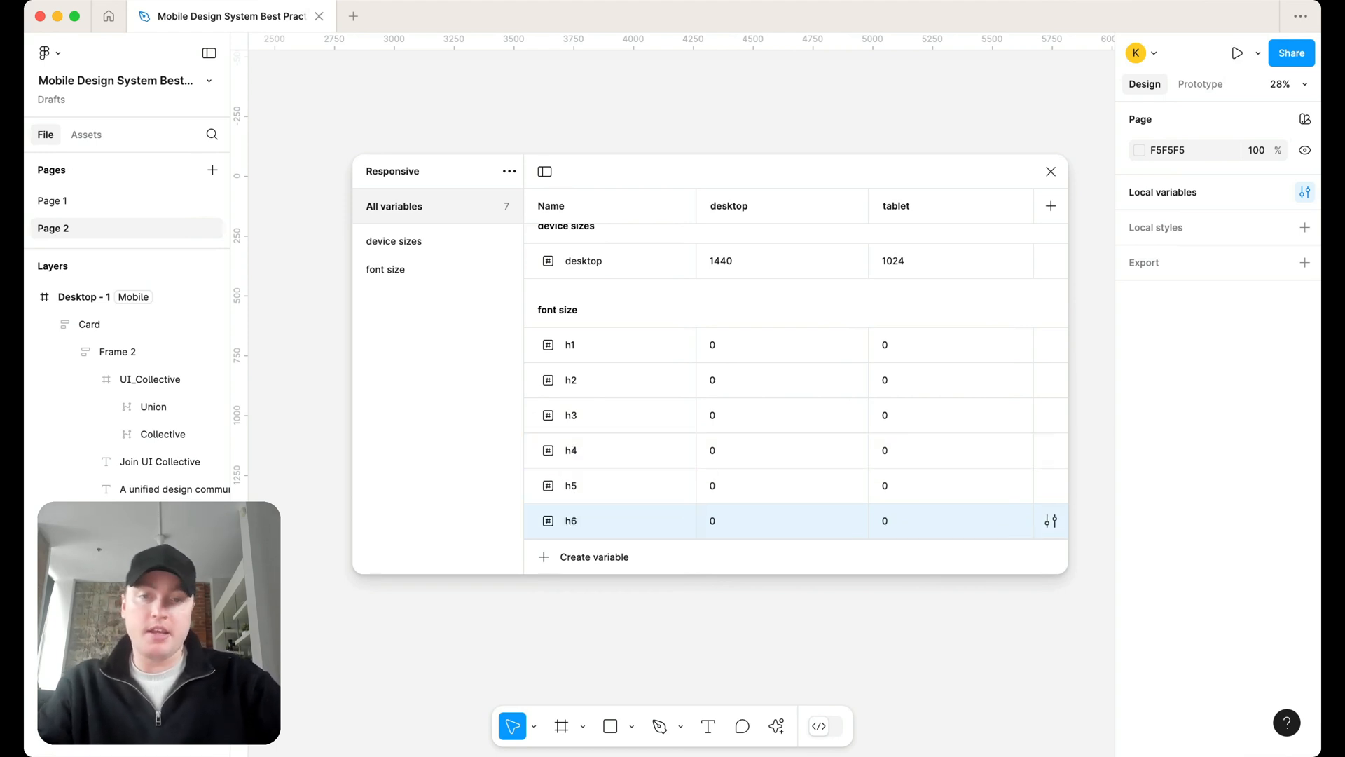
{"action": "scroll", "scroll_direction": "right", "scroll_amount": 3}
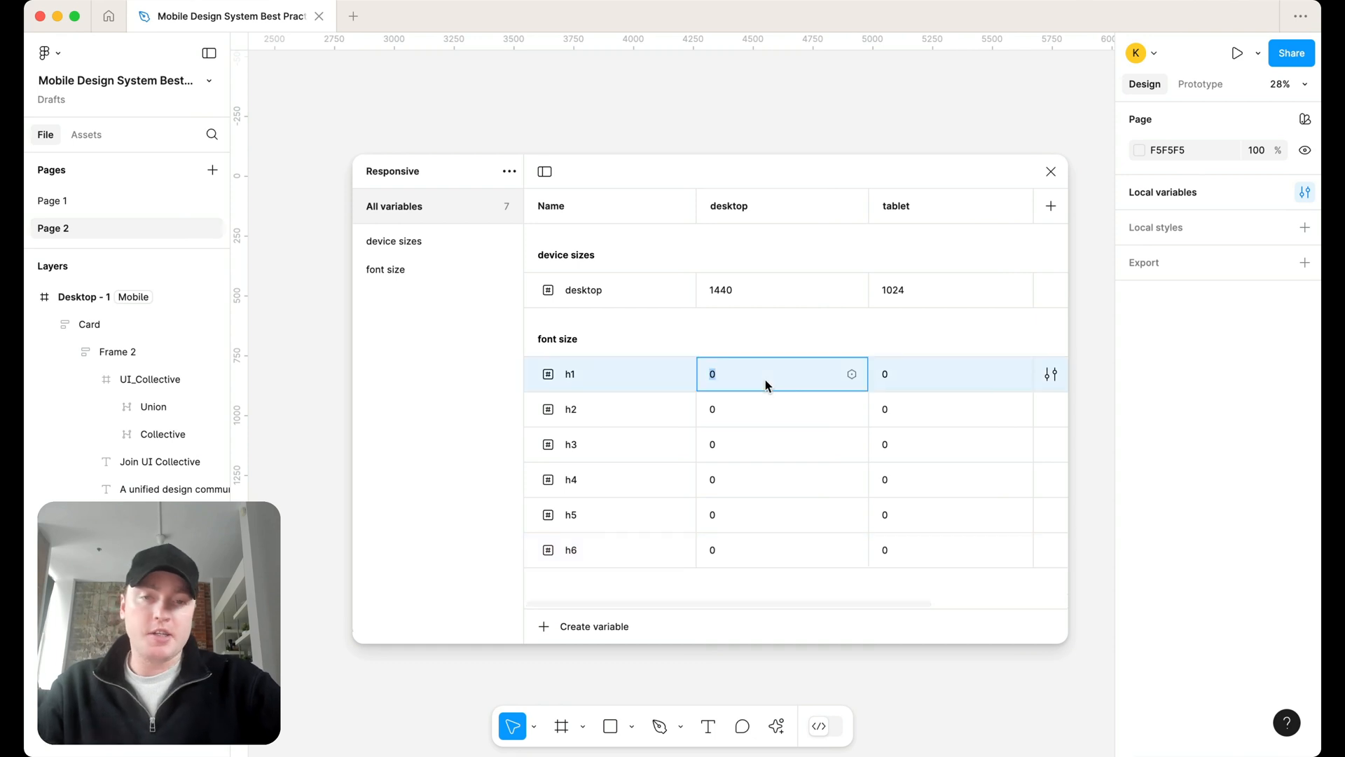
{"action": "type", "text": "64"}
{"action": "left_click", "coordinate": [782, 409]}
{"action": "type", "text": "48"}
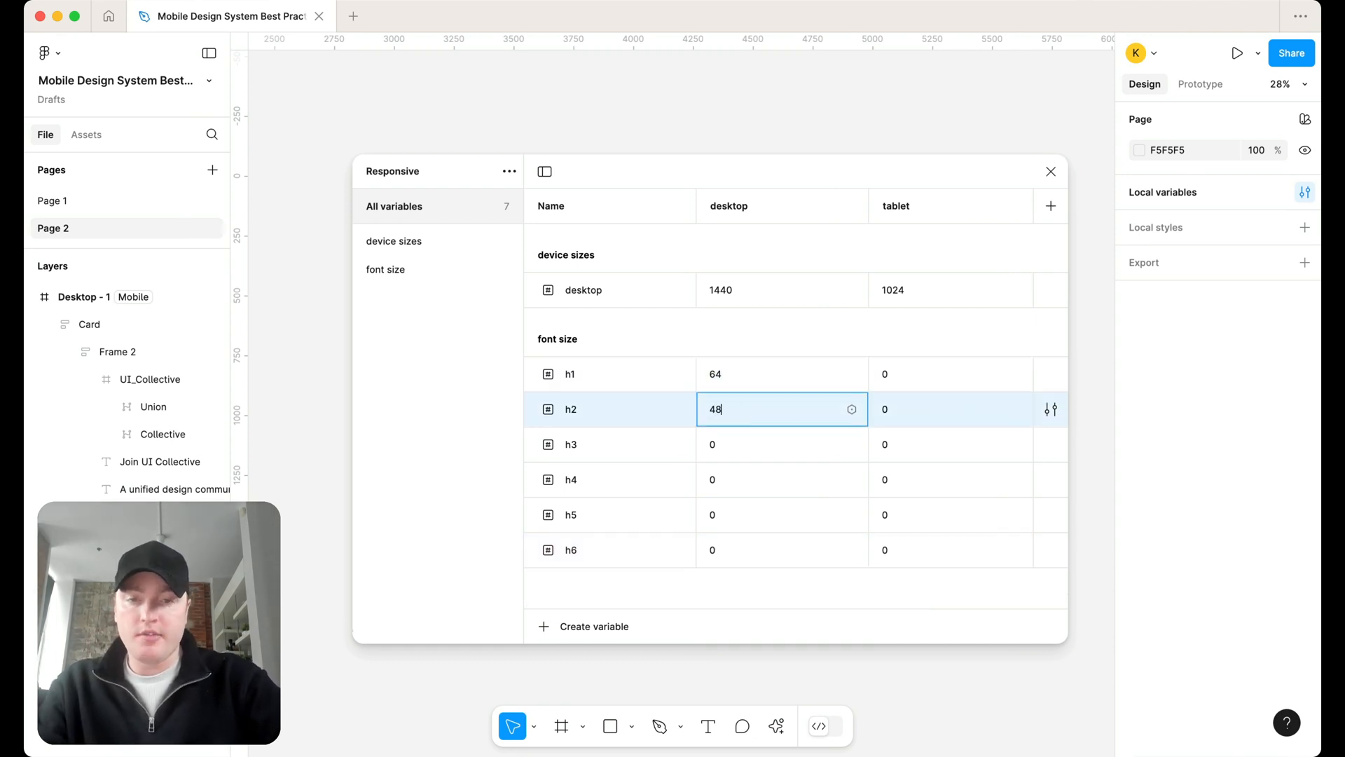
{"action": "type", "text": "0"}
{"action": "left_click", "coordinate": [782, 514]}
{"action": "type", "text": "28"}
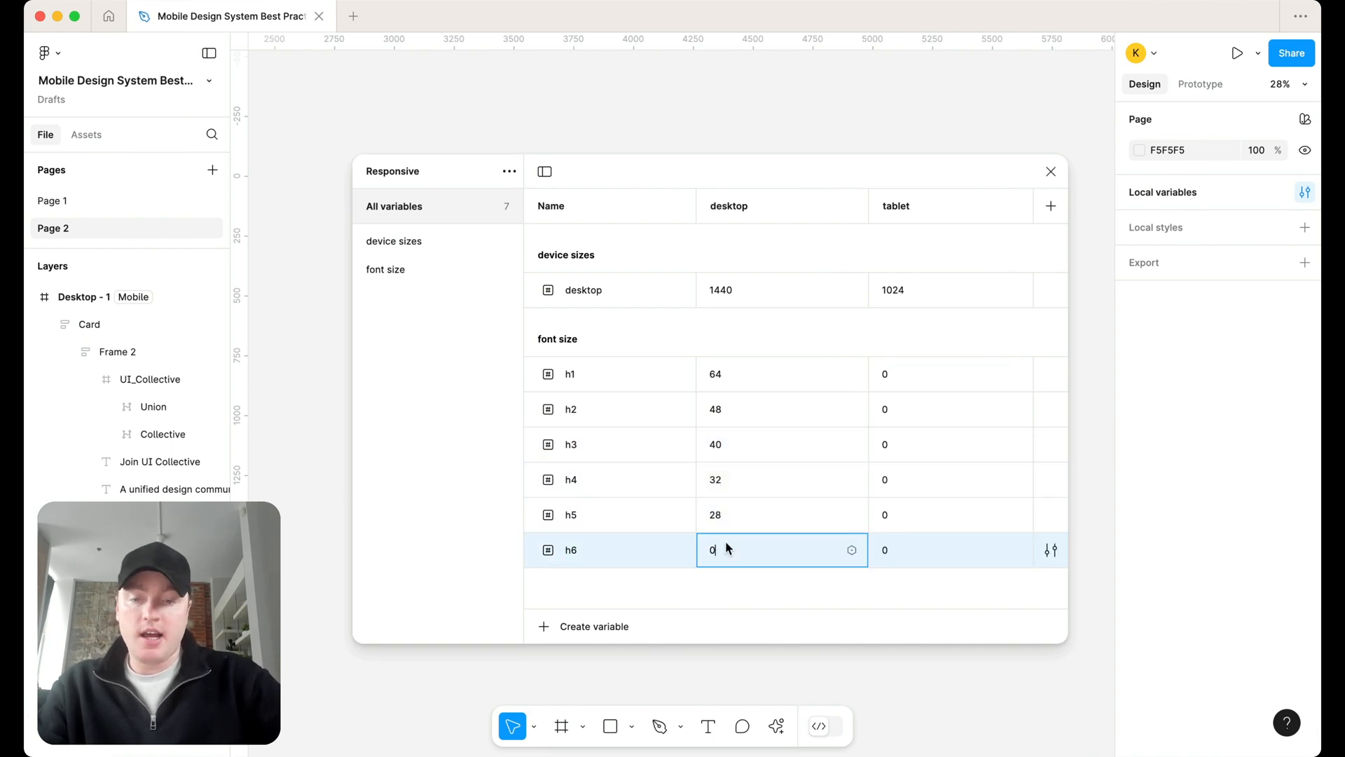
{"action": "type", "text": "24"}
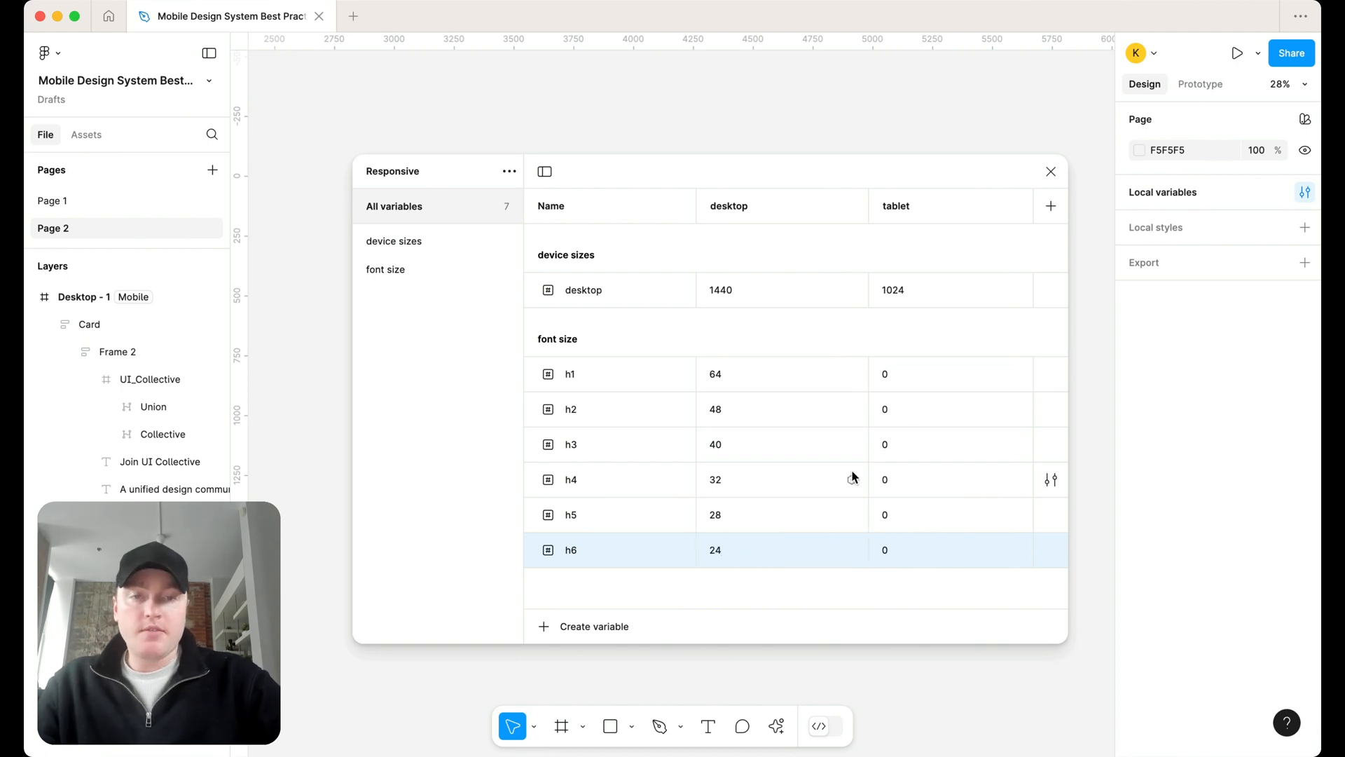
Enter the h1–h6 tablet sizes down to 20 and the mobile sizes
{"action": "left_click", "coordinate": [950, 374]}
{"action": "type", "text": "48"}
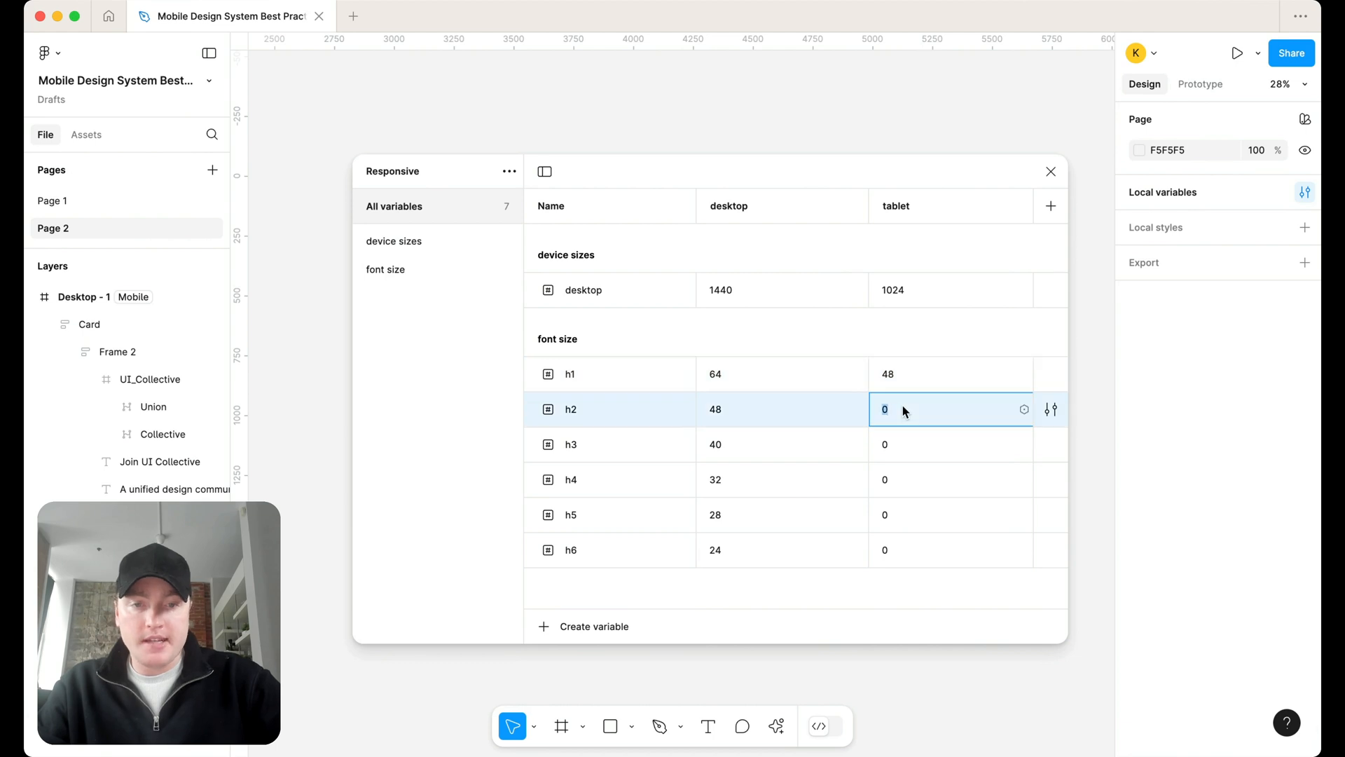
{"action": "type", "text": "40"}
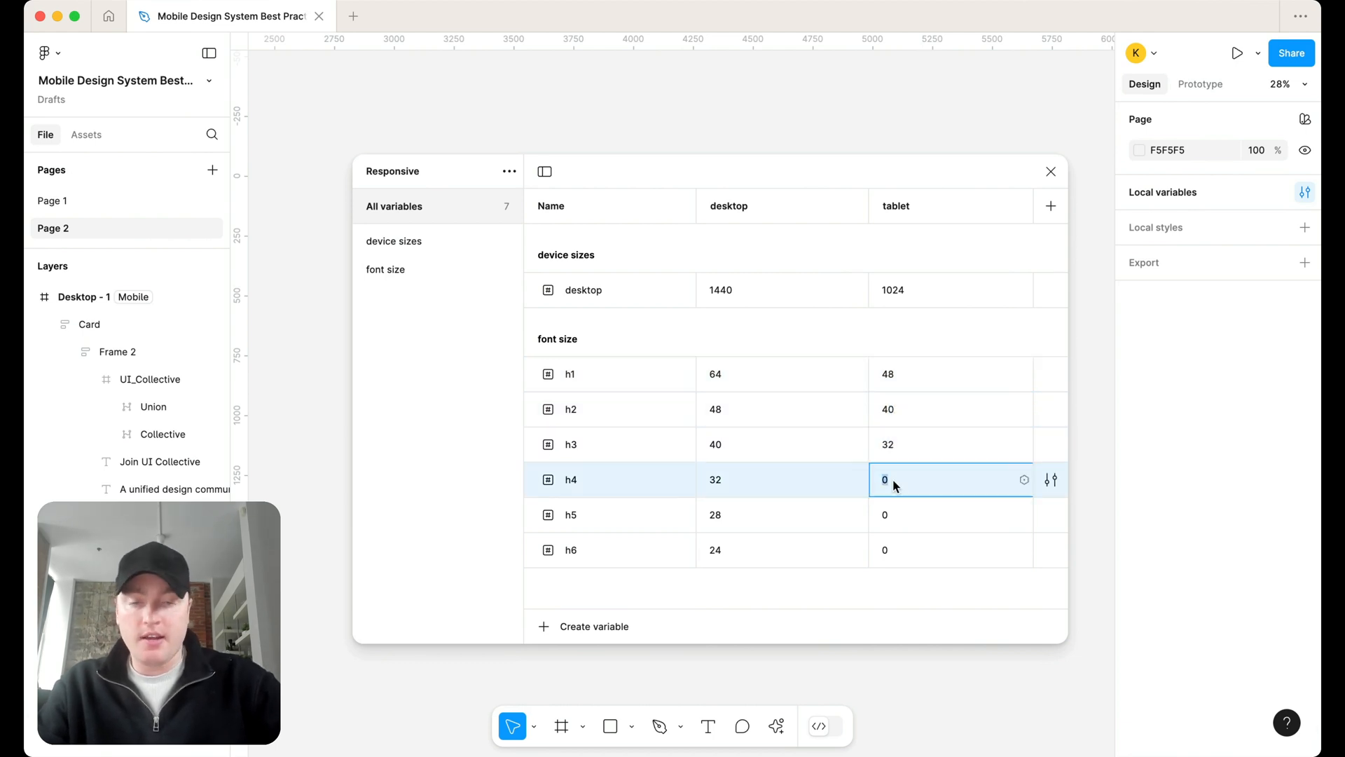
{"action": "type", "text": "28"}
{"action": "left_click", "coordinate": [950, 514]}
{"action": "type", "text": "24"}
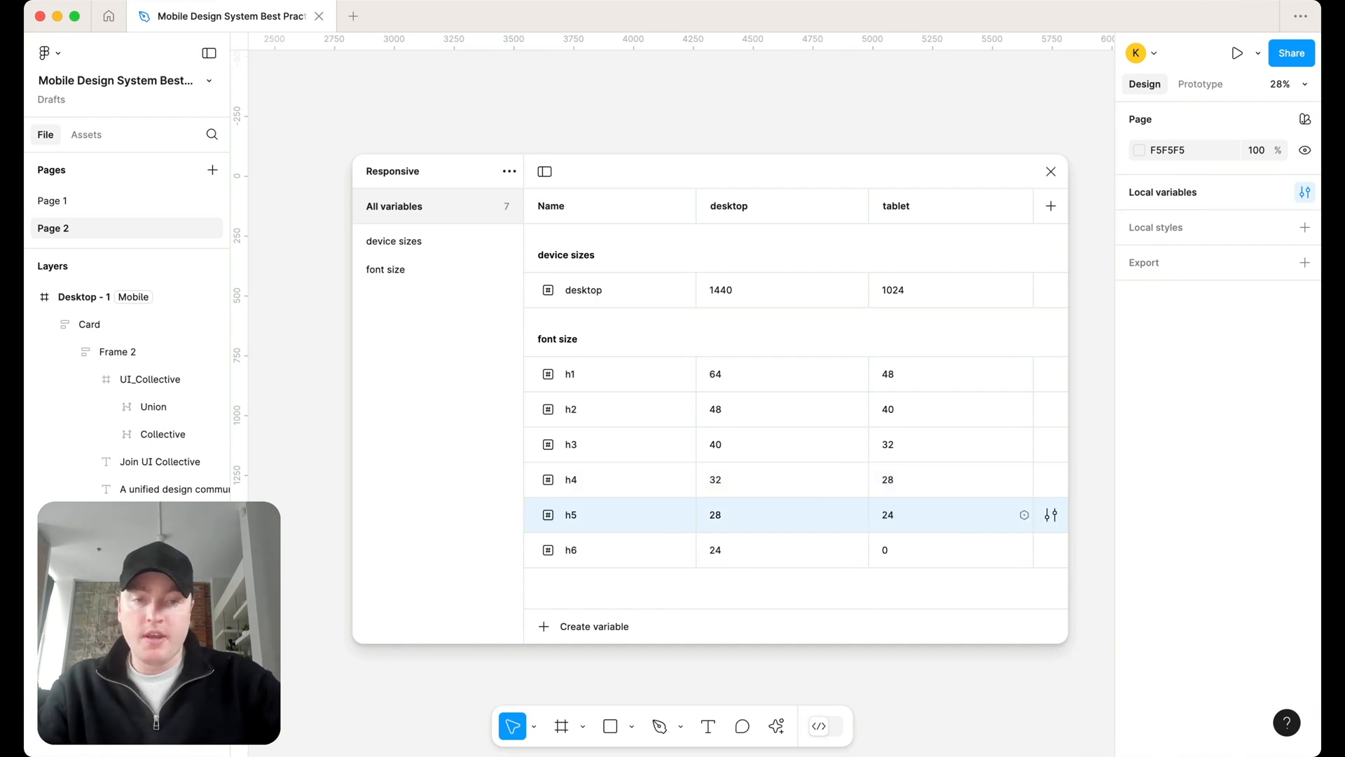
{"action": "type", "text": "20"}
{"action": "type", "text": "40"}
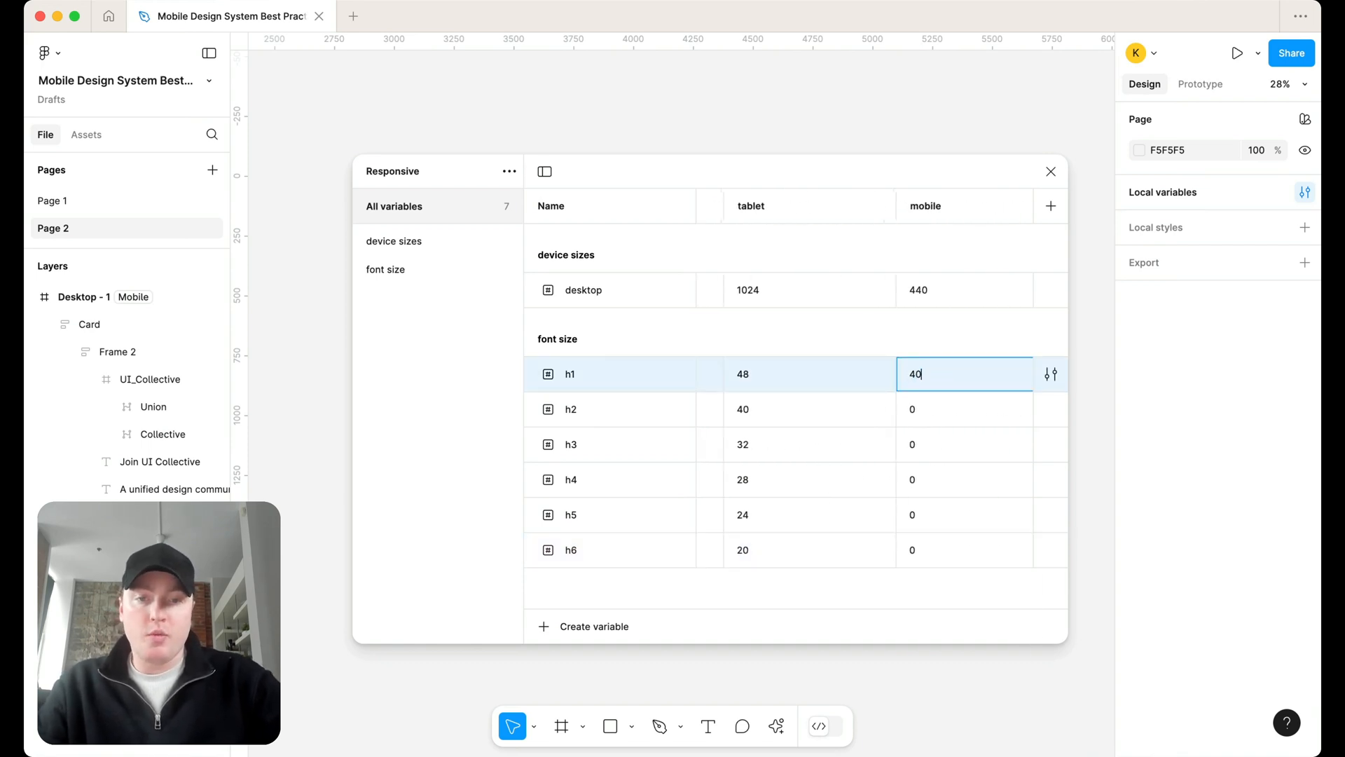
{"action": "left_click", "coordinate": [963, 408]}
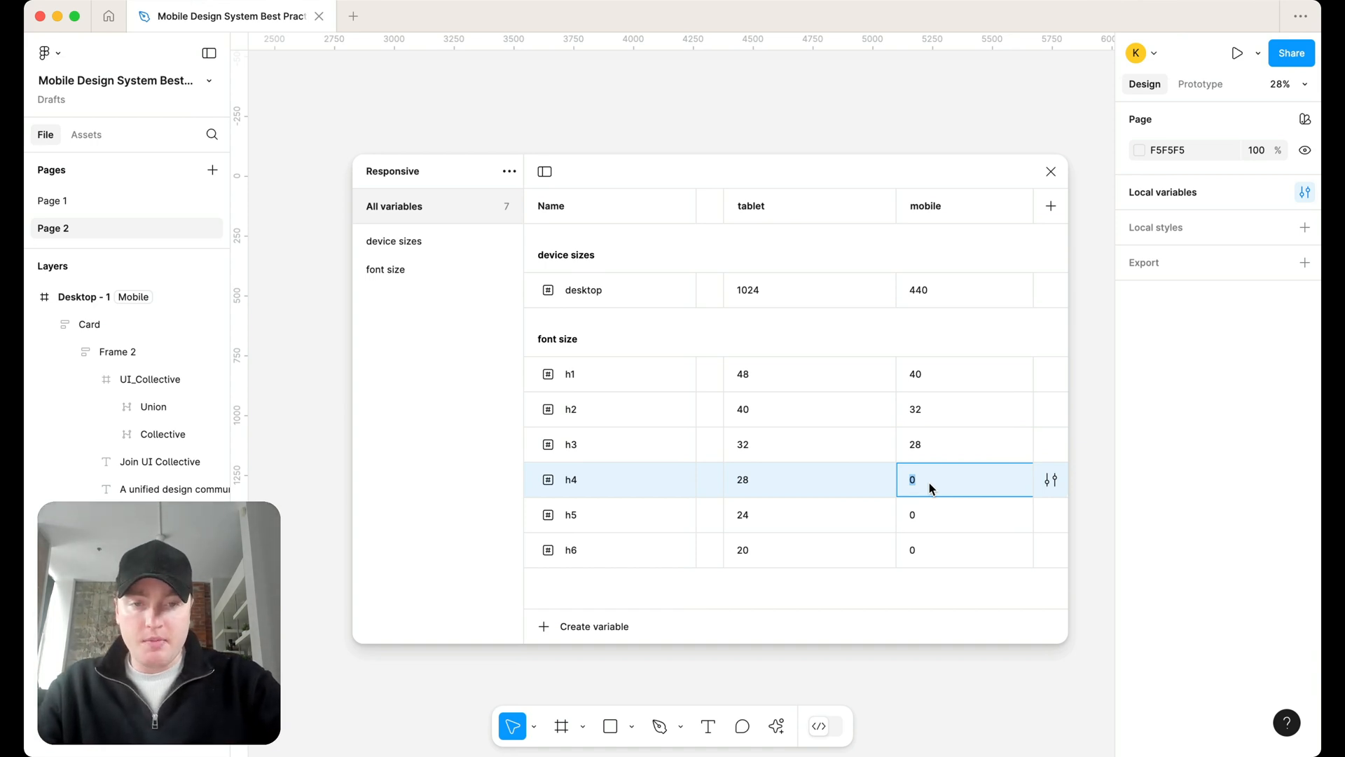
{"action": "type", "text": "24"}
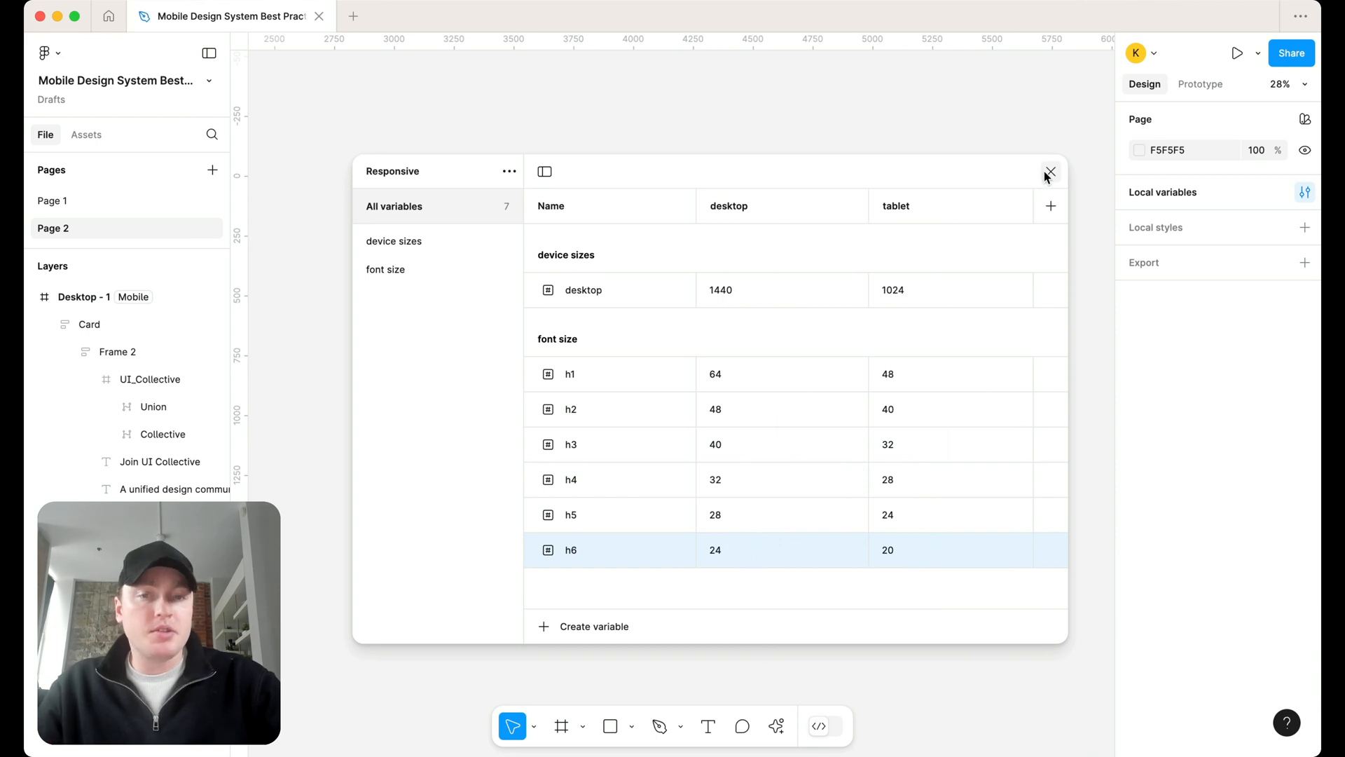
Apply a font size variable to the heading text
{"action": "left_click", "coordinate": [1050, 171]}
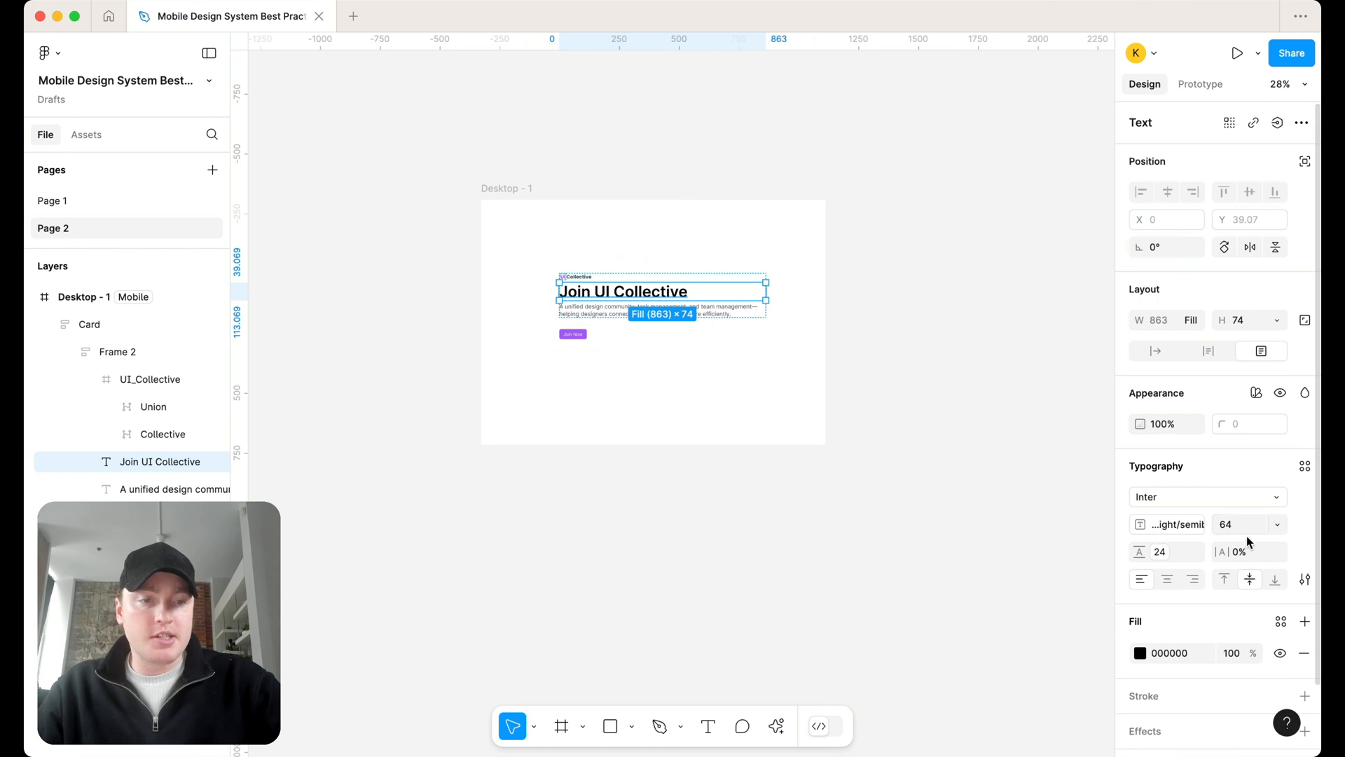
{"action": "scroll", "scroll_direction": "down", "scroll_amount": 3}
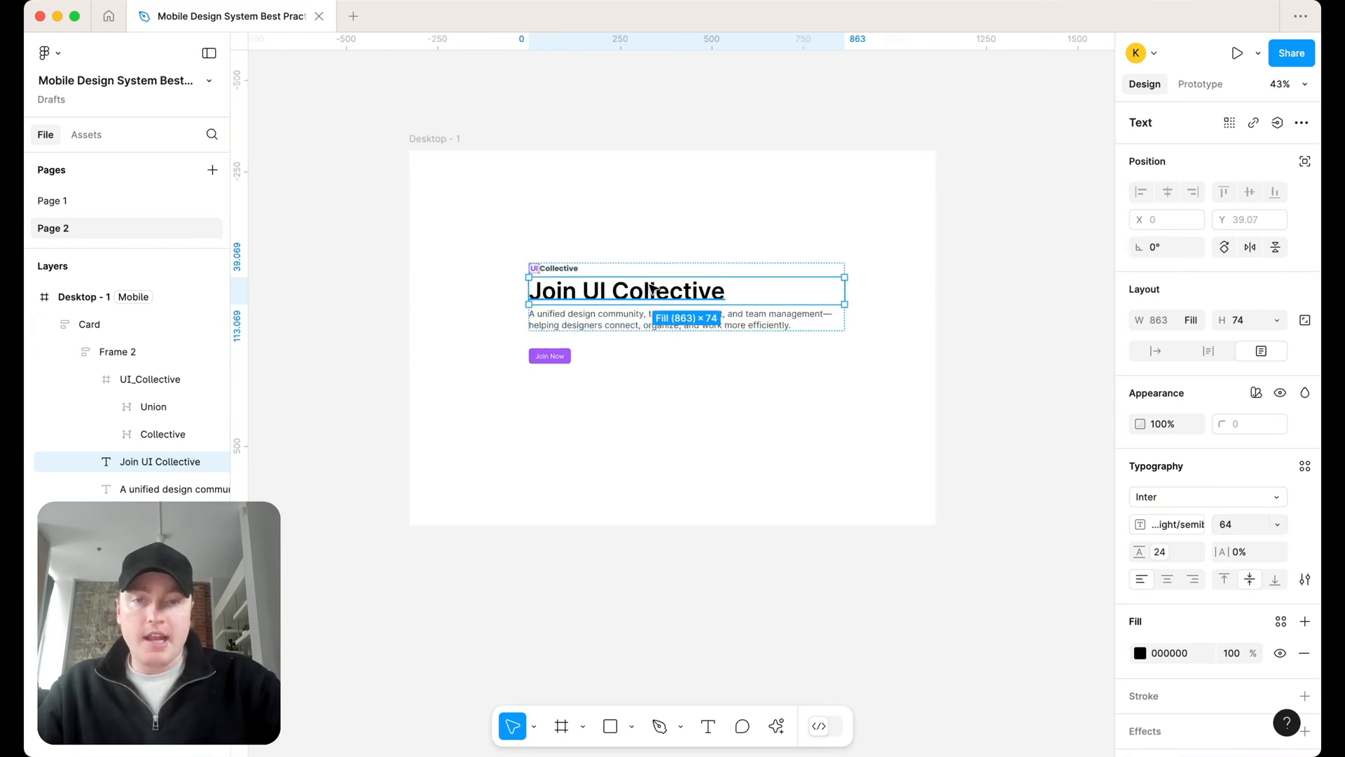
{"action": "left_click", "coordinate": [1246, 524]}
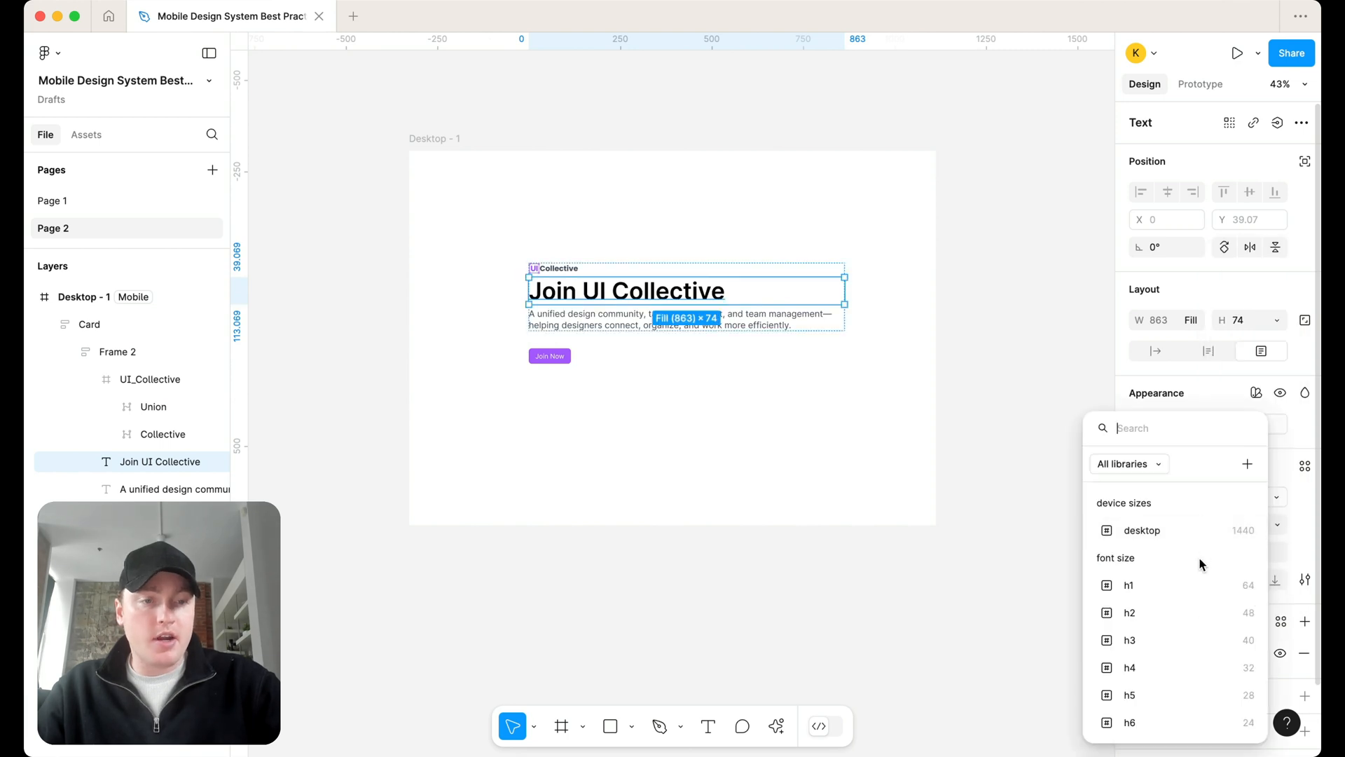
{"action": "left_click", "coordinate": [943, 450]}
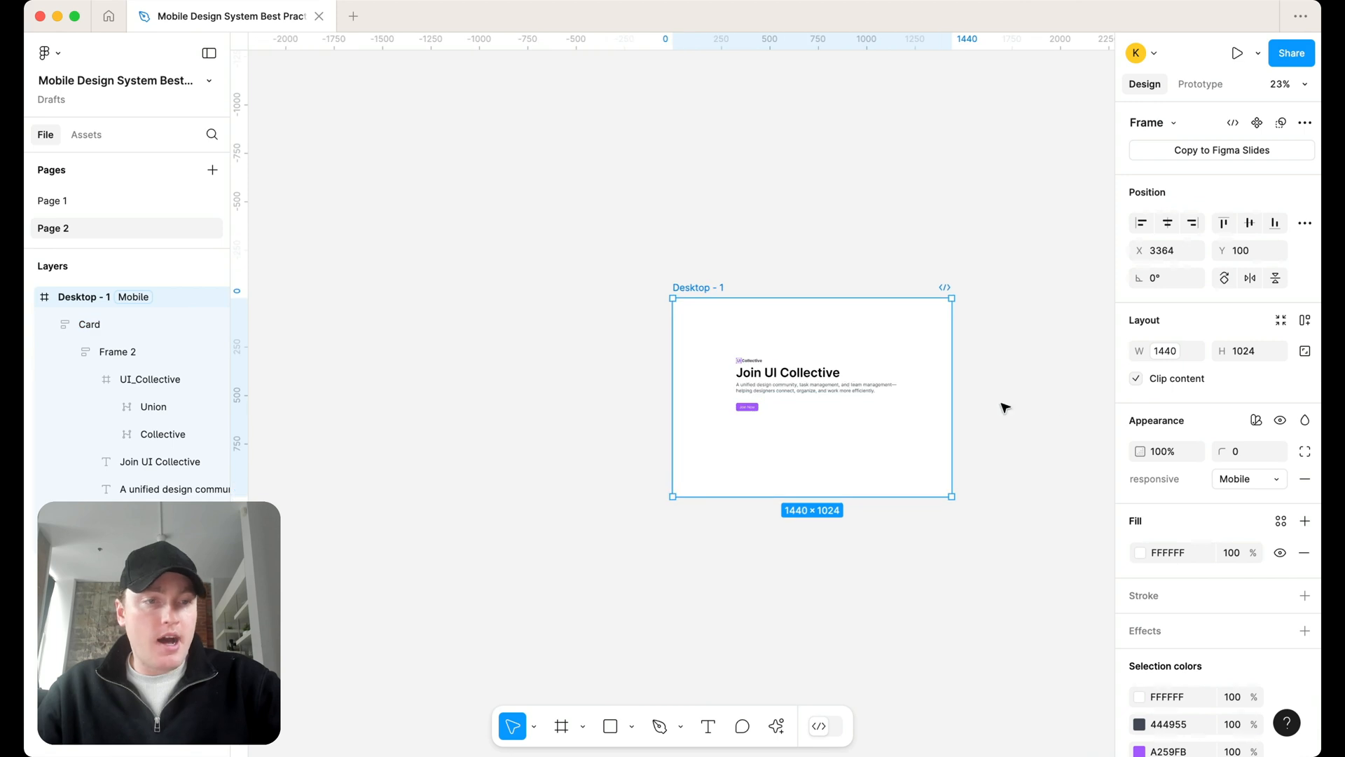
{"action": "mouse_move", "coordinate": [1249, 478]}
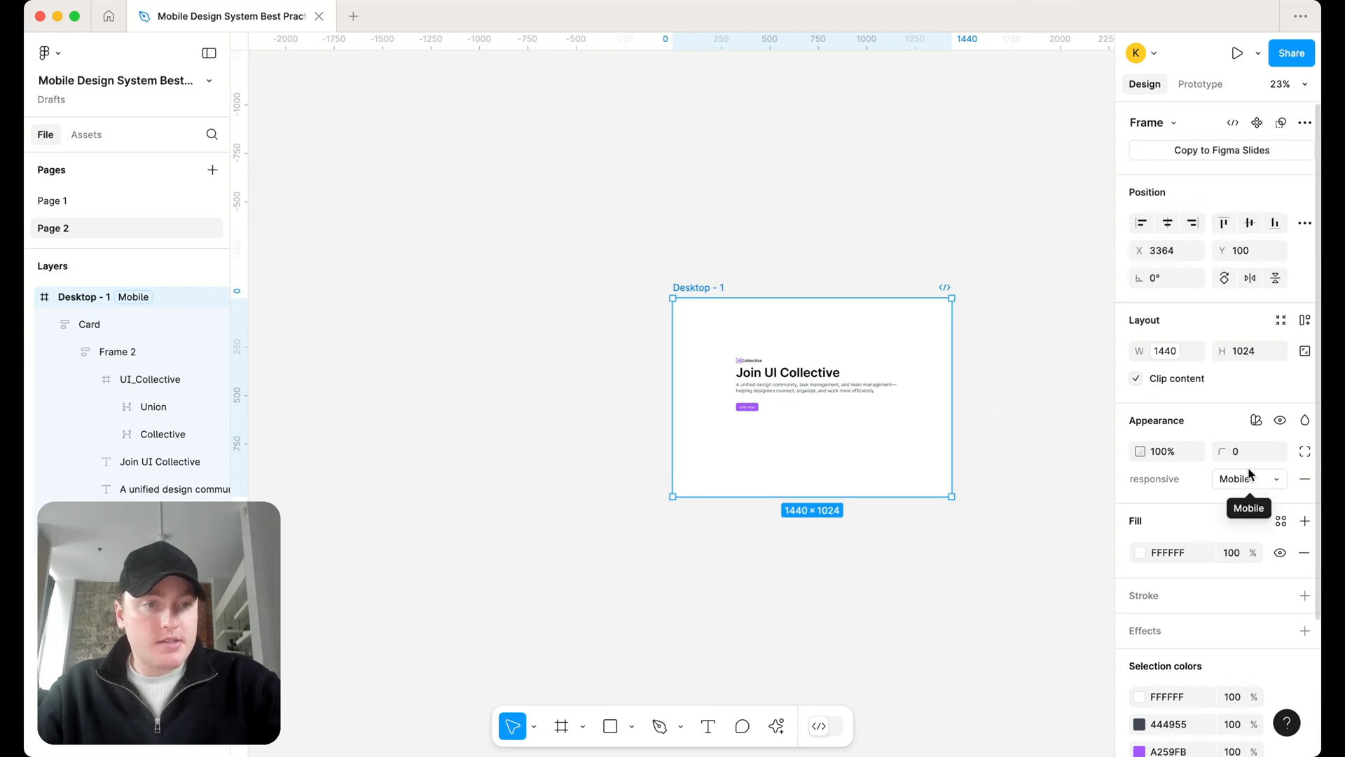
Switch the Desktop - 2 frame to the Responsive collection's mobile mode
{"action": "left_click", "coordinate": [1244, 450]}
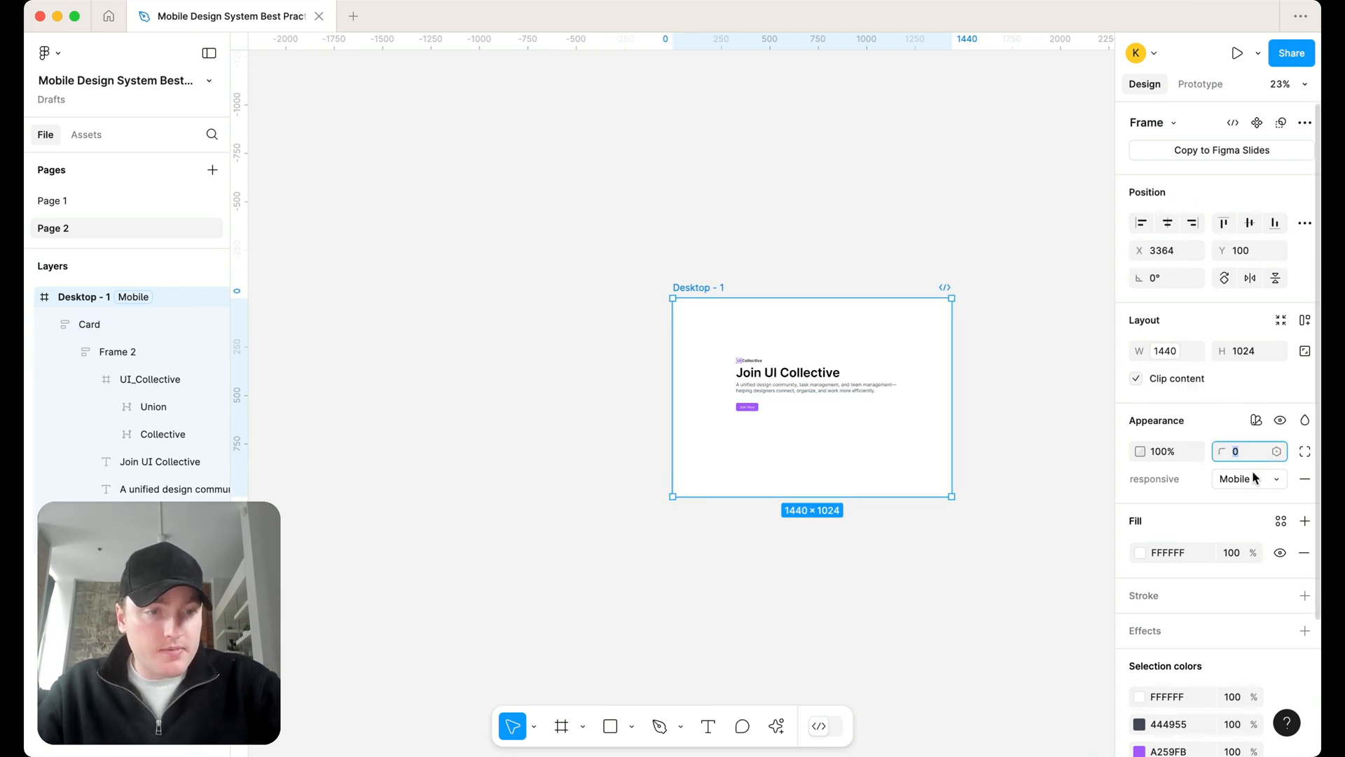
{"action": "left_click", "coordinate": [1248, 479]}
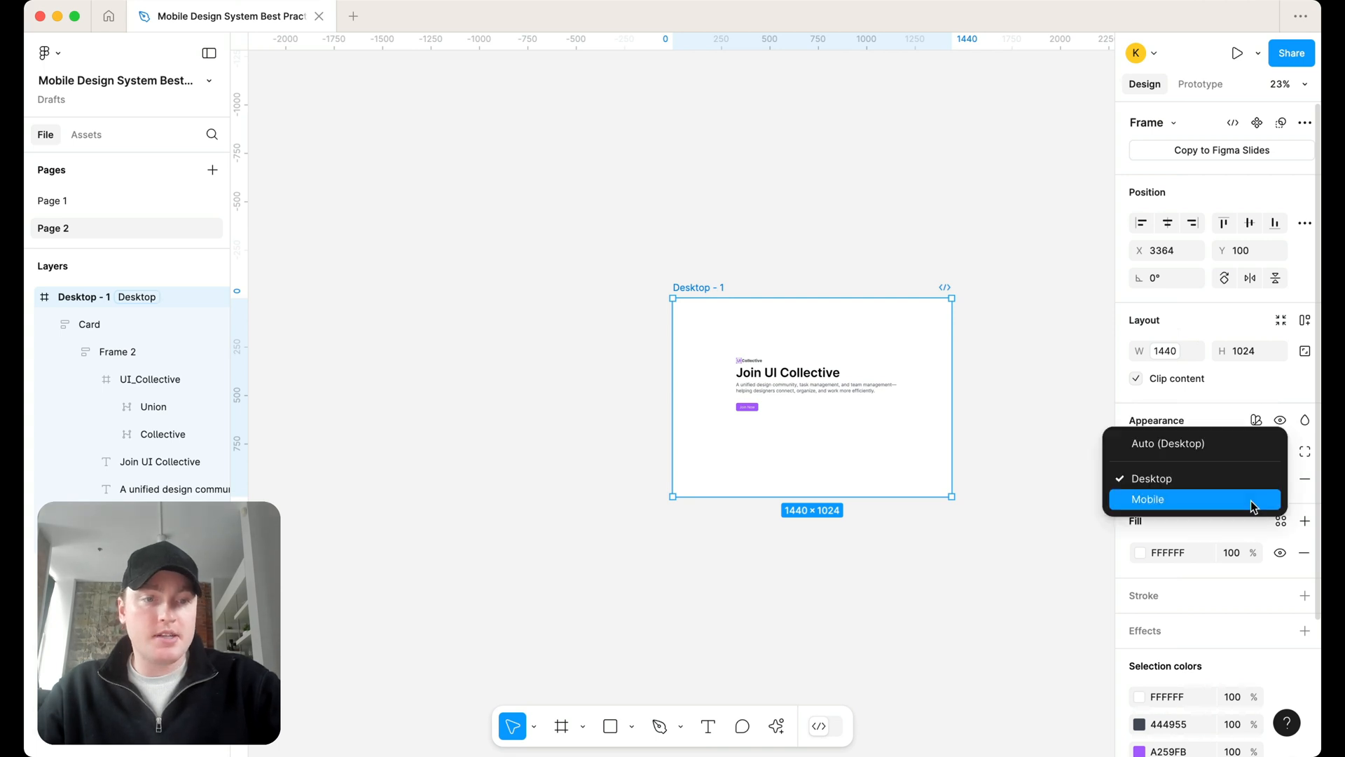
{"action": "left_click", "coordinate": [1148, 498]}
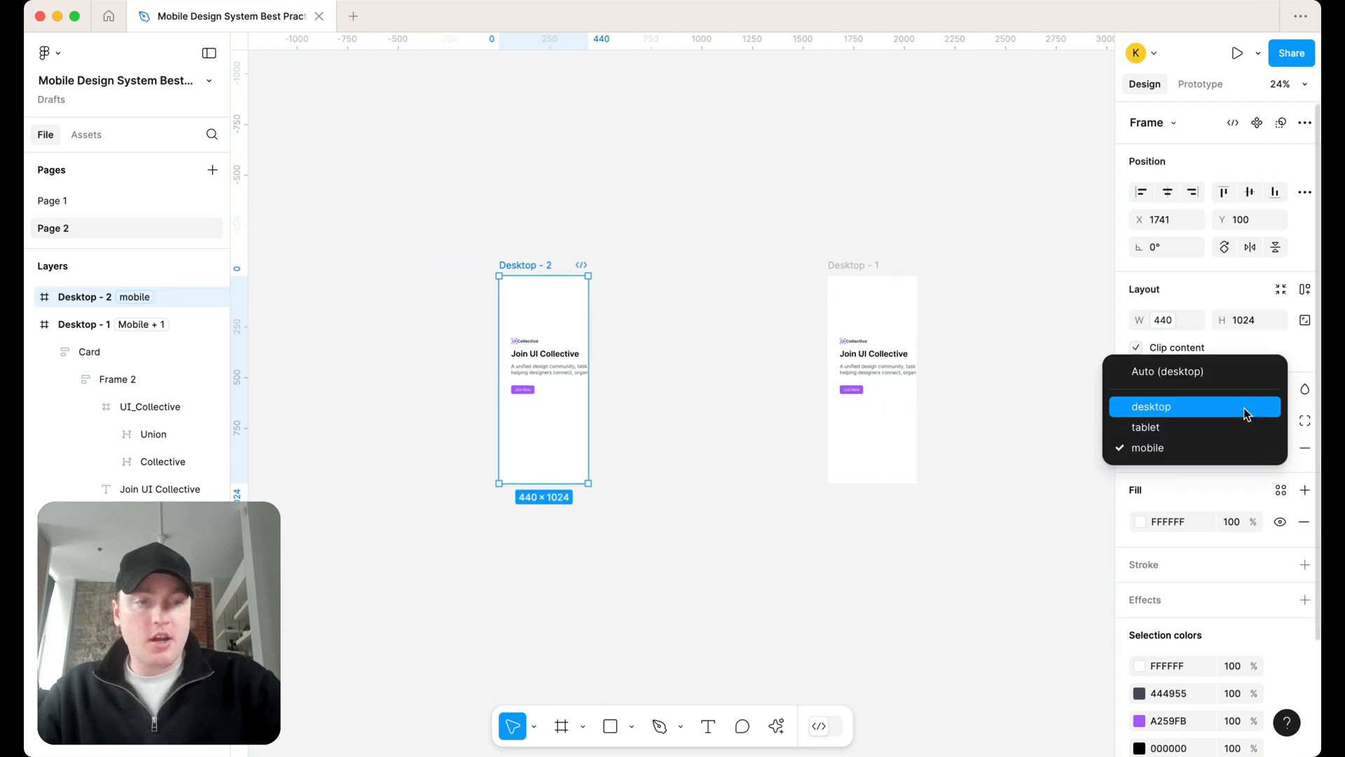
{"action": "left_click", "coordinate": [1151, 406]}
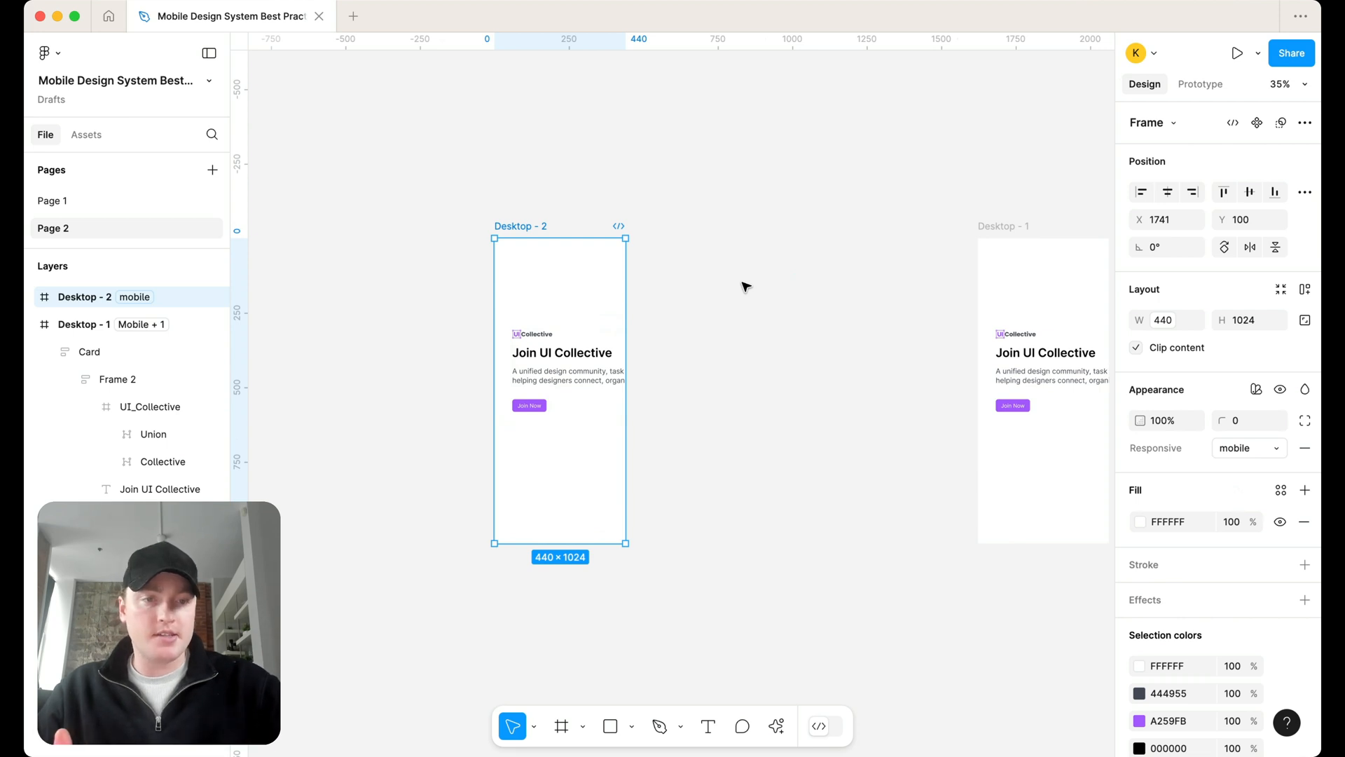
{"action": "left_click", "coordinate": [562, 369]}
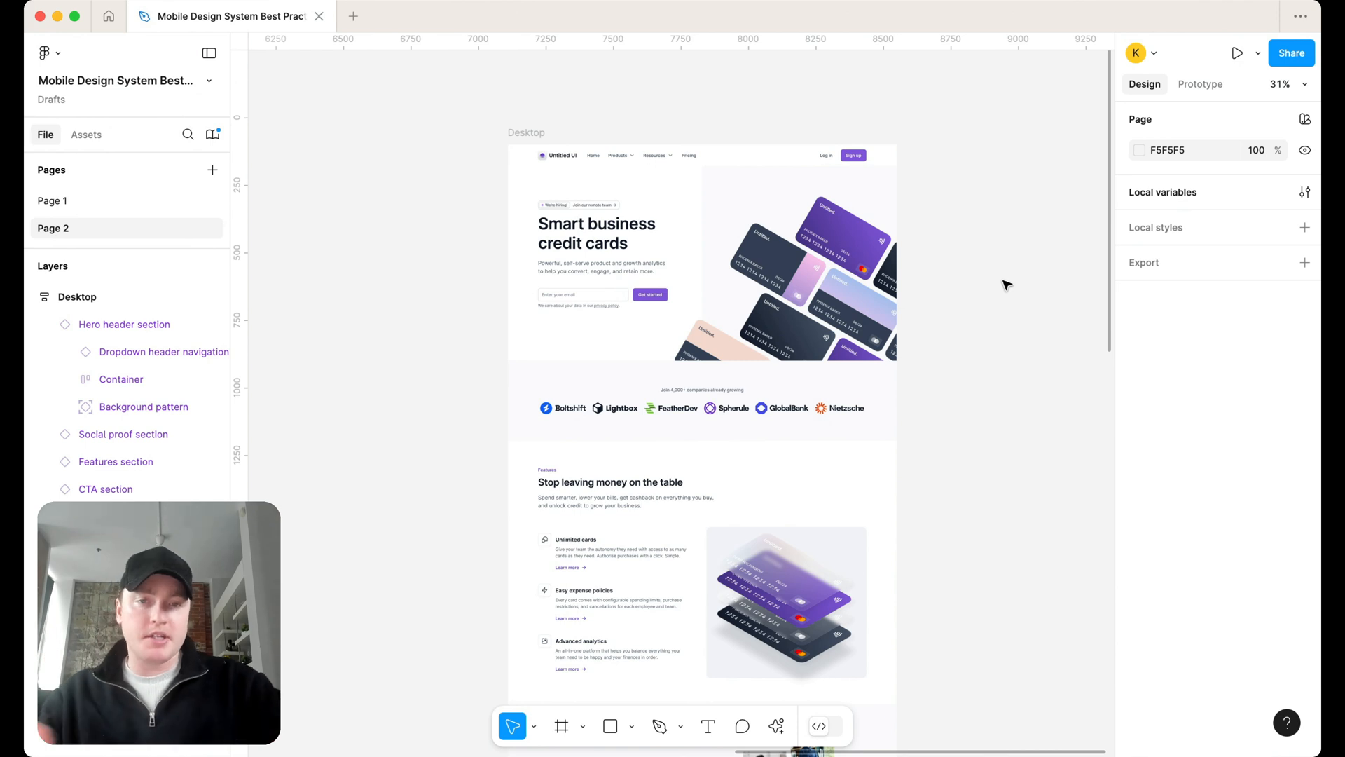
{"action": "left_click", "coordinate": [121, 378]}
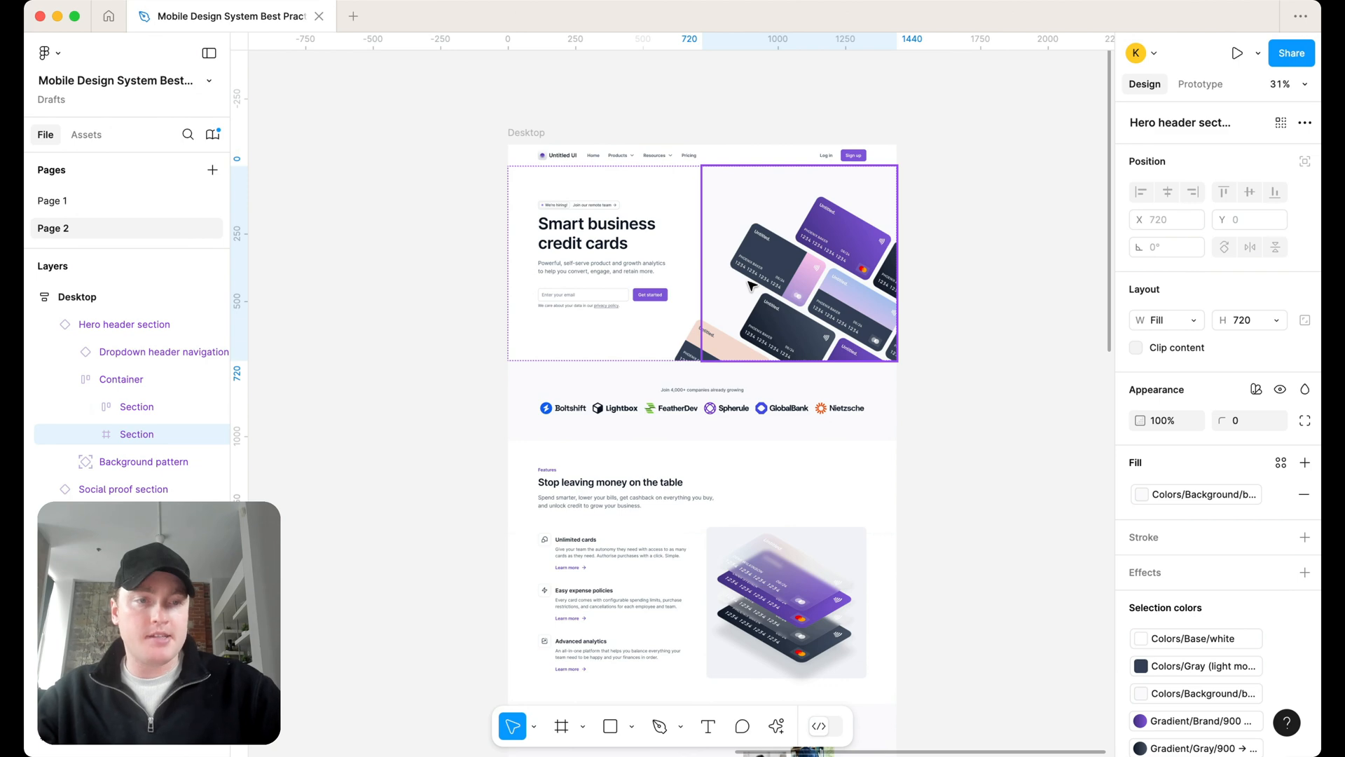
{"action": "left_click", "coordinate": [136, 405]}
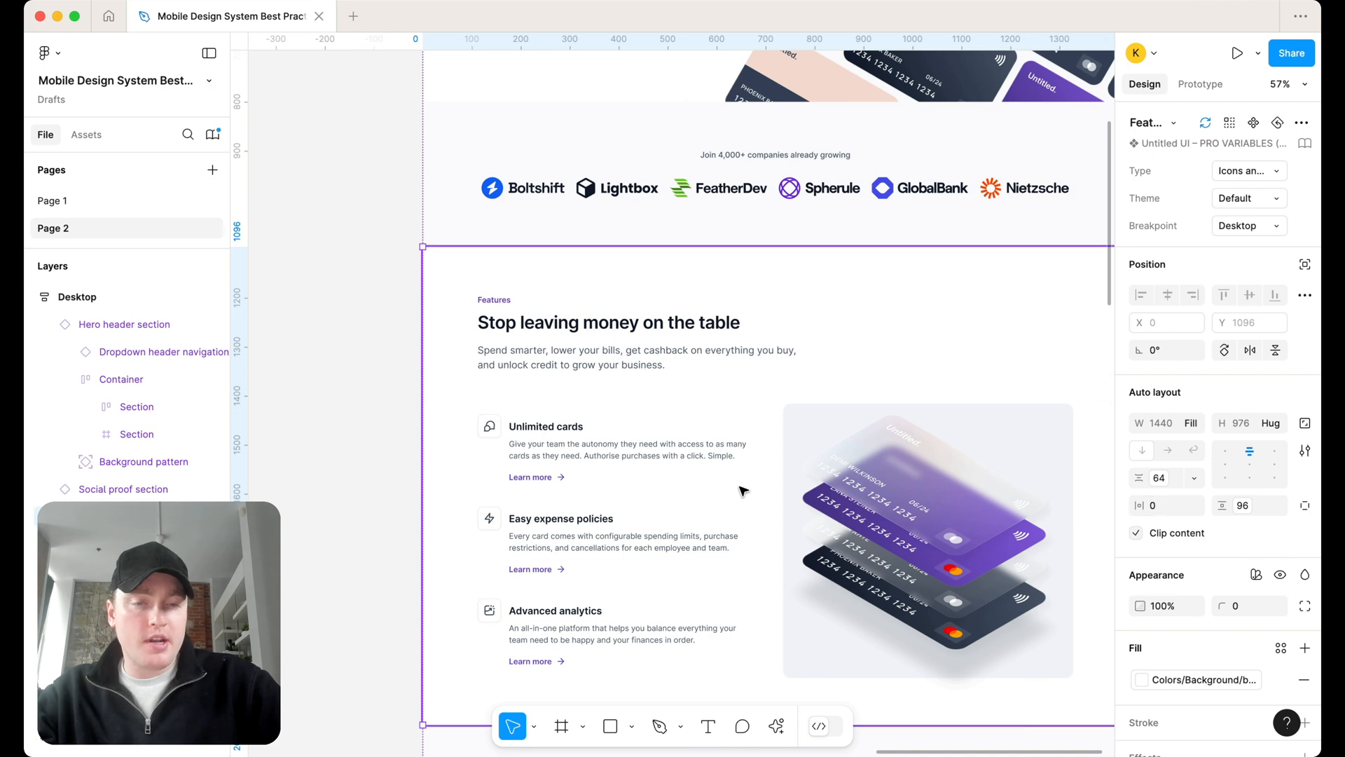
{"action": "scroll", "scroll_direction": "down", "scroll_amount": 3}
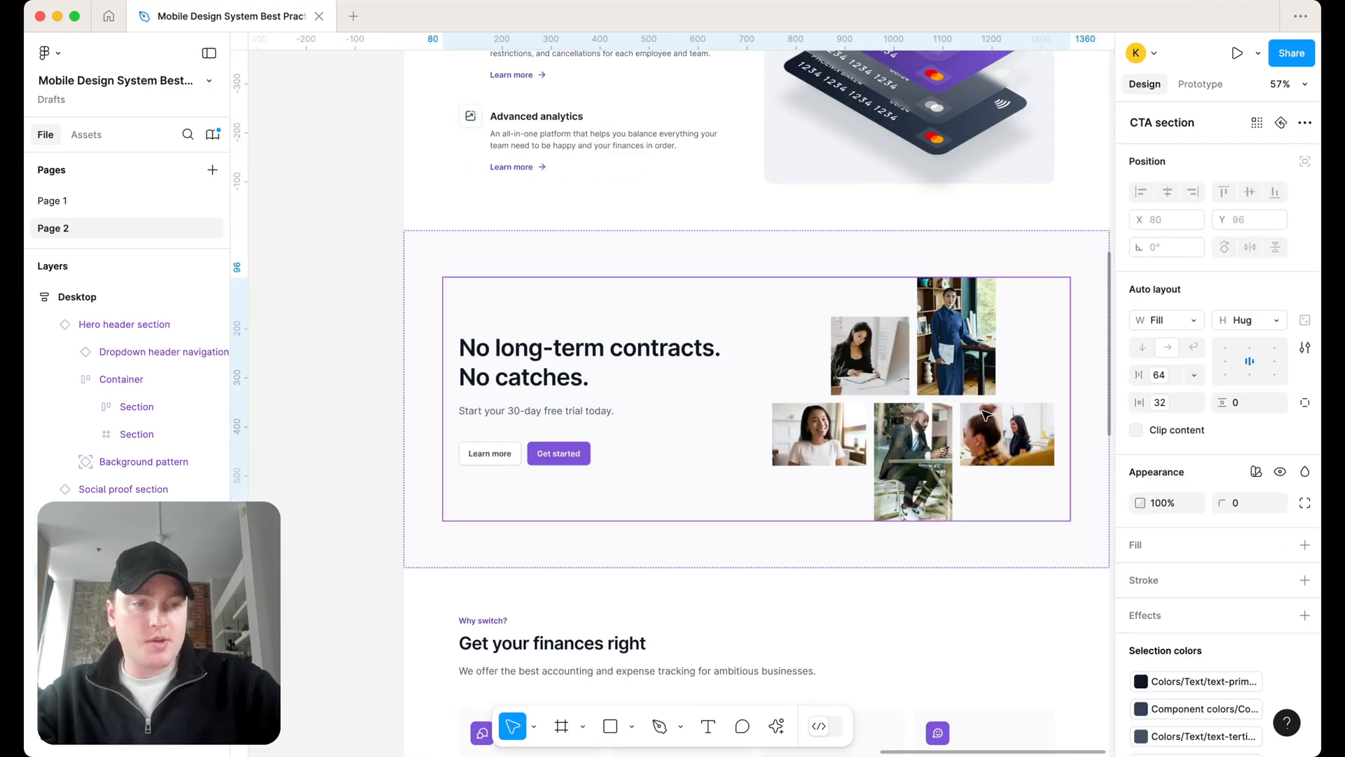
{"action": "scroll", "scroll_direction": "down", "scroll_amount": 3}
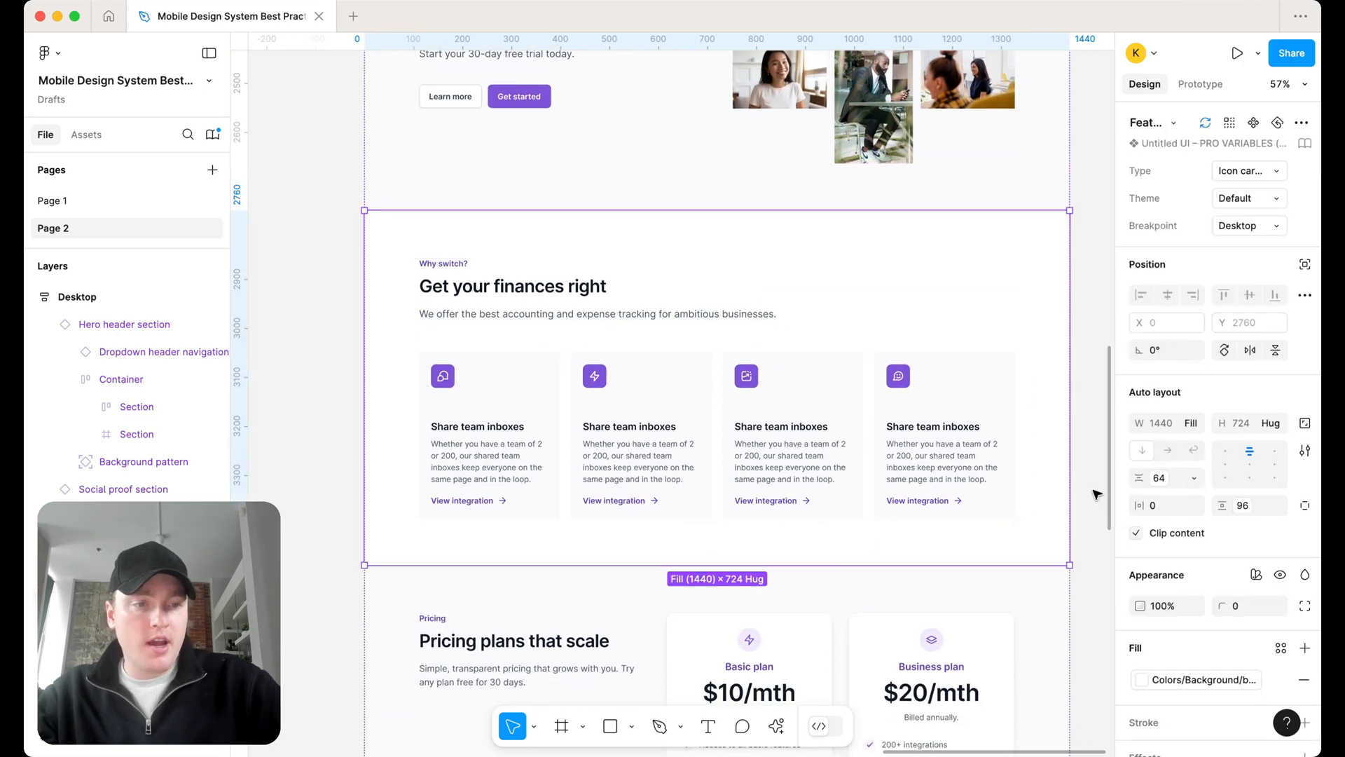
{"action": "scroll", "scroll_direction": "down", "scroll_amount": 3}
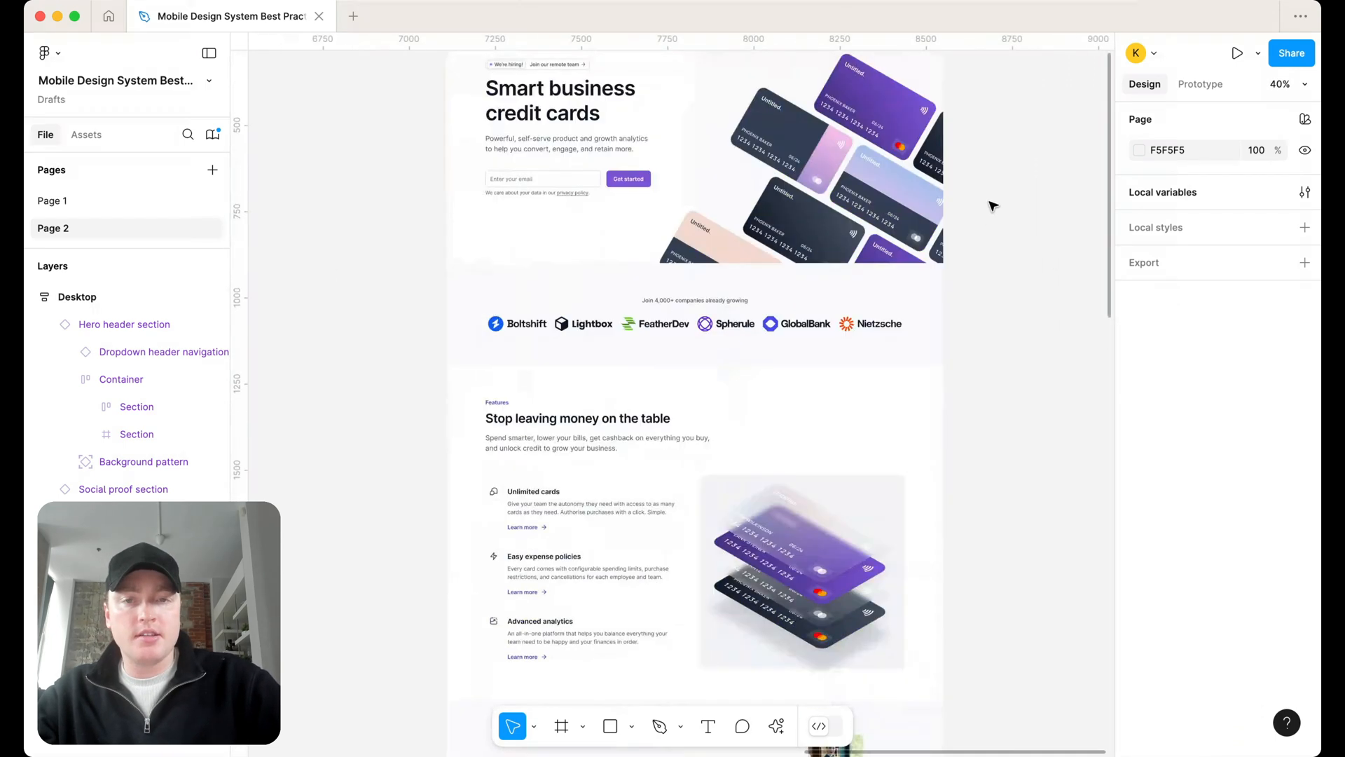
{"action": "scroll", "scroll_direction": "down", "scroll_amount": 3}
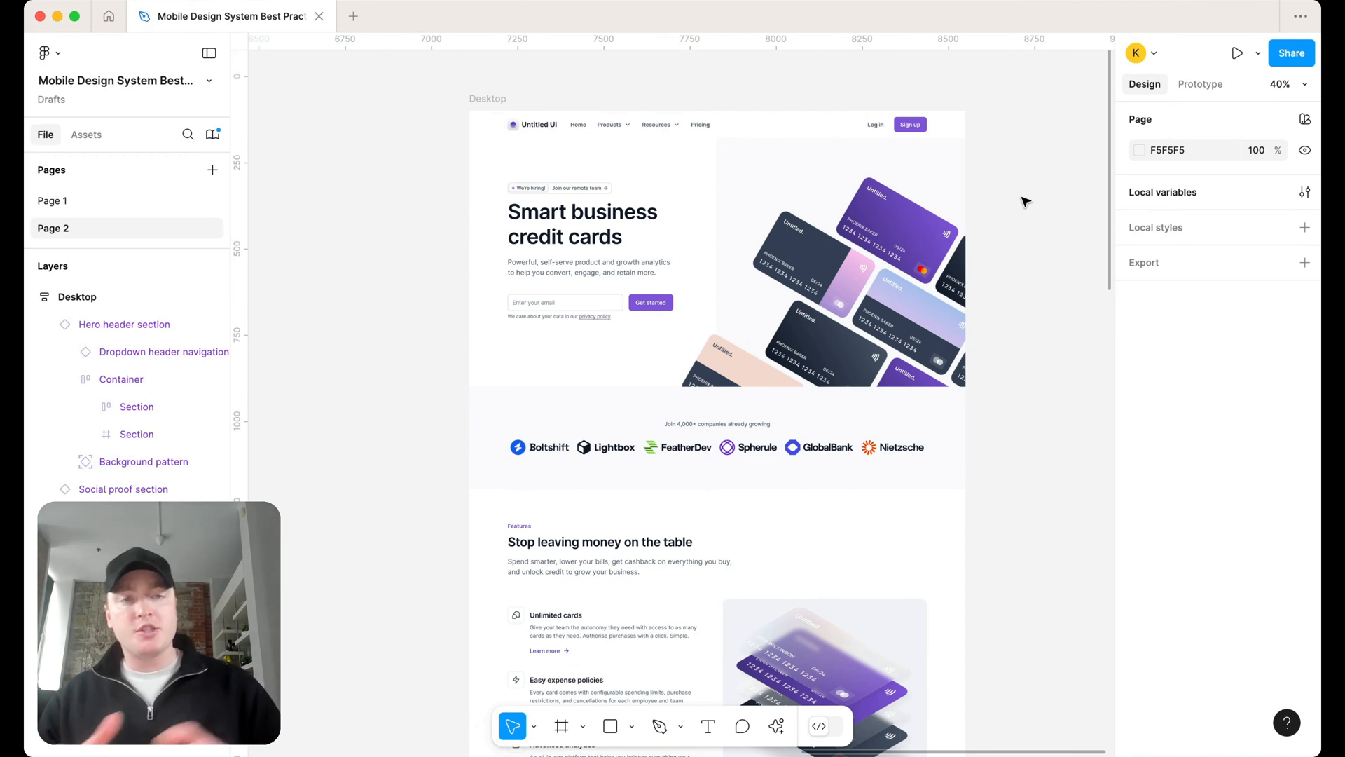
Build desktop- and mobile-mode frames beside the 560-wide Content stack of three feature texts
{"action": "left_click", "coordinate": [123, 324]}
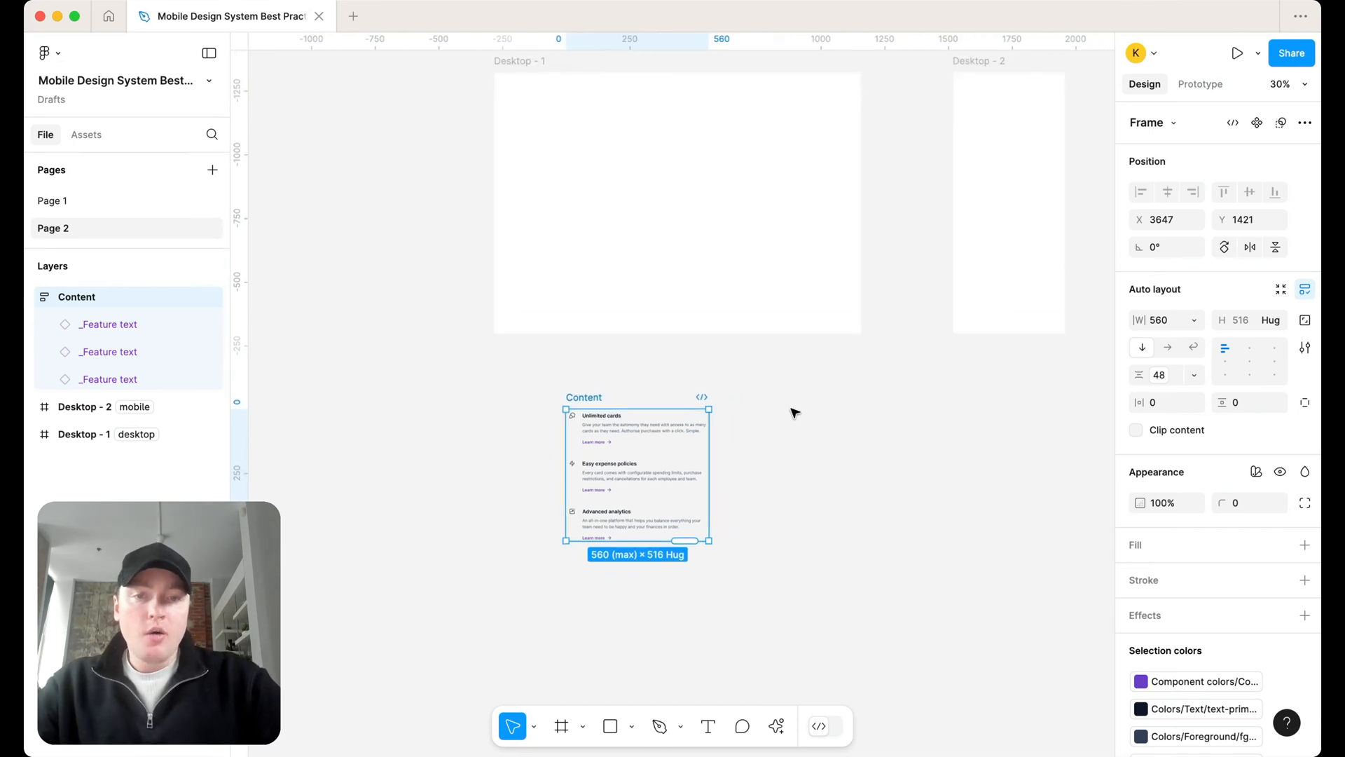
Scroll to the Responsive collection and add a number variable named jumper
{"action": "scroll", "scroll_direction": "down", "scroll_amount": 3}
{"action": "type", "text": "jumper"}
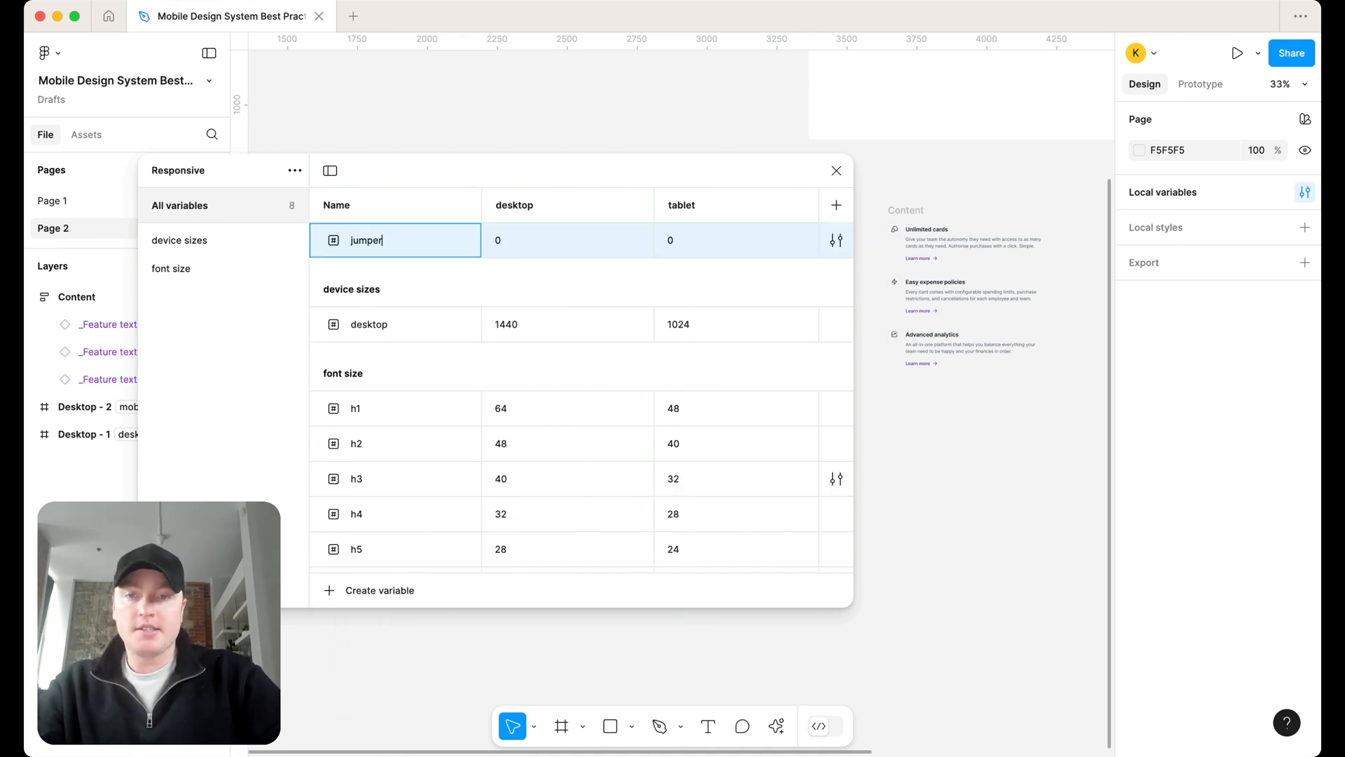
Group the variable under jumper/ and set 560-320's desktop value 560 and tablet value
{"action": "type", "text": "/"}
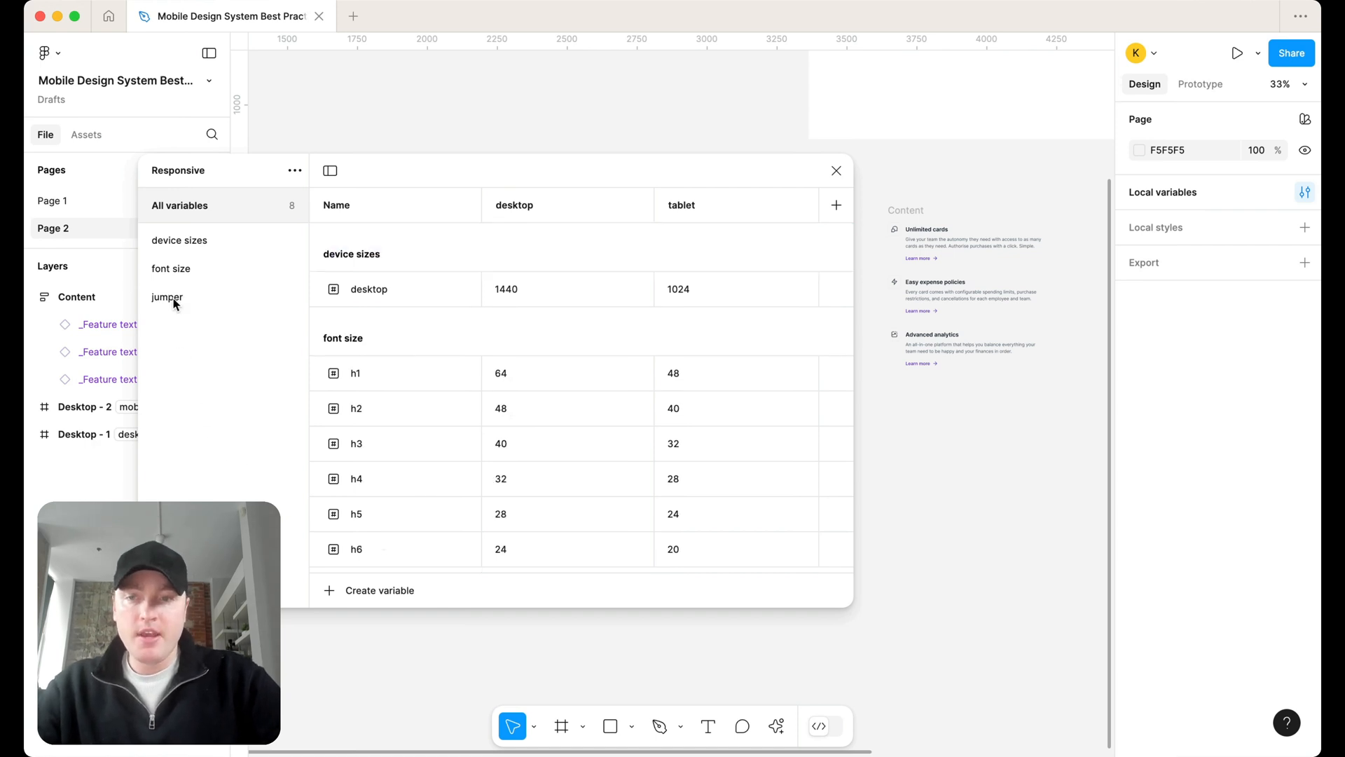
{"action": "left_click", "coordinate": [168, 297]}
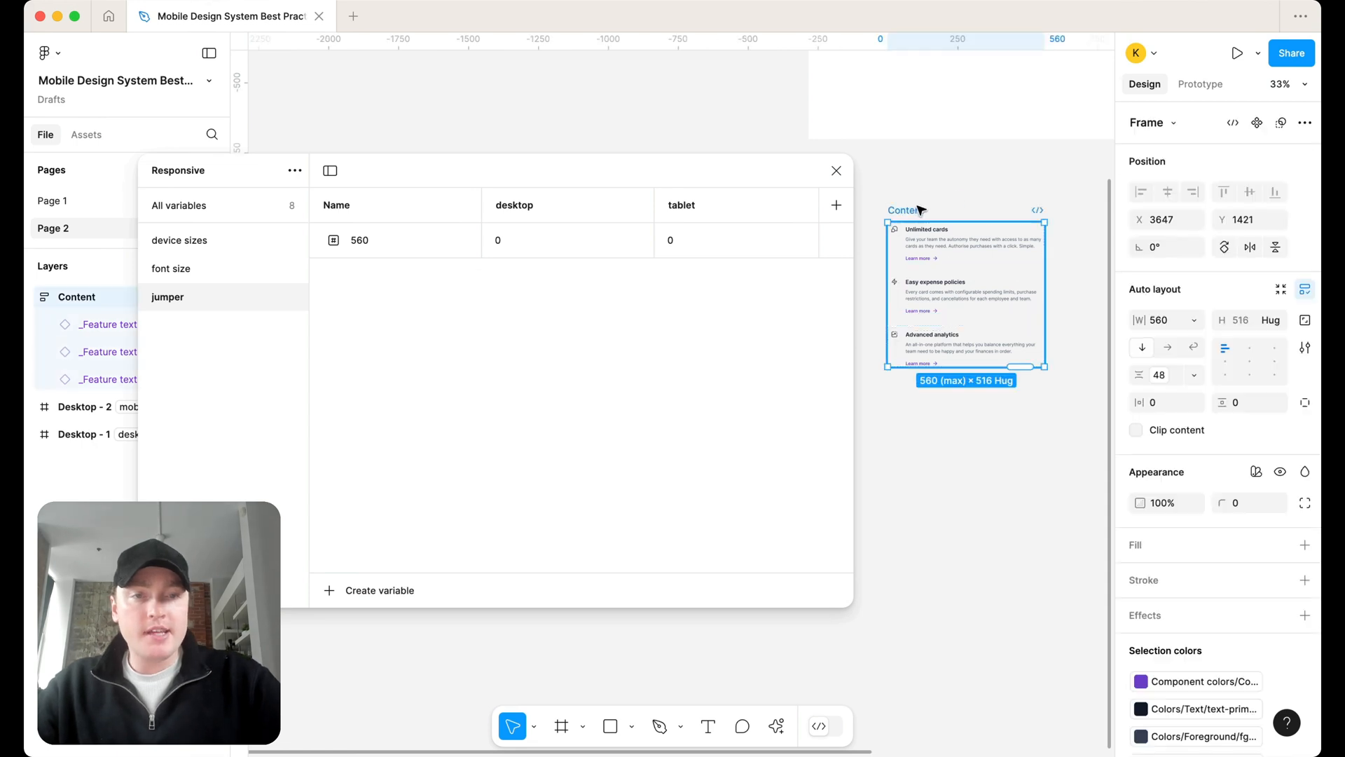
{"action": "left_click", "coordinate": [566, 241]}
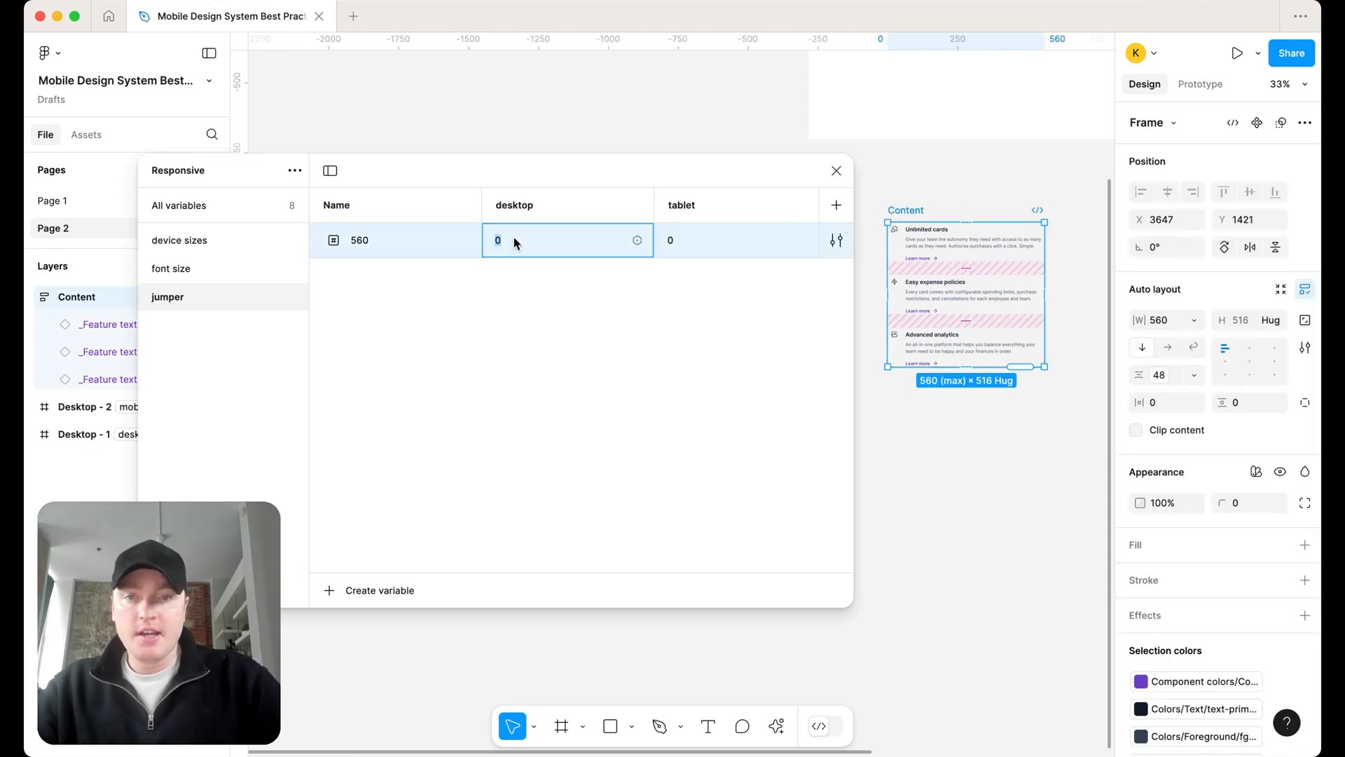
{"action": "type", "text": "560"}
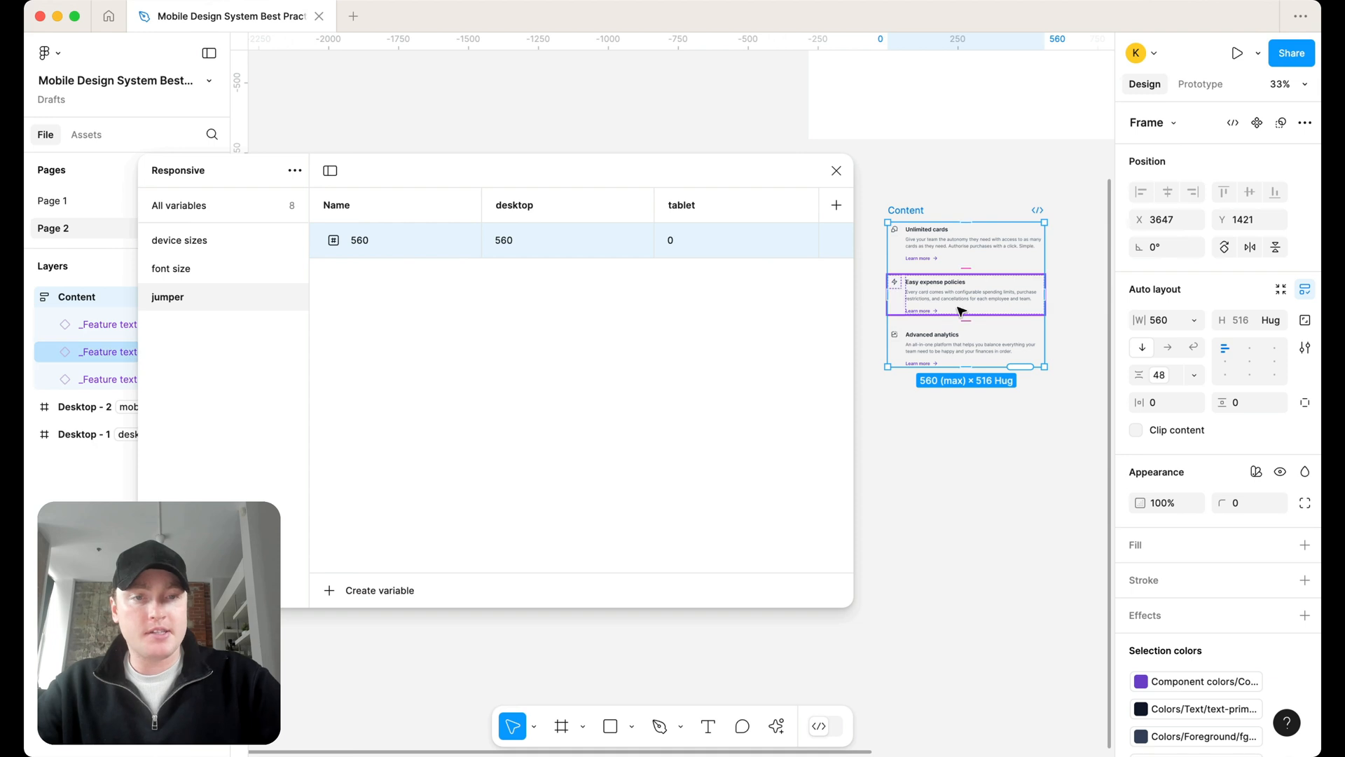
{"action": "left_click", "coordinate": [735, 239]}
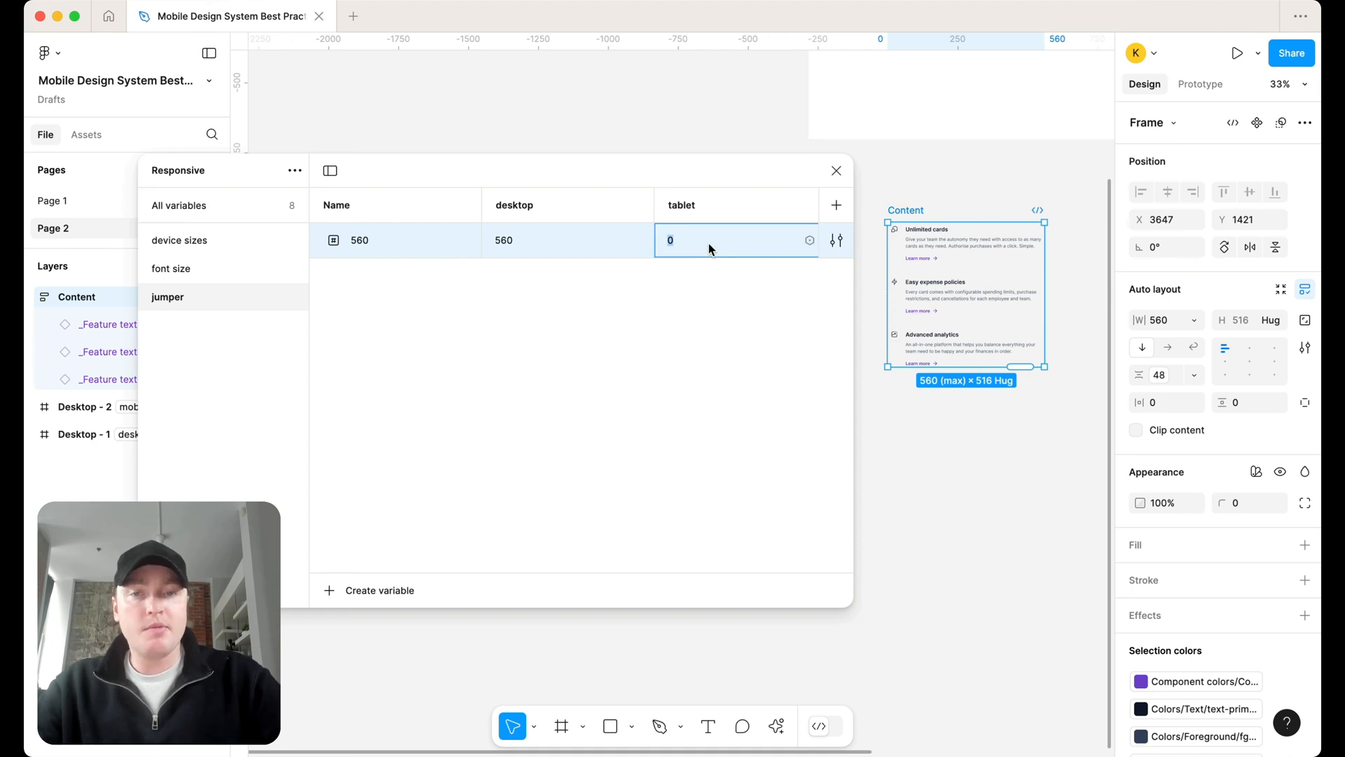
{"action": "type", "text": "420"}
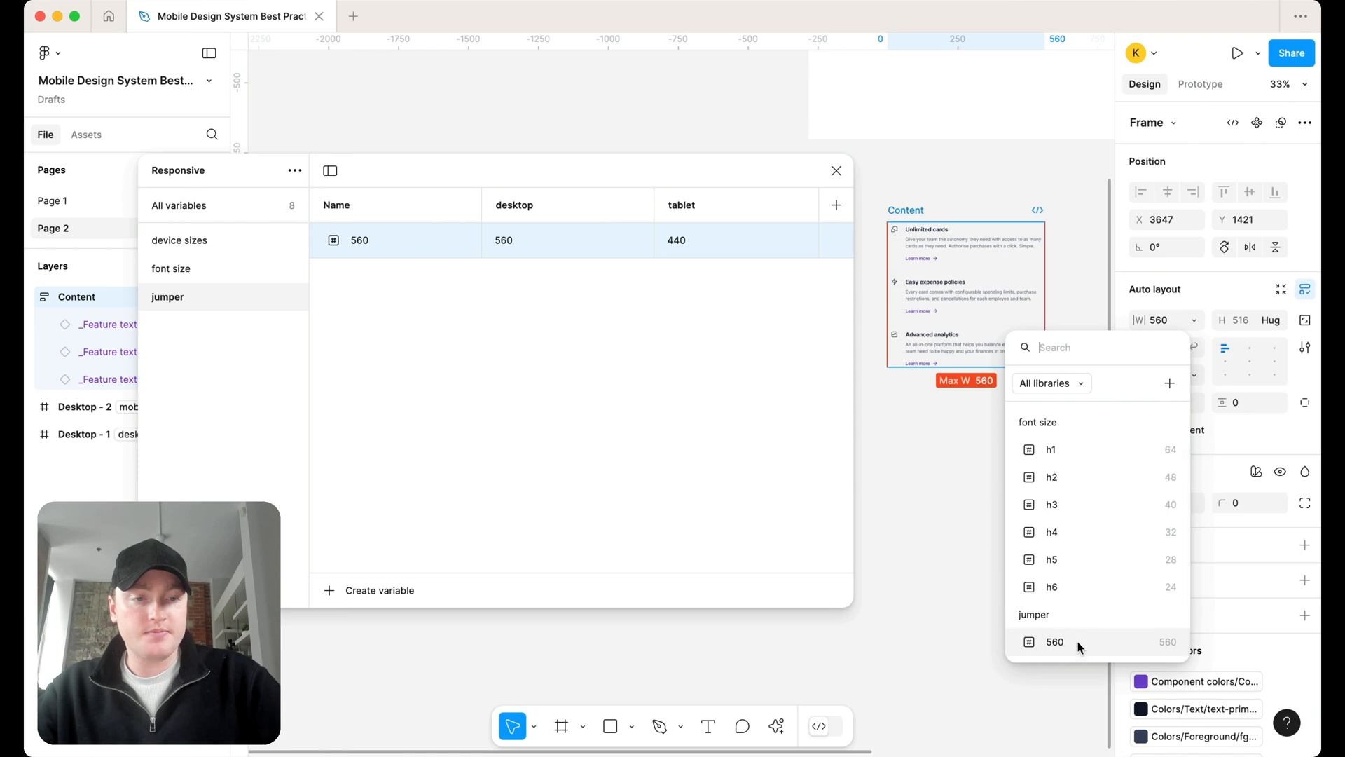
Apply 560-320 to the Content width and set 560-440's tablet value to 560
{"action": "left_click", "coordinate": [1055, 642]}
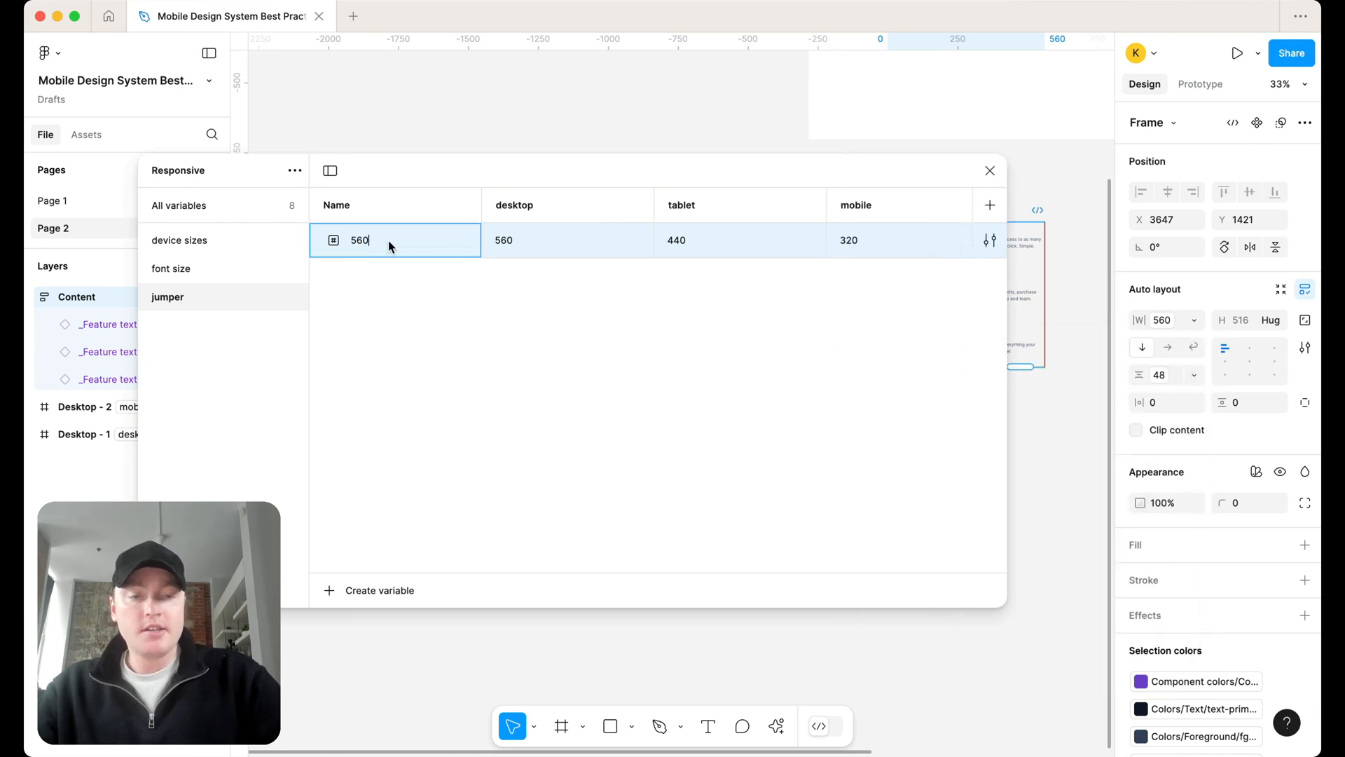
{"action": "type", "text": "-320"}
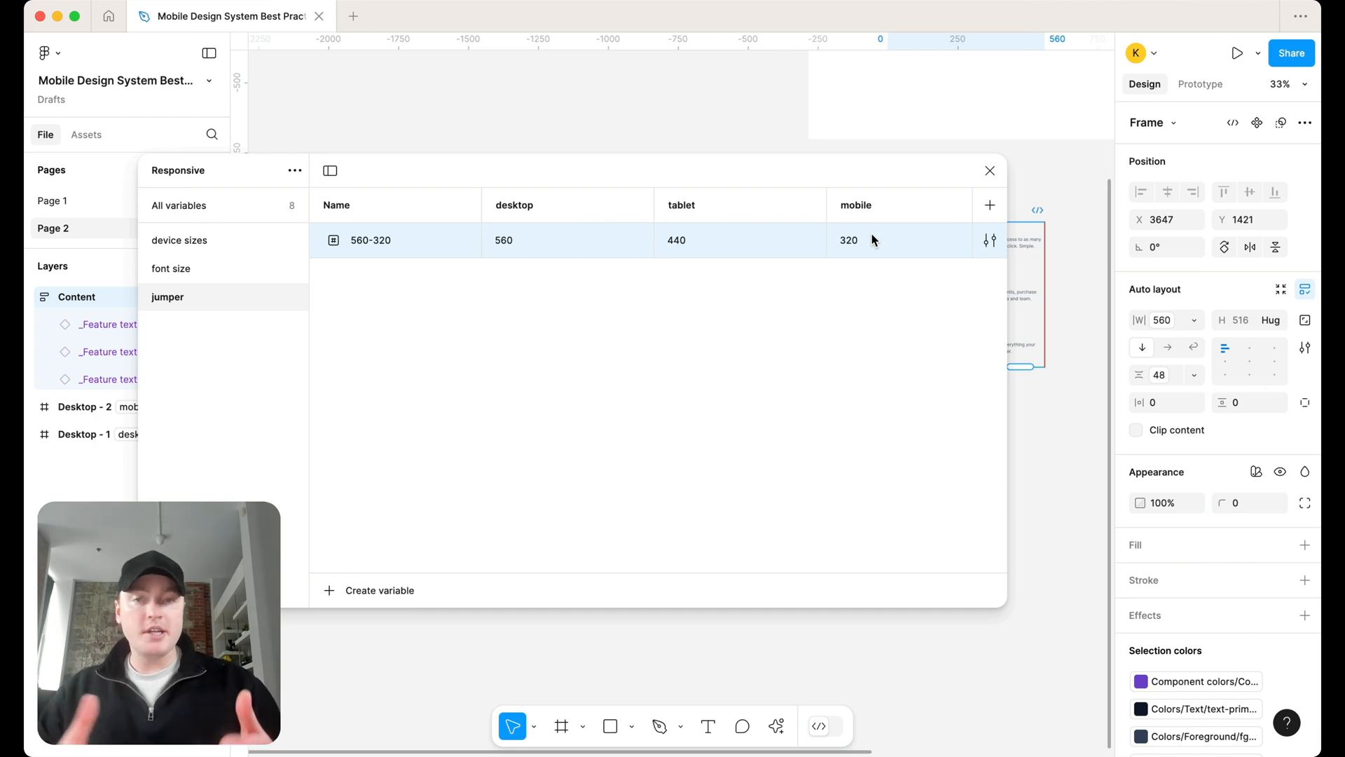
{"action": "mouse_move", "coordinate": [558, 311]}
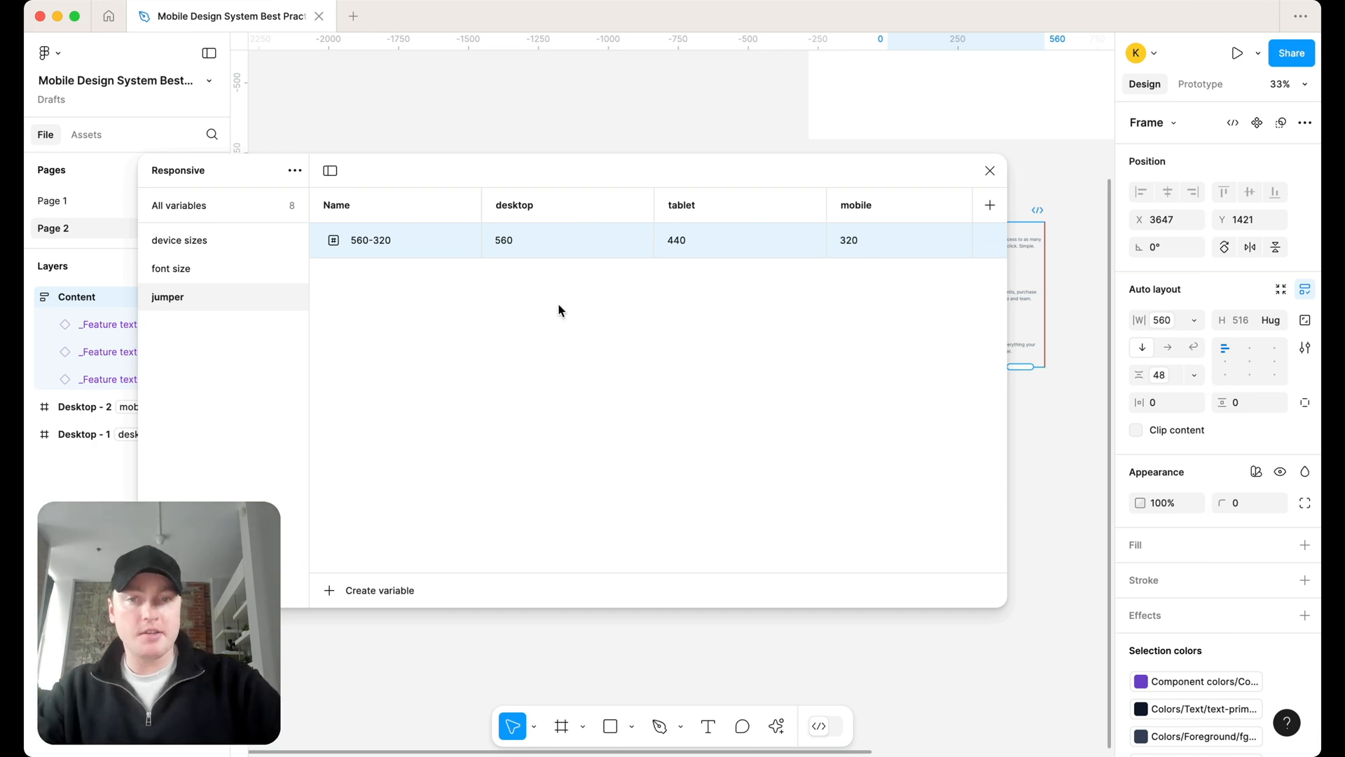
{"action": "left_click", "coordinate": [378, 590]}
{"action": "type", "text": "4"}
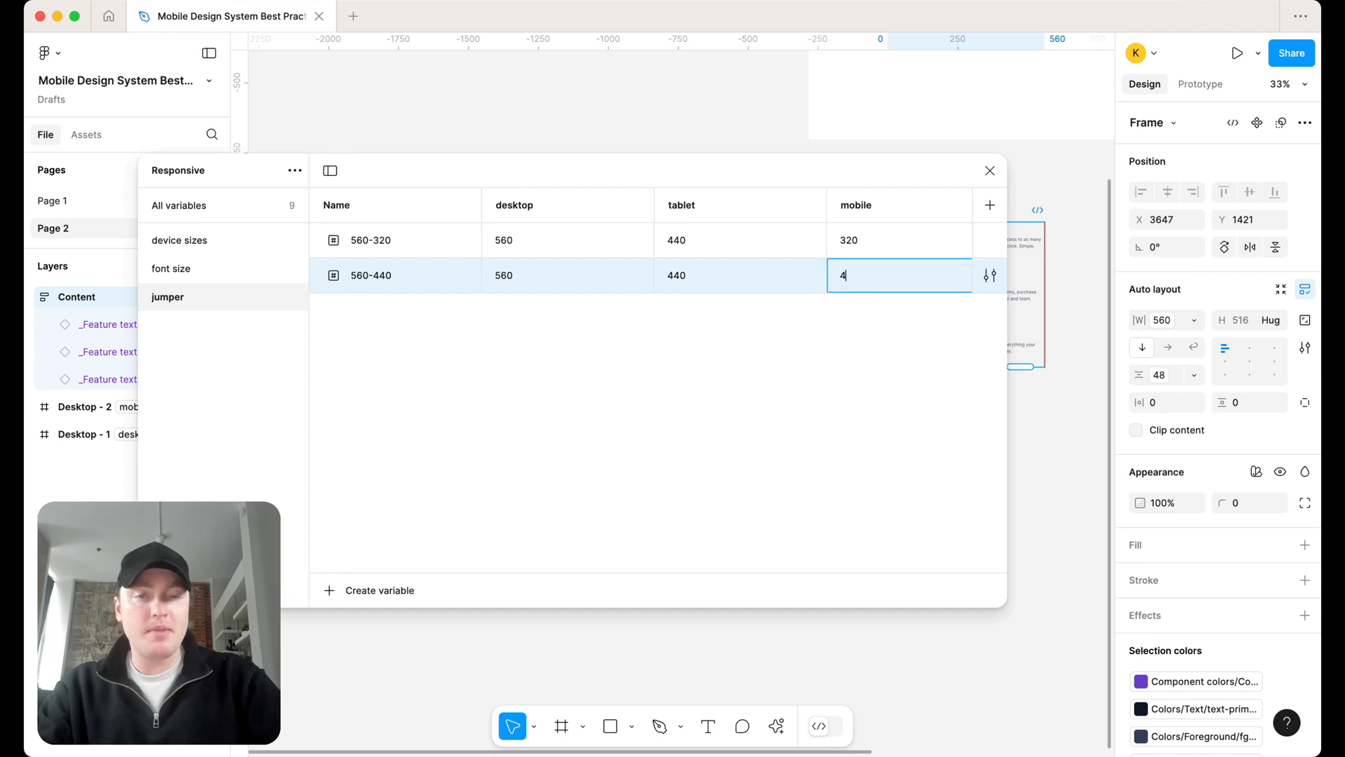
{"action": "left_click", "coordinate": [738, 276]}
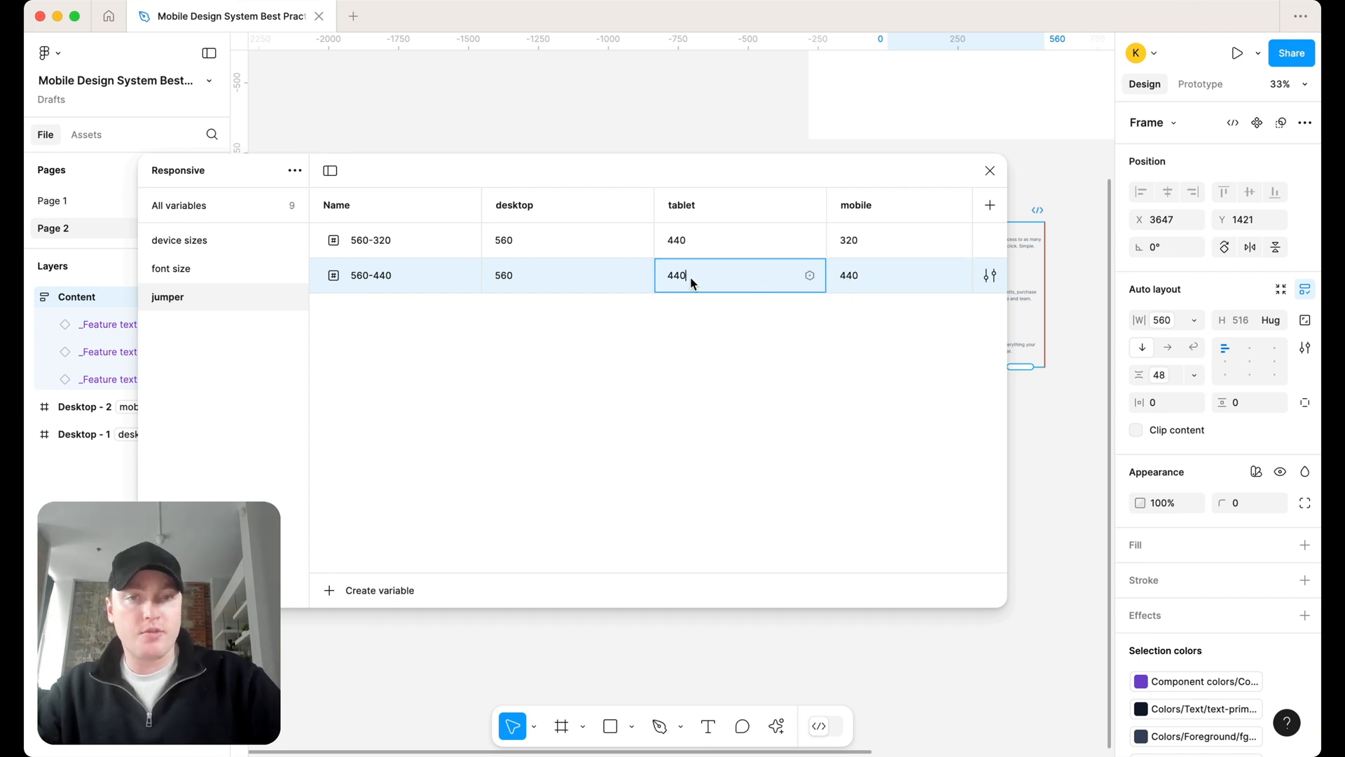
{"action": "type", "text": "5"}
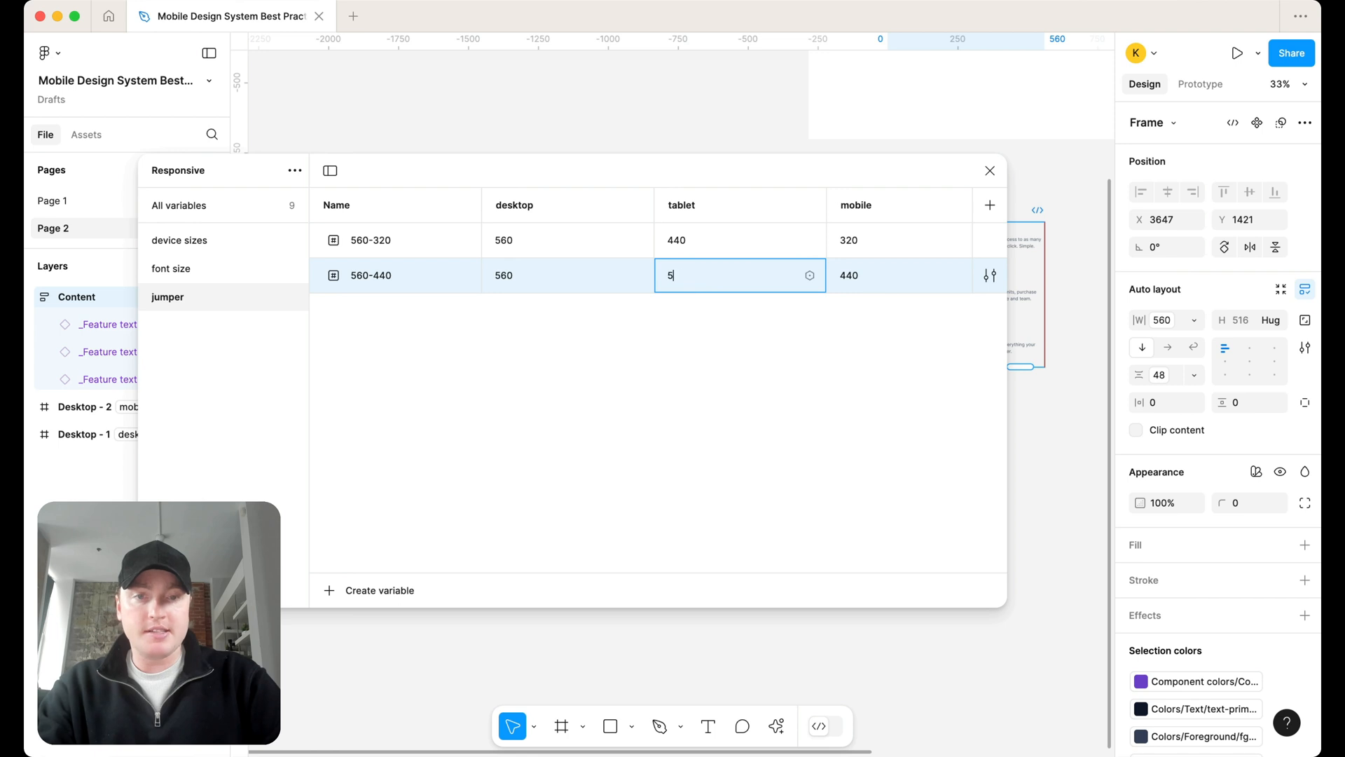
{"action": "type", "text": "560"}
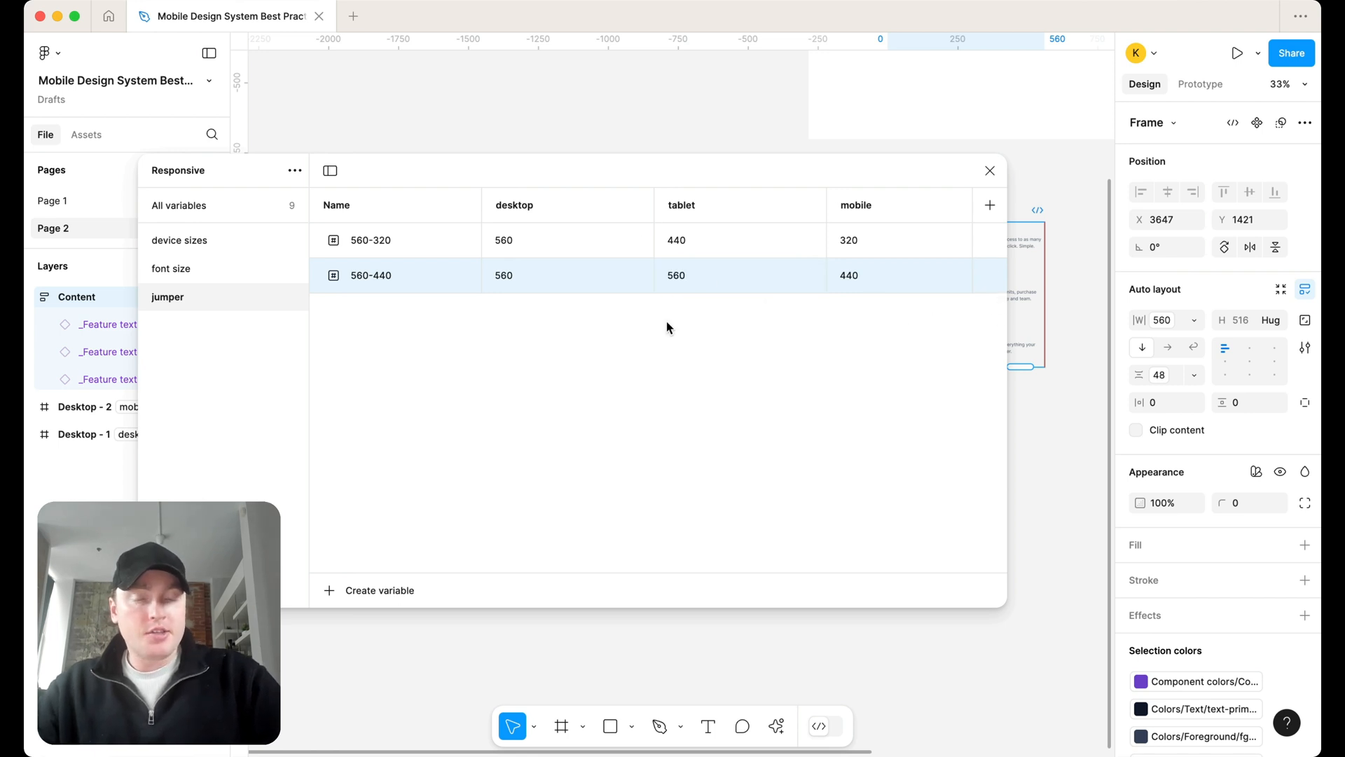
{"action": "mouse_move", "coordinate": [496, 250]}
{"action": "type", "text": "card"}
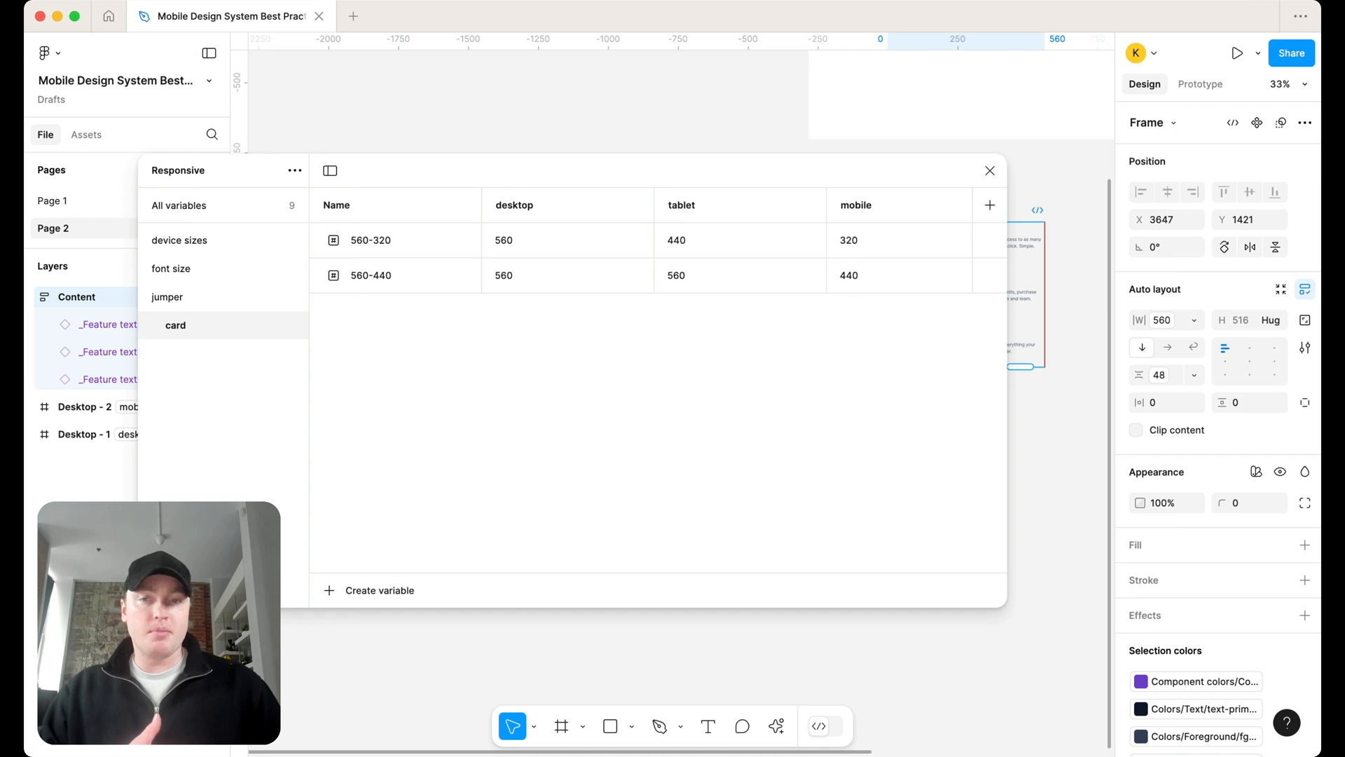
{"action": "mouse_move", "coordinate": [903, 322]}
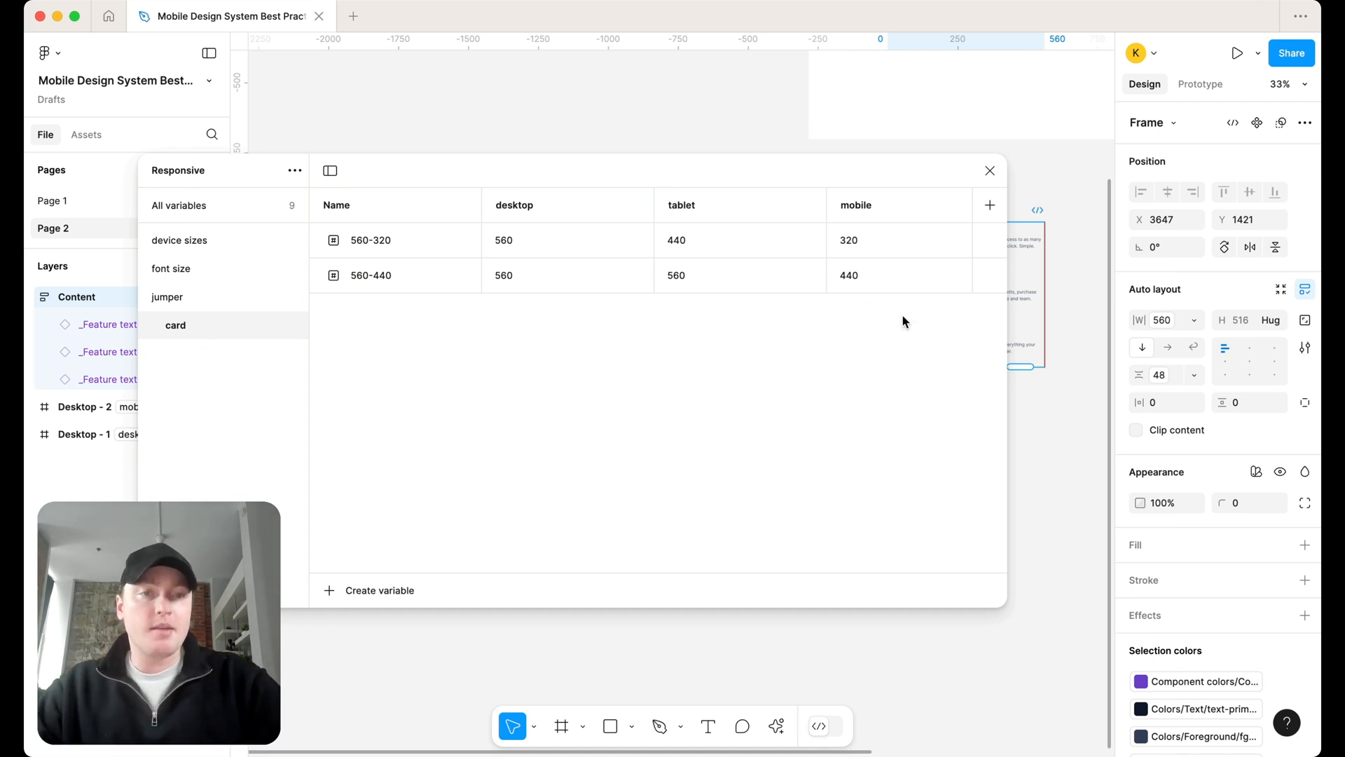
Close the variables window and switch Desktop - 1 to mobile mode, narrowing content to 440
{"action": "left_click", "coordinate": [990, 170]}
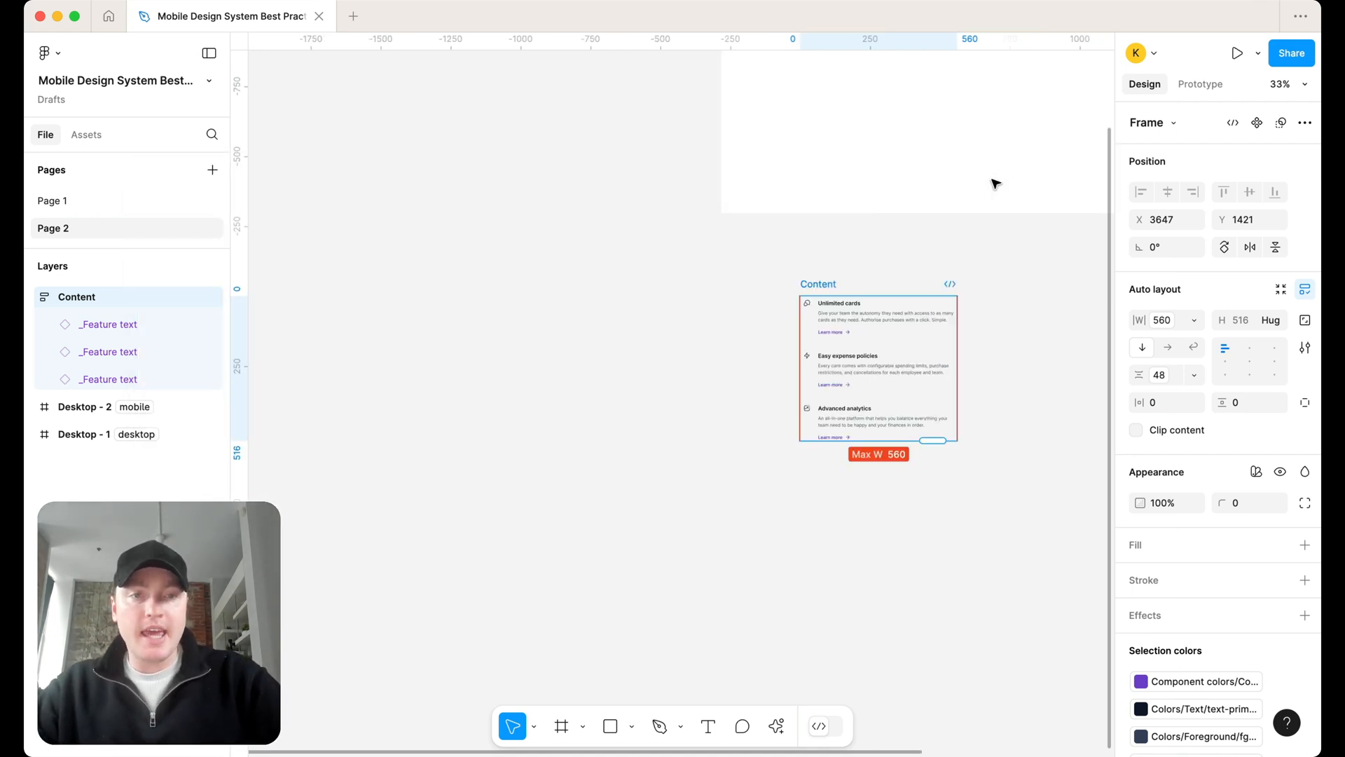
{"action": "scroll", "scroll_direction": "down", "scroll_amount": 3}
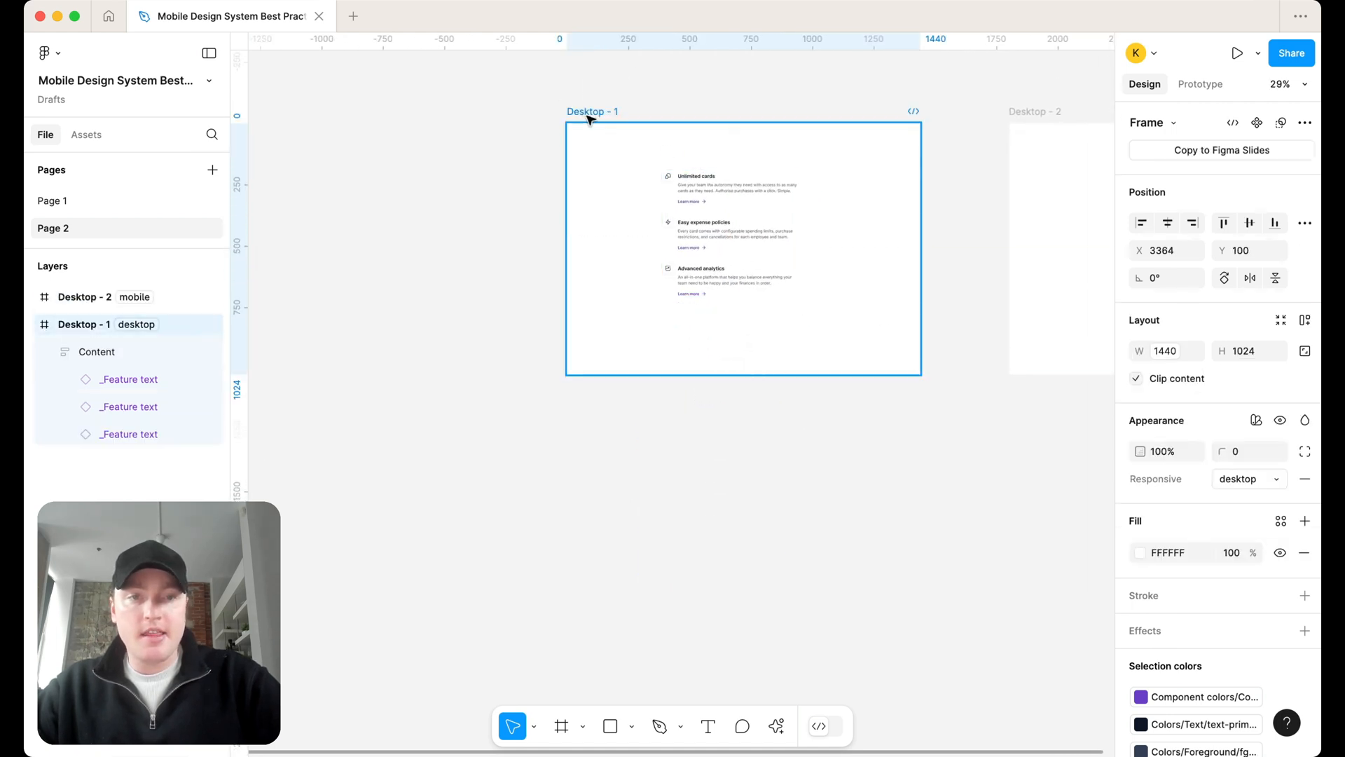
{"action": "left_click", "coordinate": [1247, 479]}
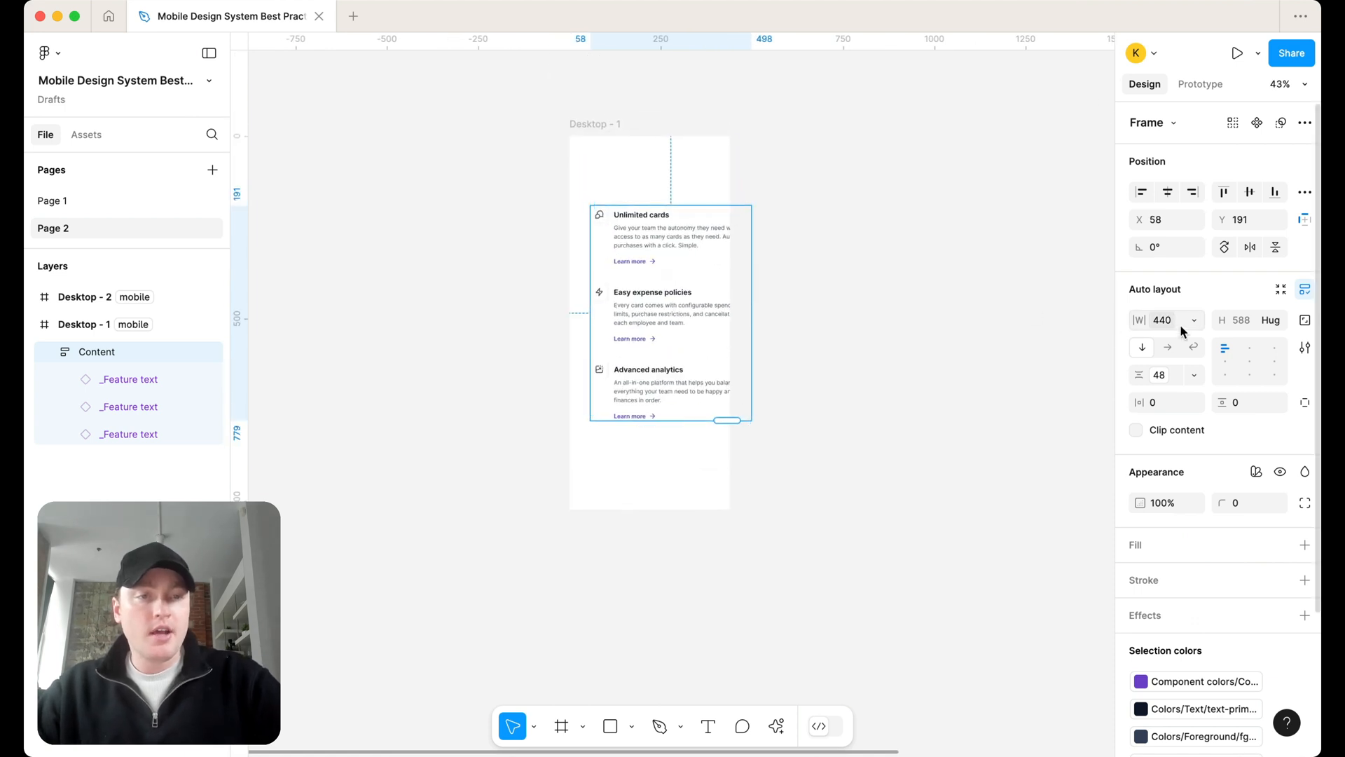
{"action": "left_click", "coordinate": [1193, 320]}
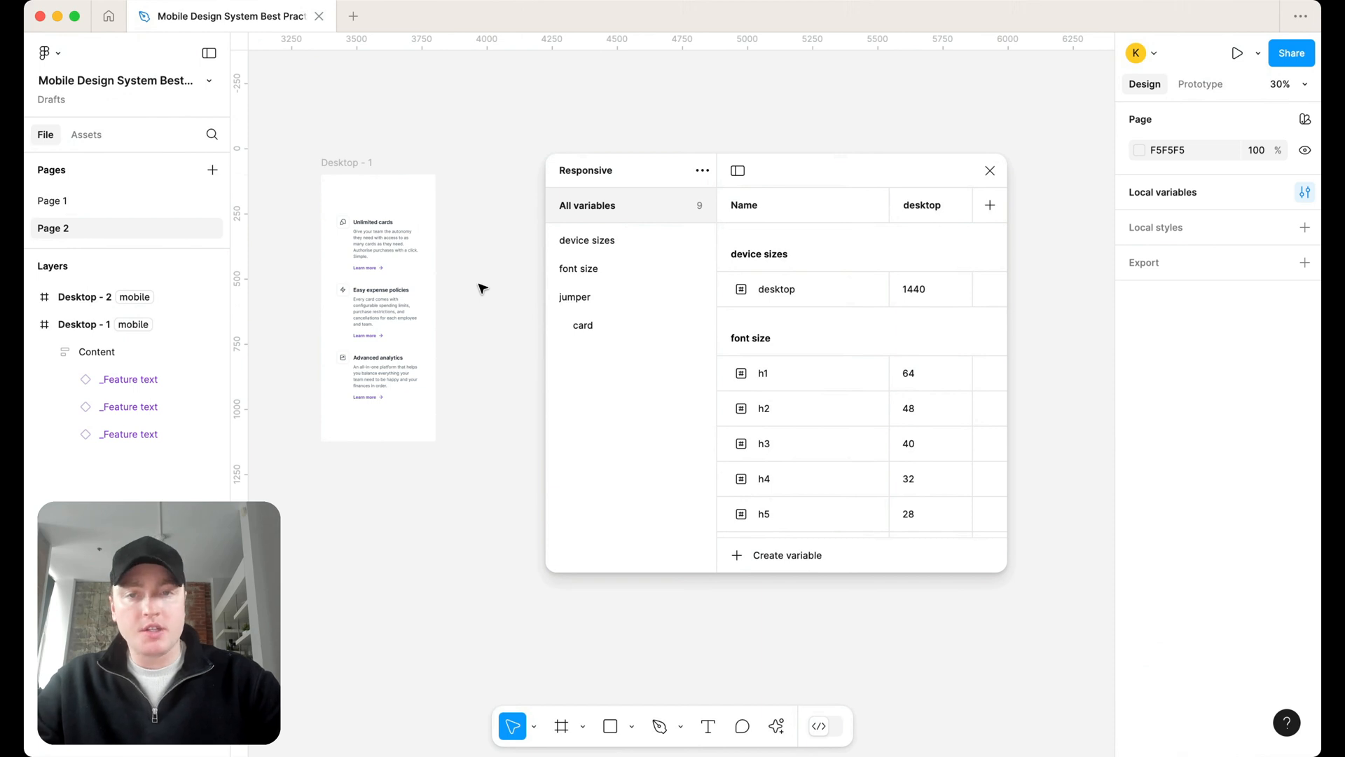
Add jumper variable '48-28' (48 desktop, 32 tablet, 28 mobile) and bind it to Content's gap
{"action": "left_click", "coordinate": [574, 297]}
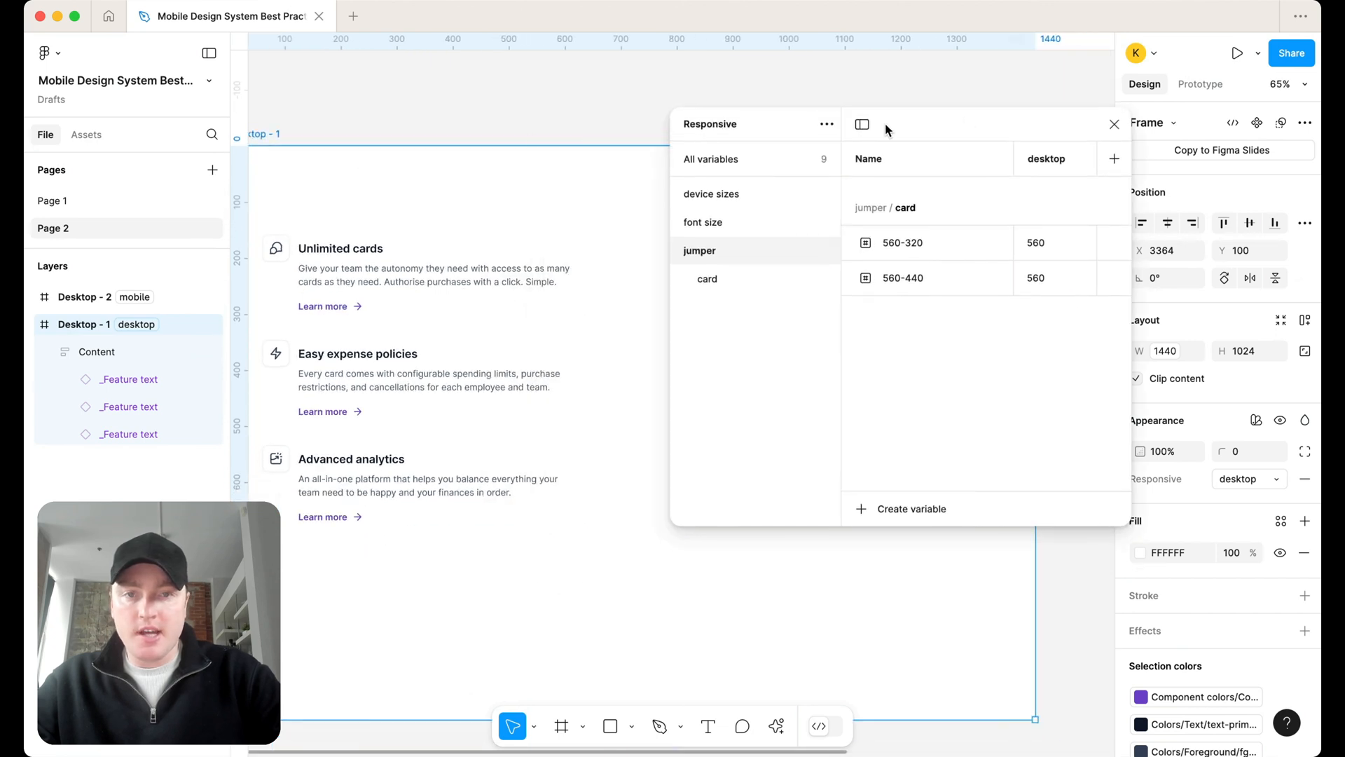
{"action": "left_click", "coordinate": [1243, 478]}
{"action": "type", "text": "32"}
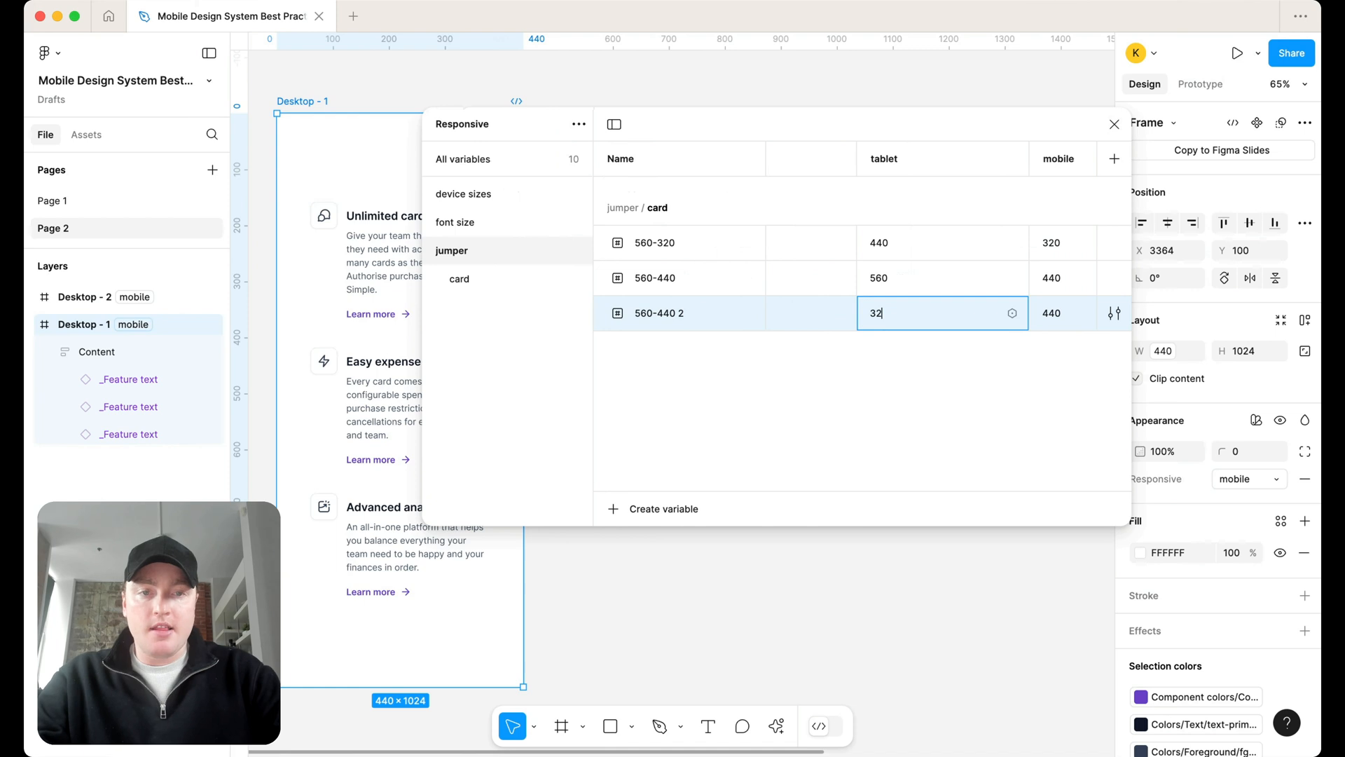
{"action": "left_click", "coordinate": [1062, 312]}
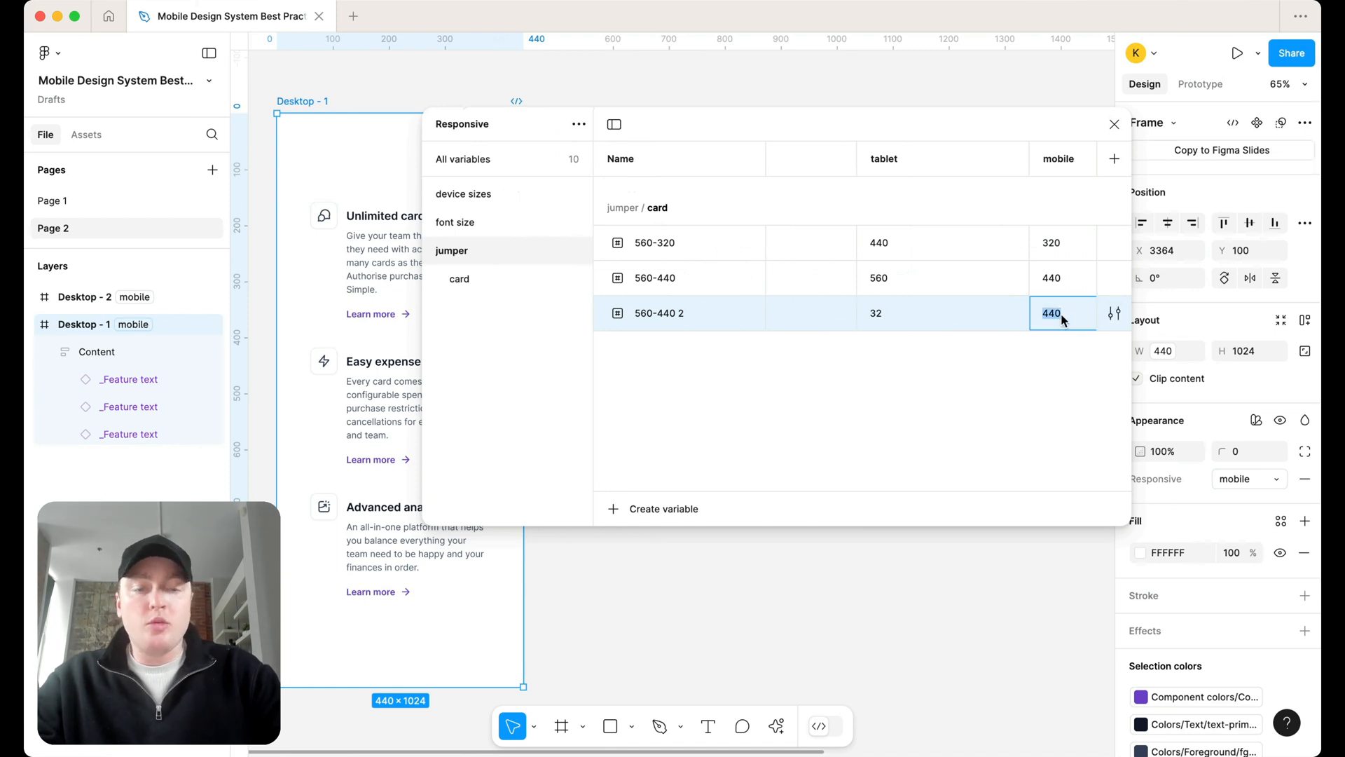
{"action": "type", "text": "28"}
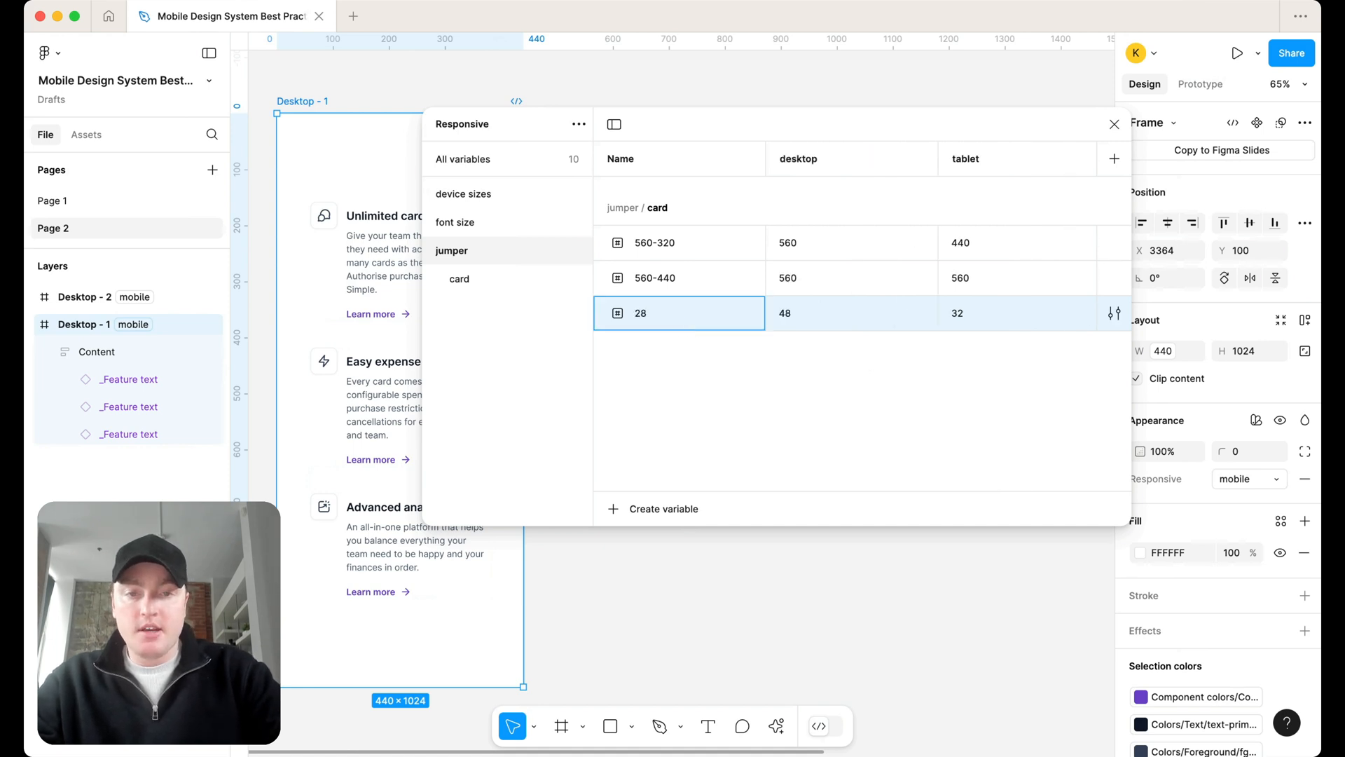
{"action": "type", "text": "48-28"}
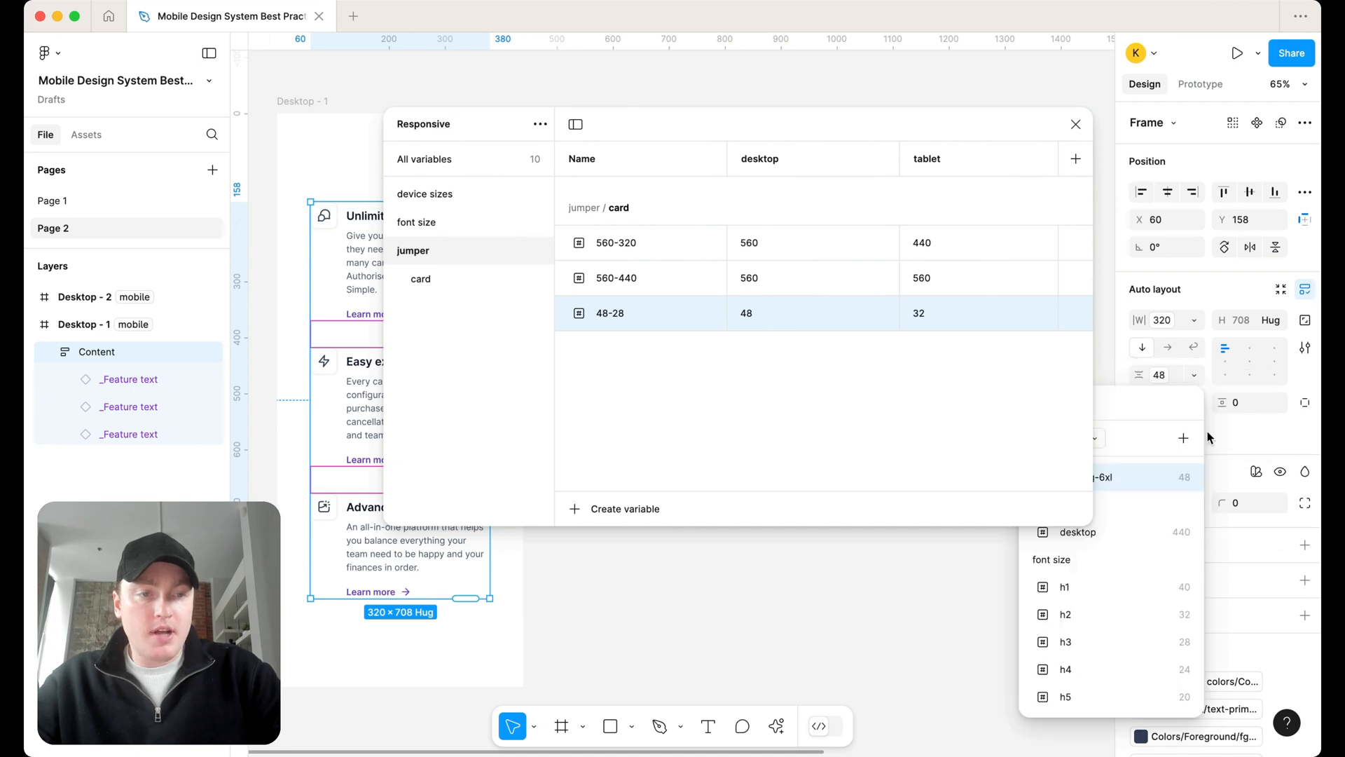
{"action": "scroll", "scroll_direction": "down", "scroll_amount": 3}
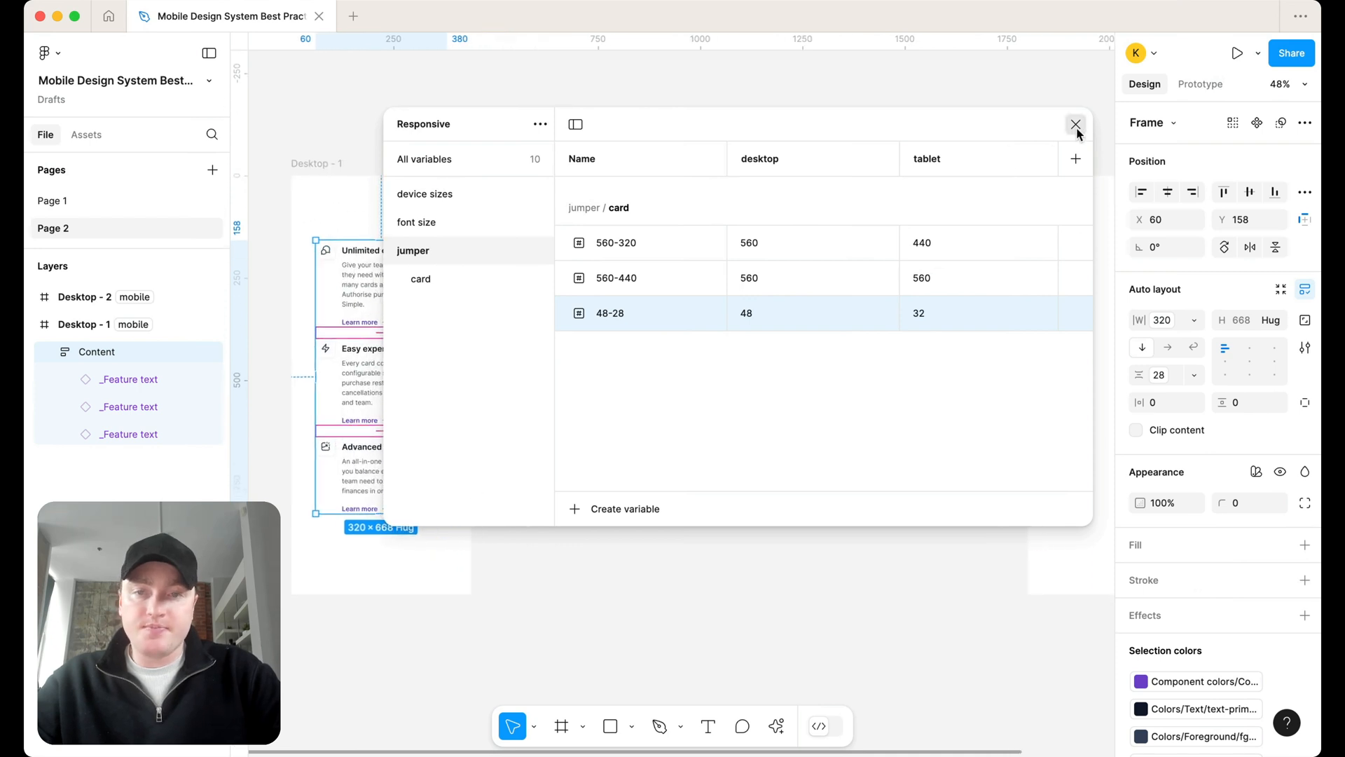
Close the variables editor and switch the frame's responsive mode to tablet
{"action": "left_click", "coordinate": [1076, 123]}
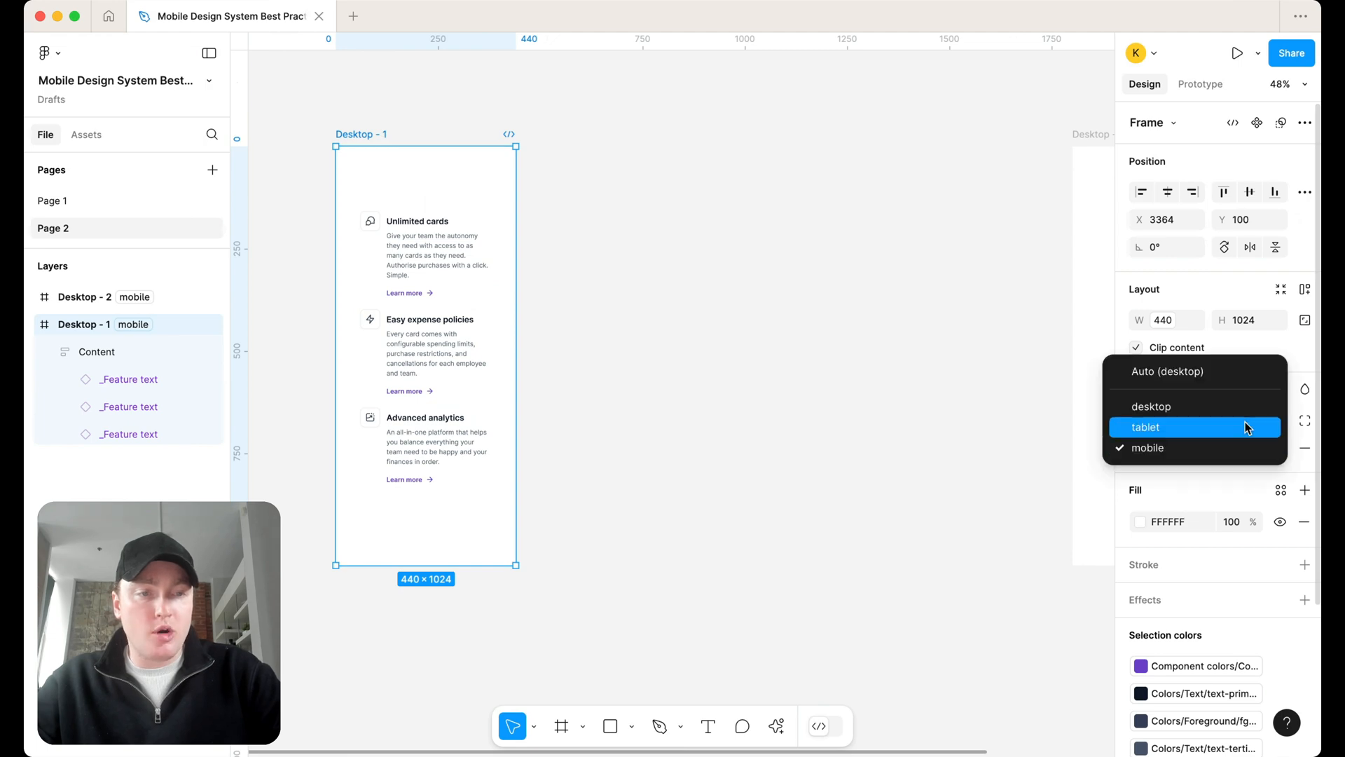
{"action": "left_click", "coordinate": [1151, 405]}
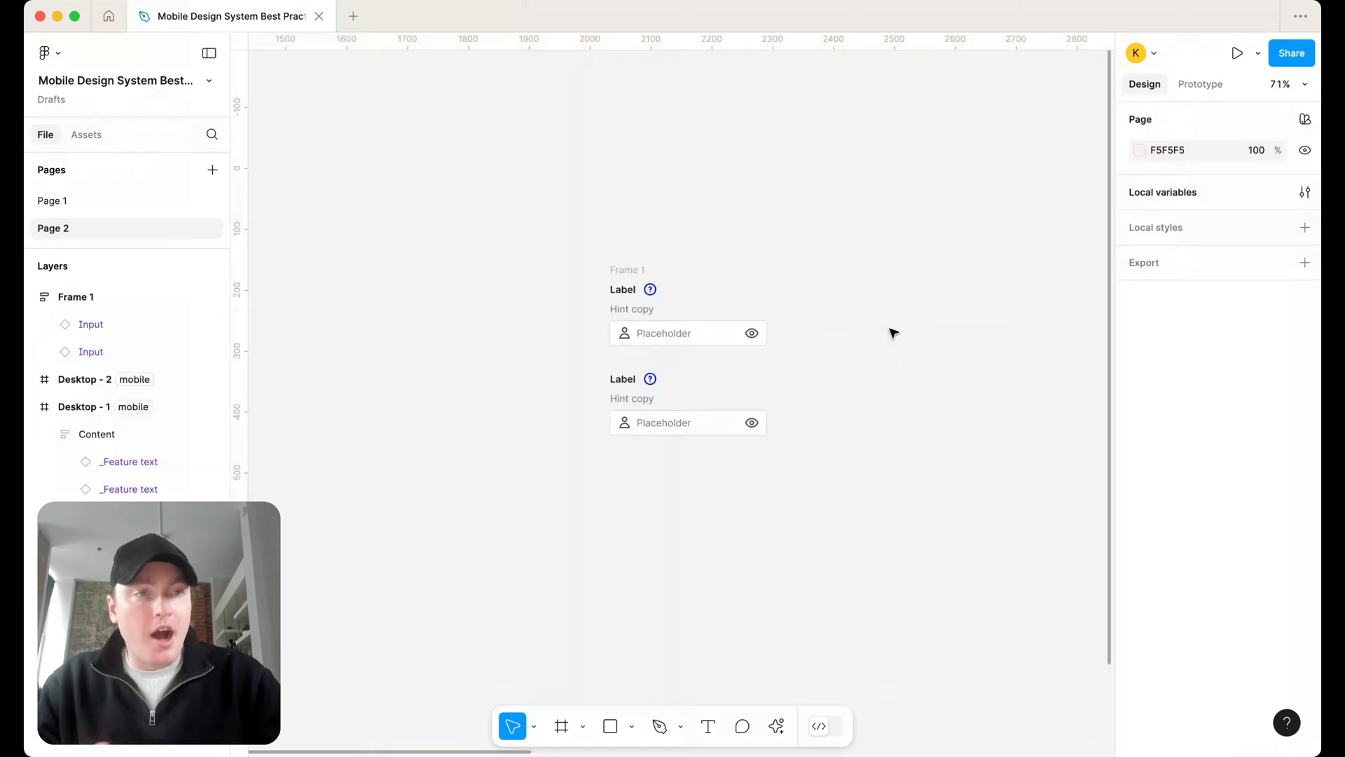
{"action": "mouse_move", "coordinate": [785, 298]}
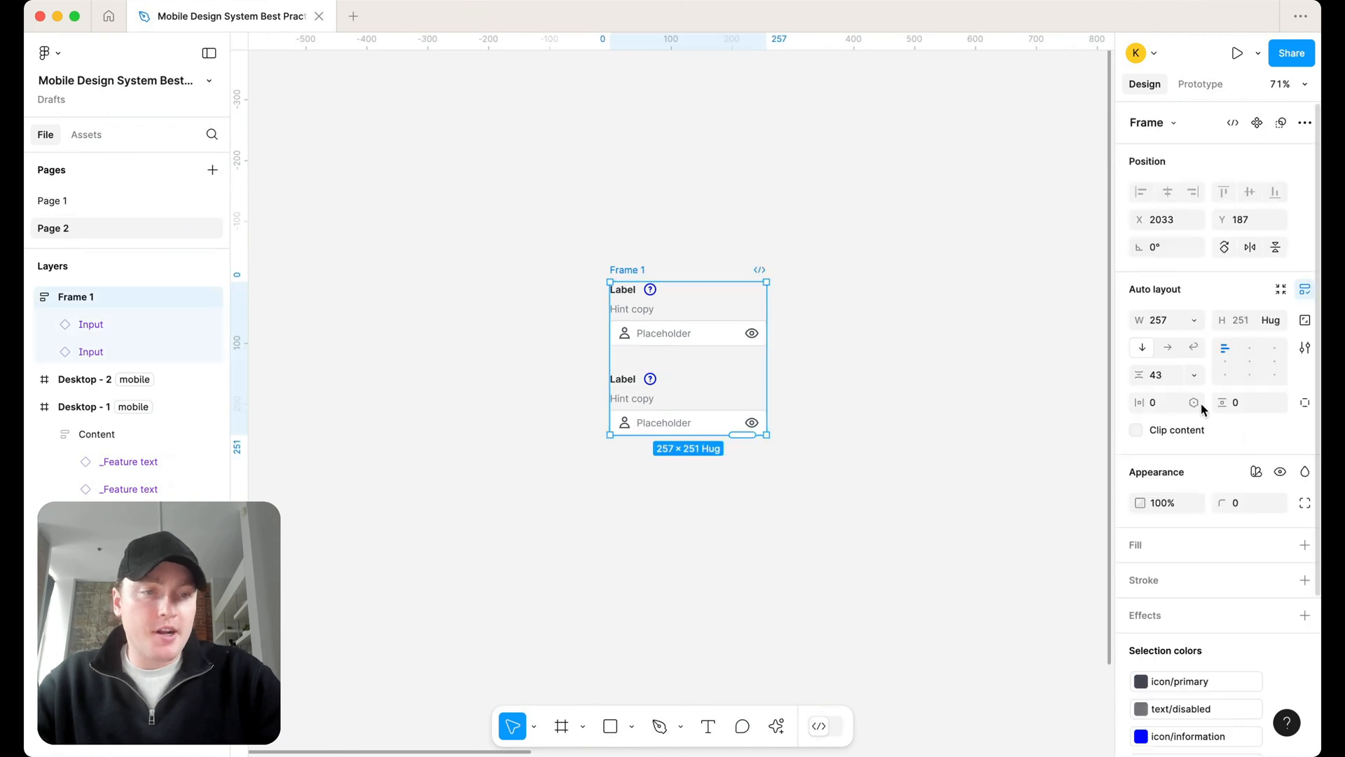
Inspect Frame 1's first Input instance and its Label, then go to Page 1
{"action": "left_click", "coordinate": [1249, 402]}
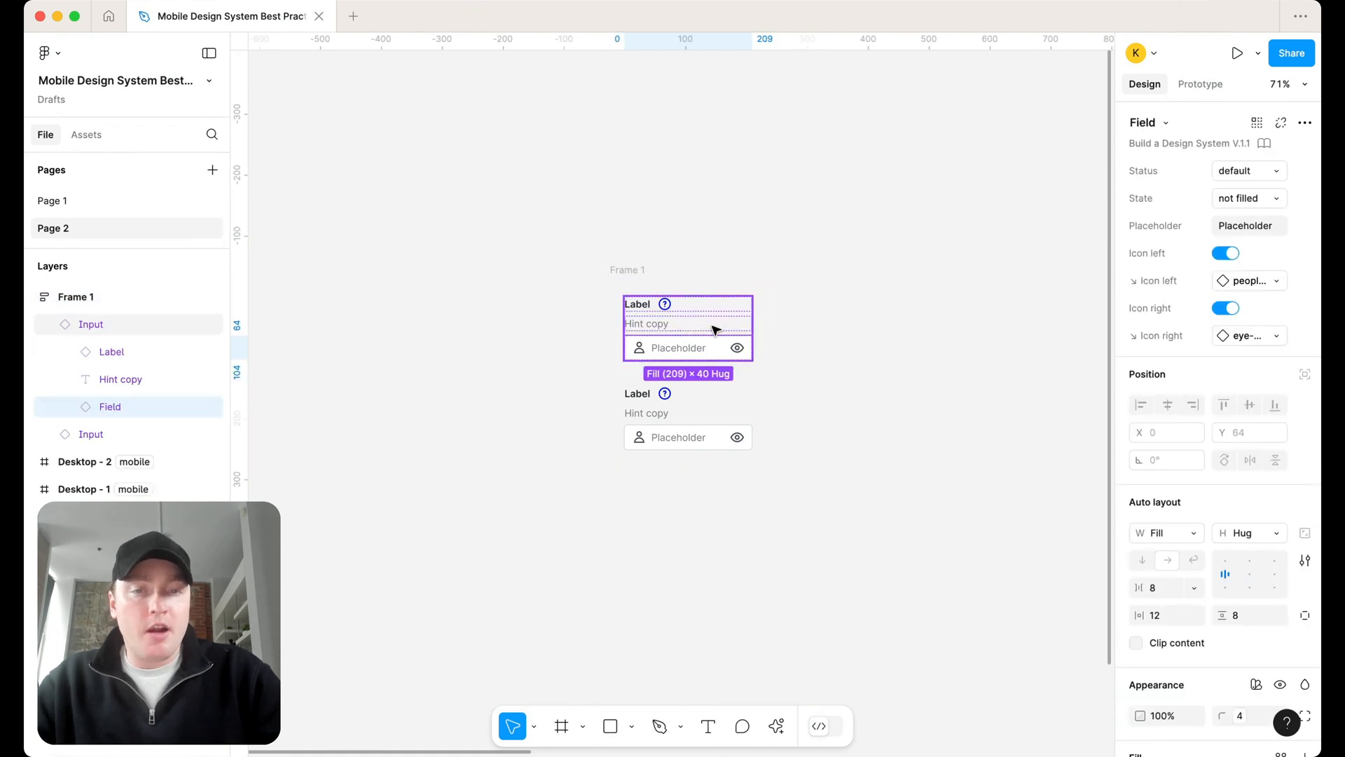
{"action": "left_click", "coordinate": [111, 351]}
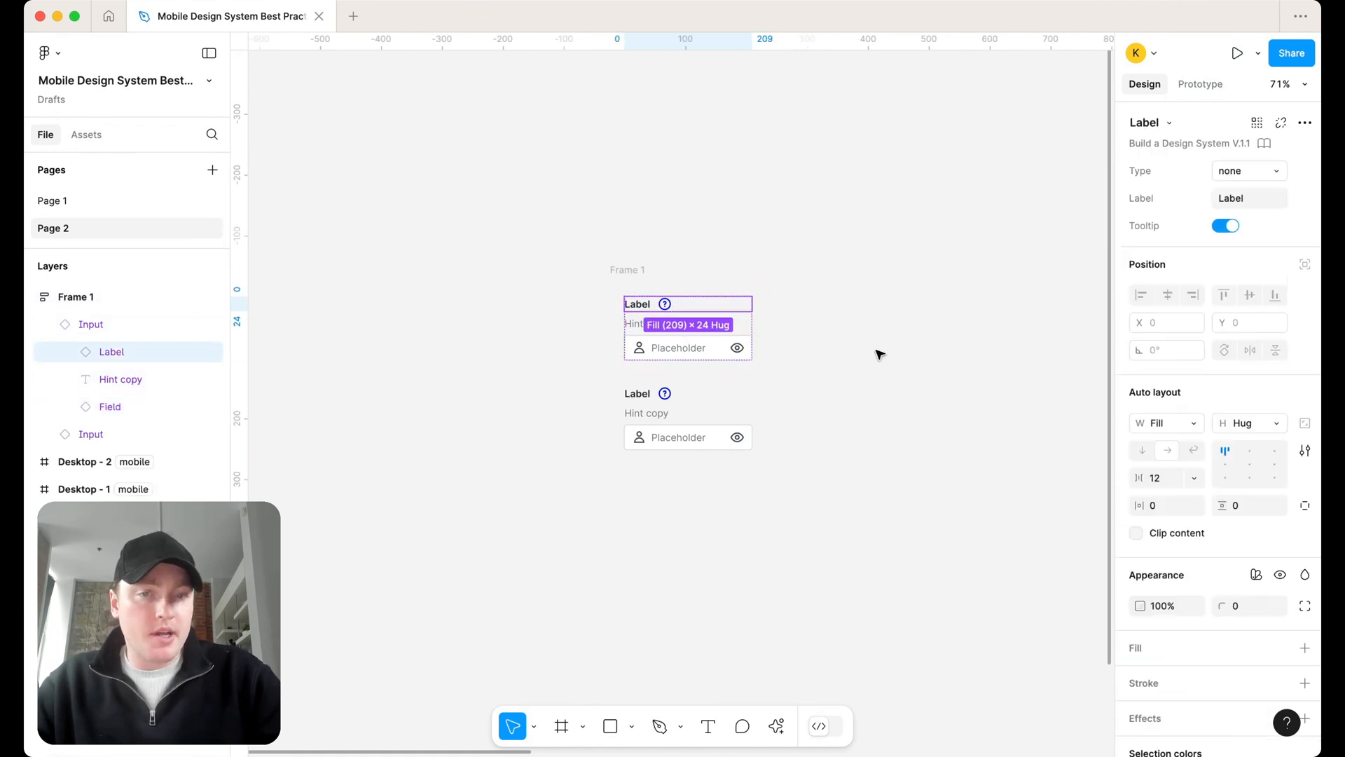
{"action": "left_click", "coordinate": [90, 325]}
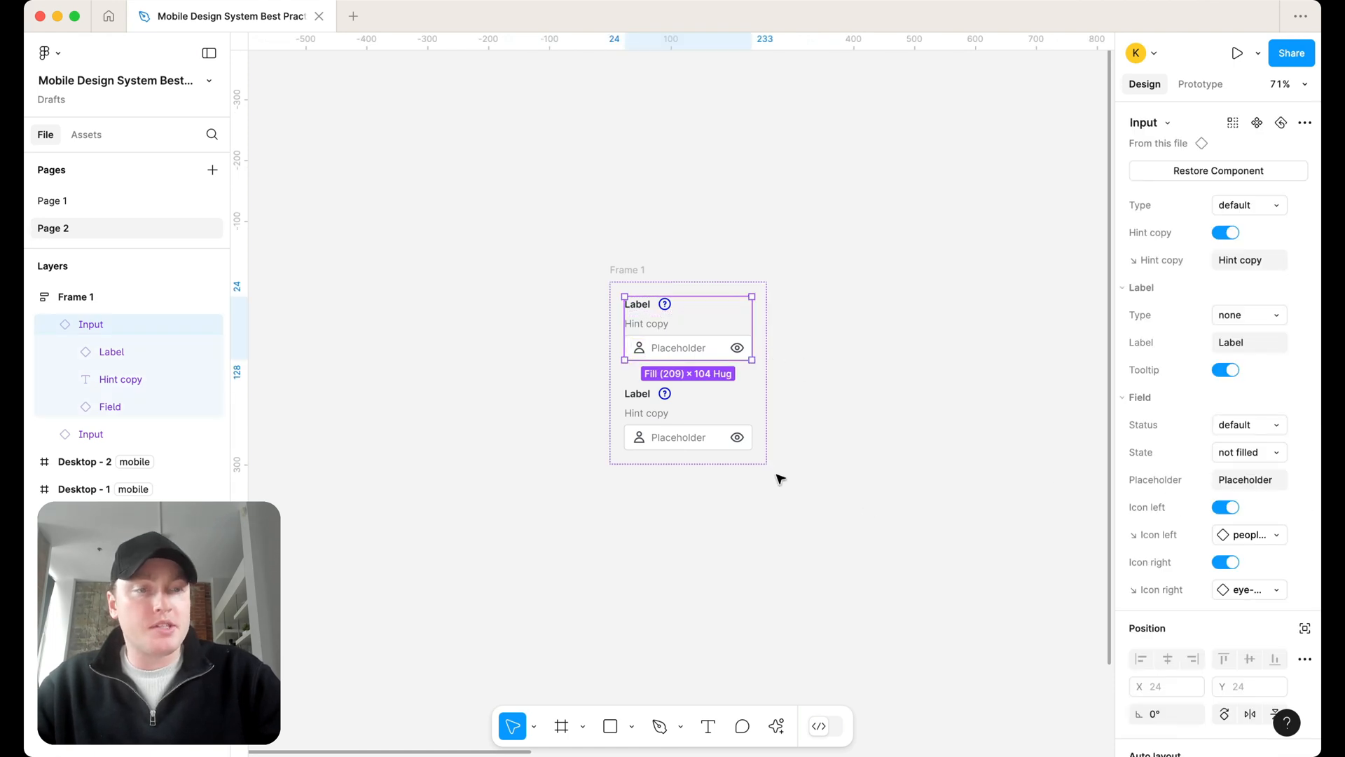
{"action": "mouse_move", "coordinate": [865, 421]}
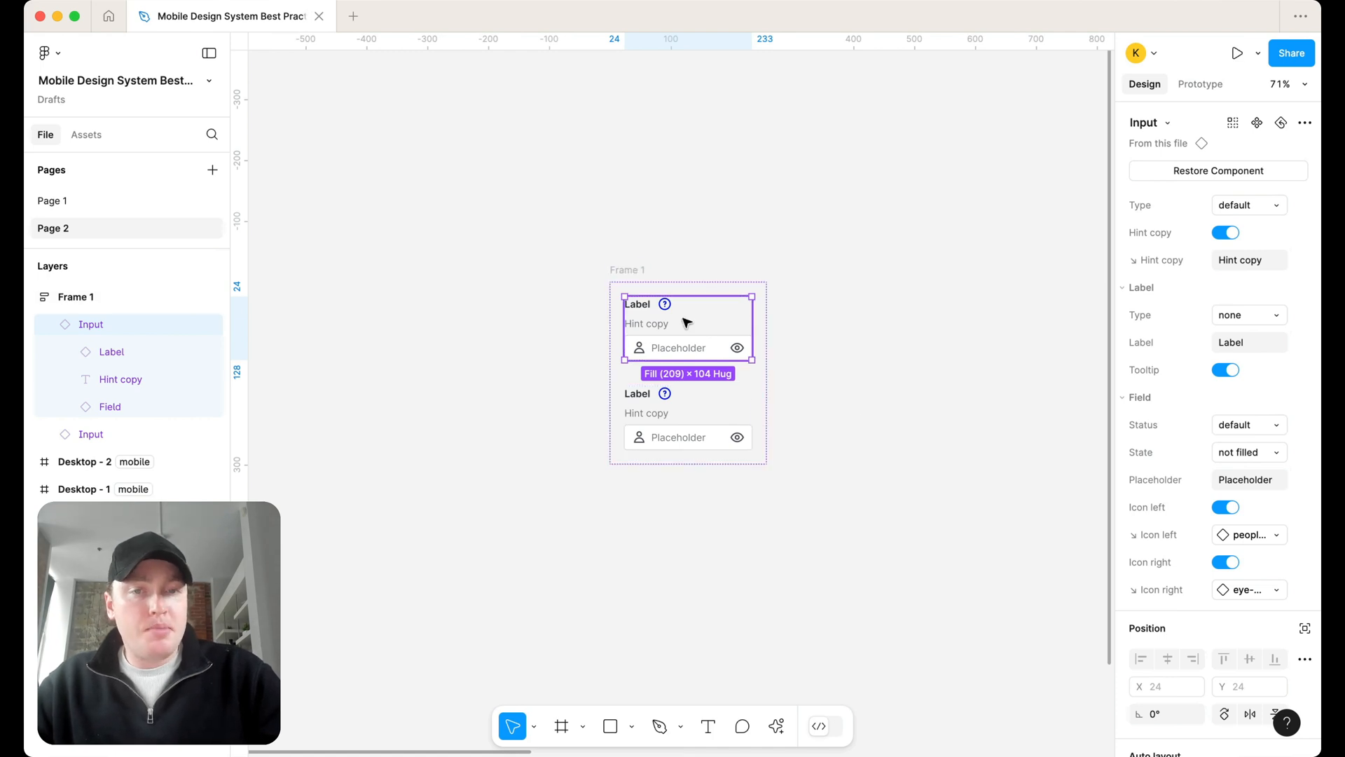
{"action": "left_click", "coordinate": [626, 269]}
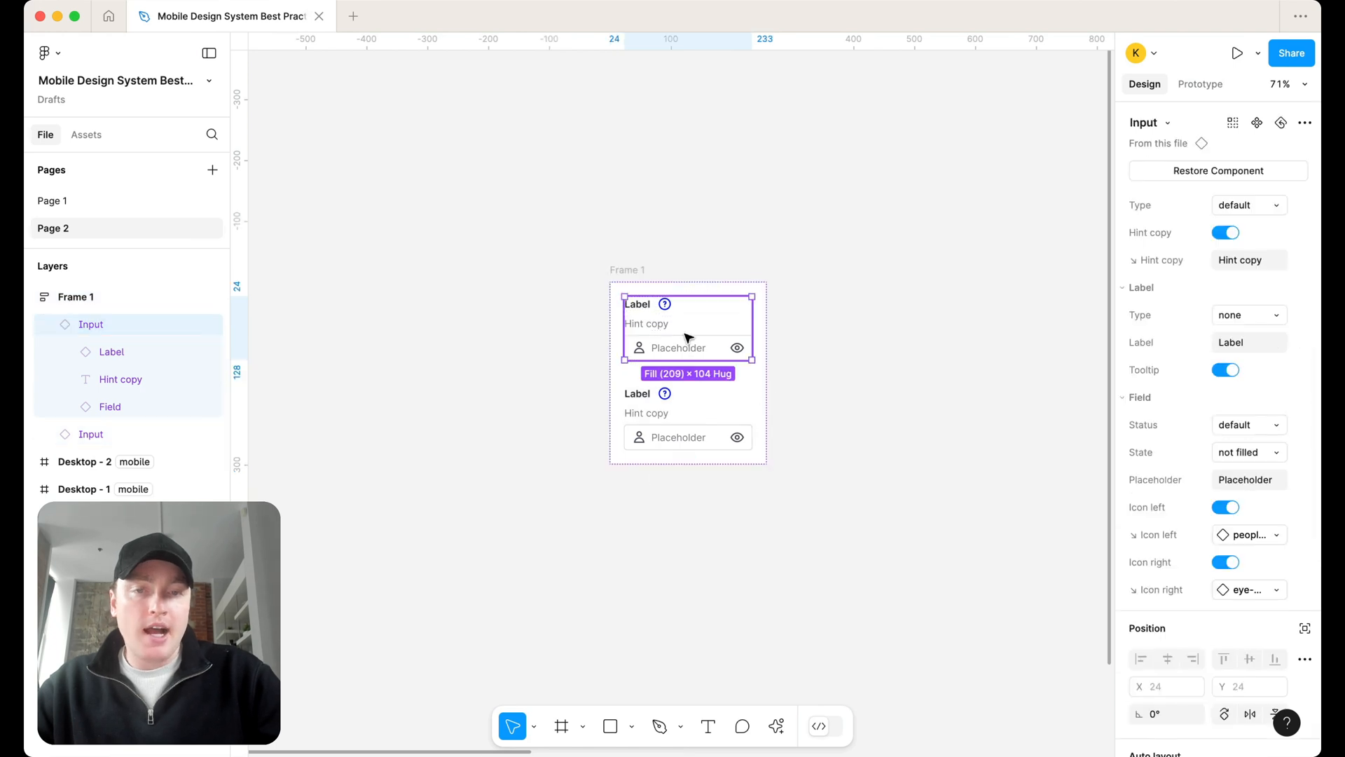
{"action": "mouse_move", "coordinate": [900, 366]}
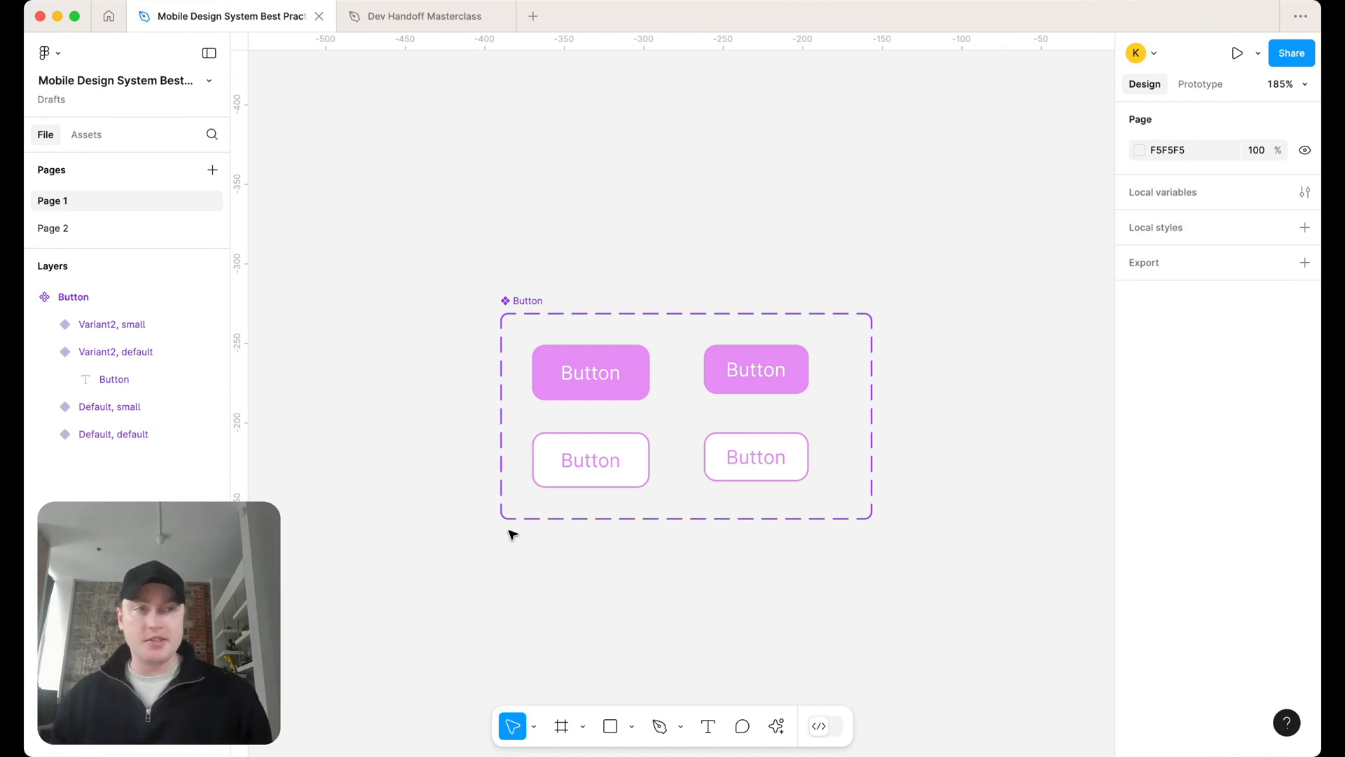
{"action": "mouse_move", "coordinate": [381, 436]}
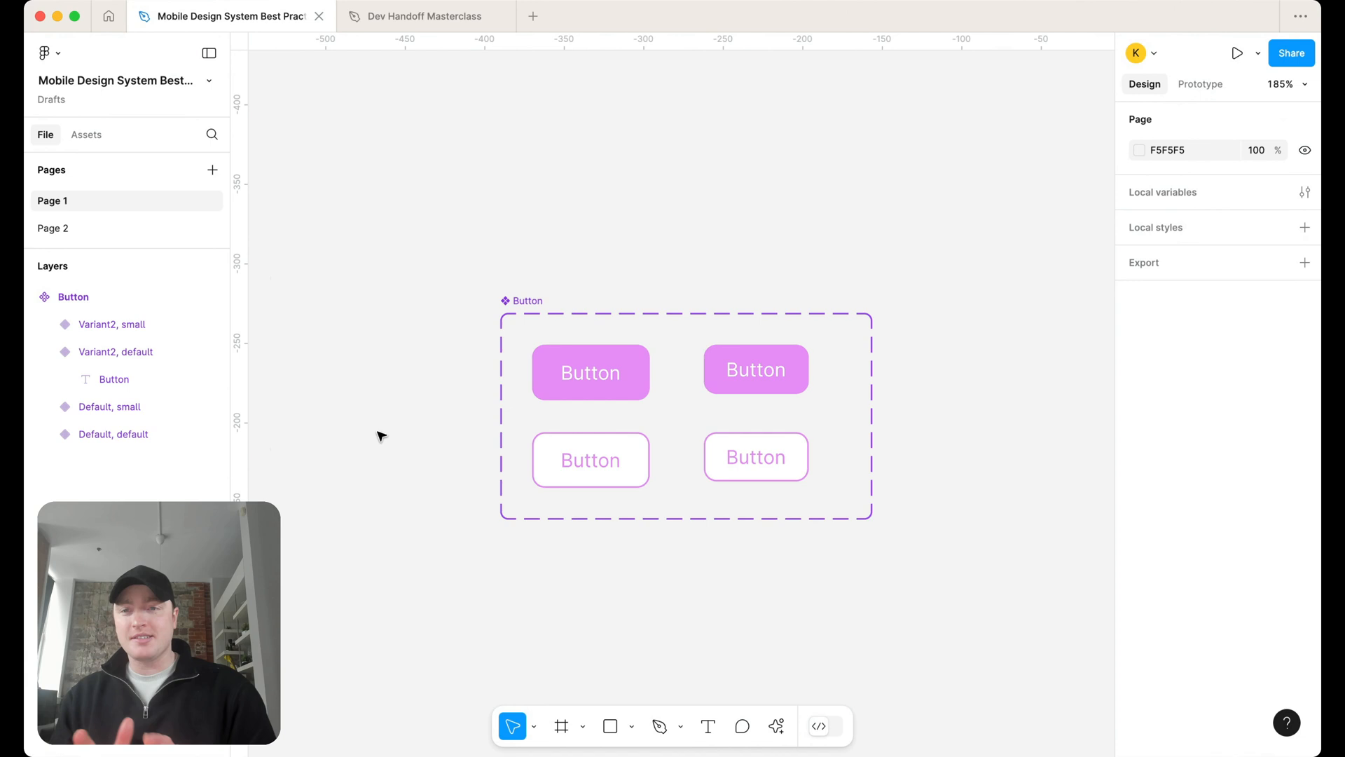
Return to Page 2 with the Header Navigation component set
{"action": "left_click", "coordinate": [53, 227]}
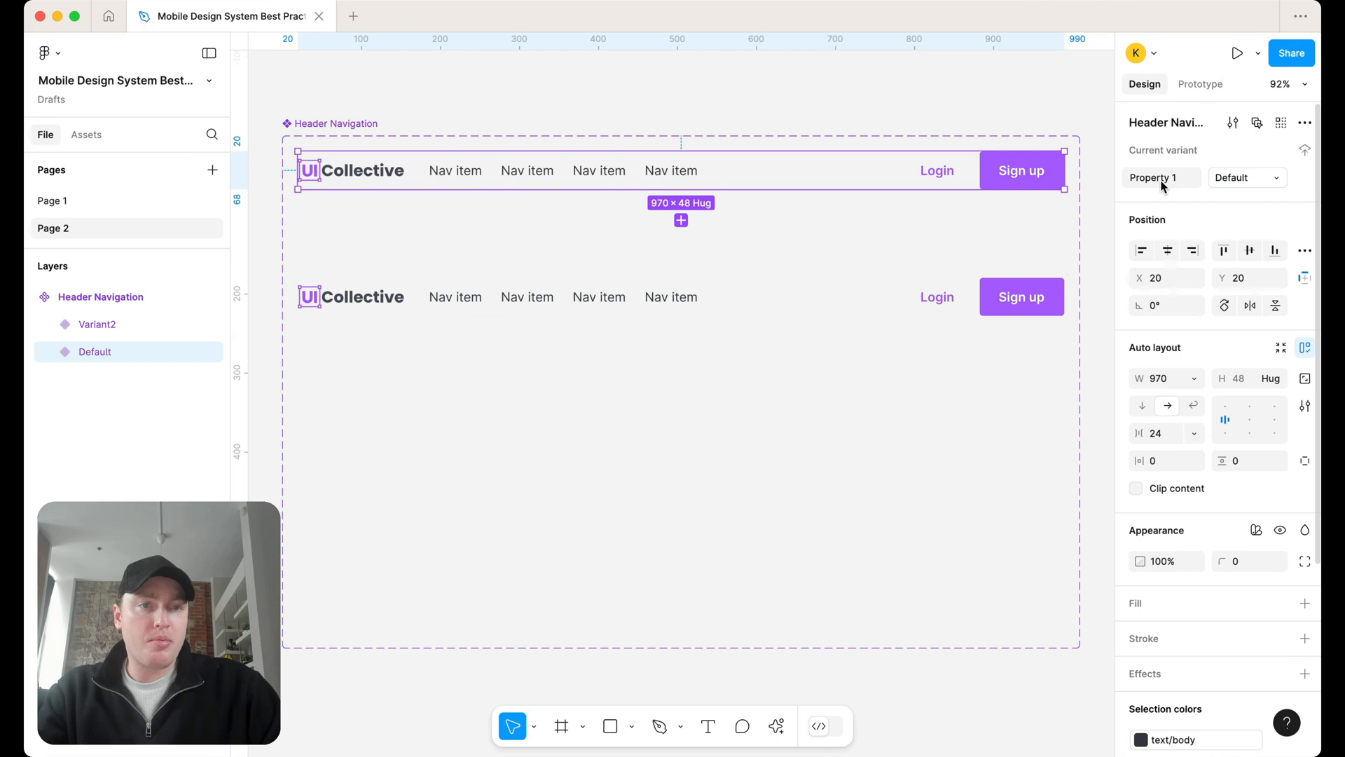
Rename the header variants to desktop and mobile, and give the mobile variant padding 24/48
{"action": "type", "text": "desktop"}
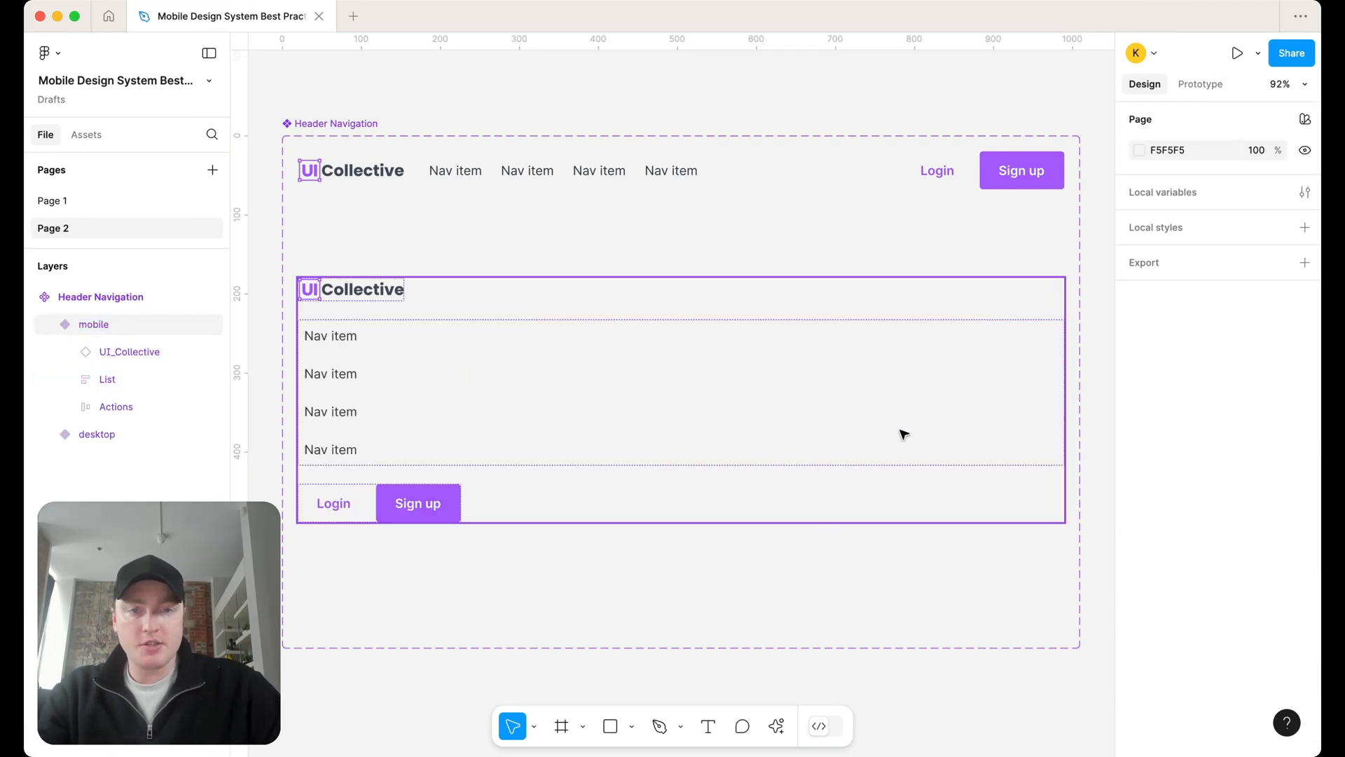
{"action": "left_click", "coordinate": [95, 324]}
{"action": "type", "text": "2"}
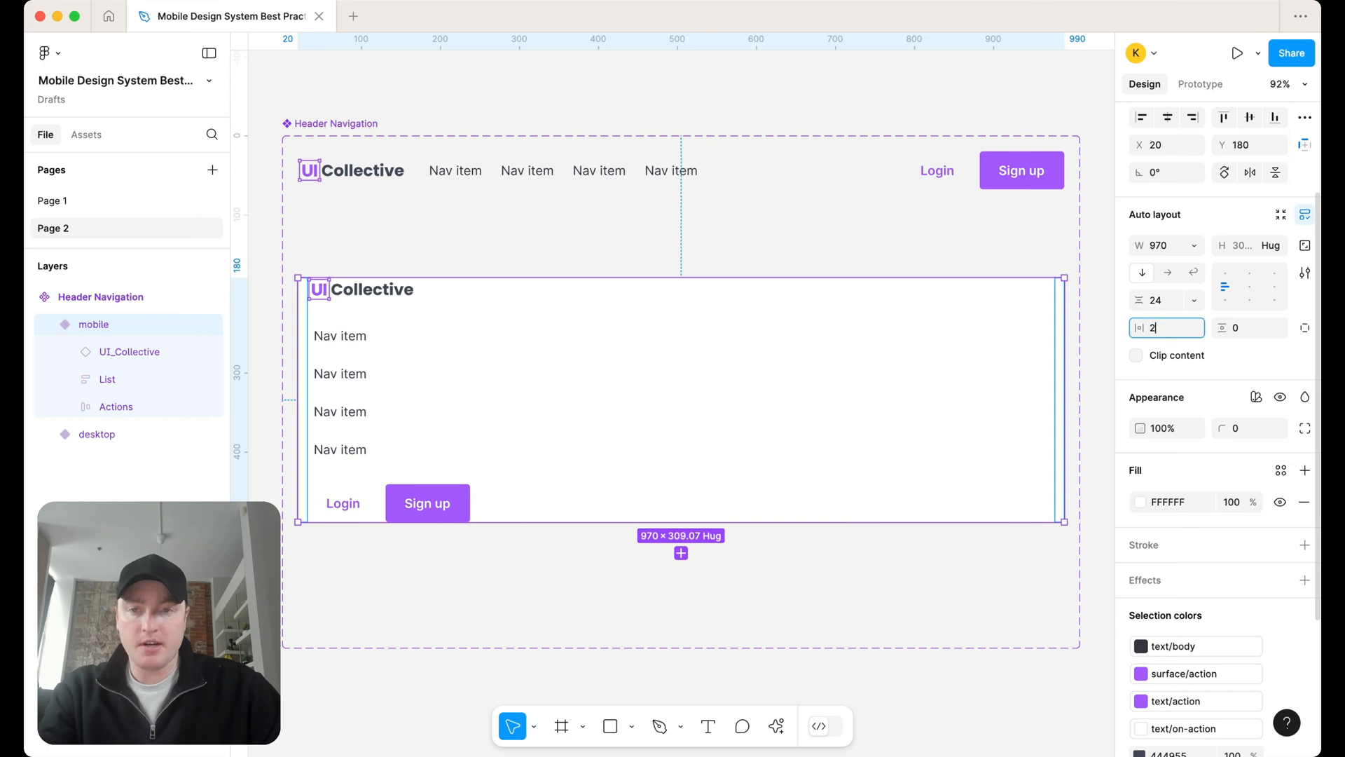
{"action": "type", "text": "4"}
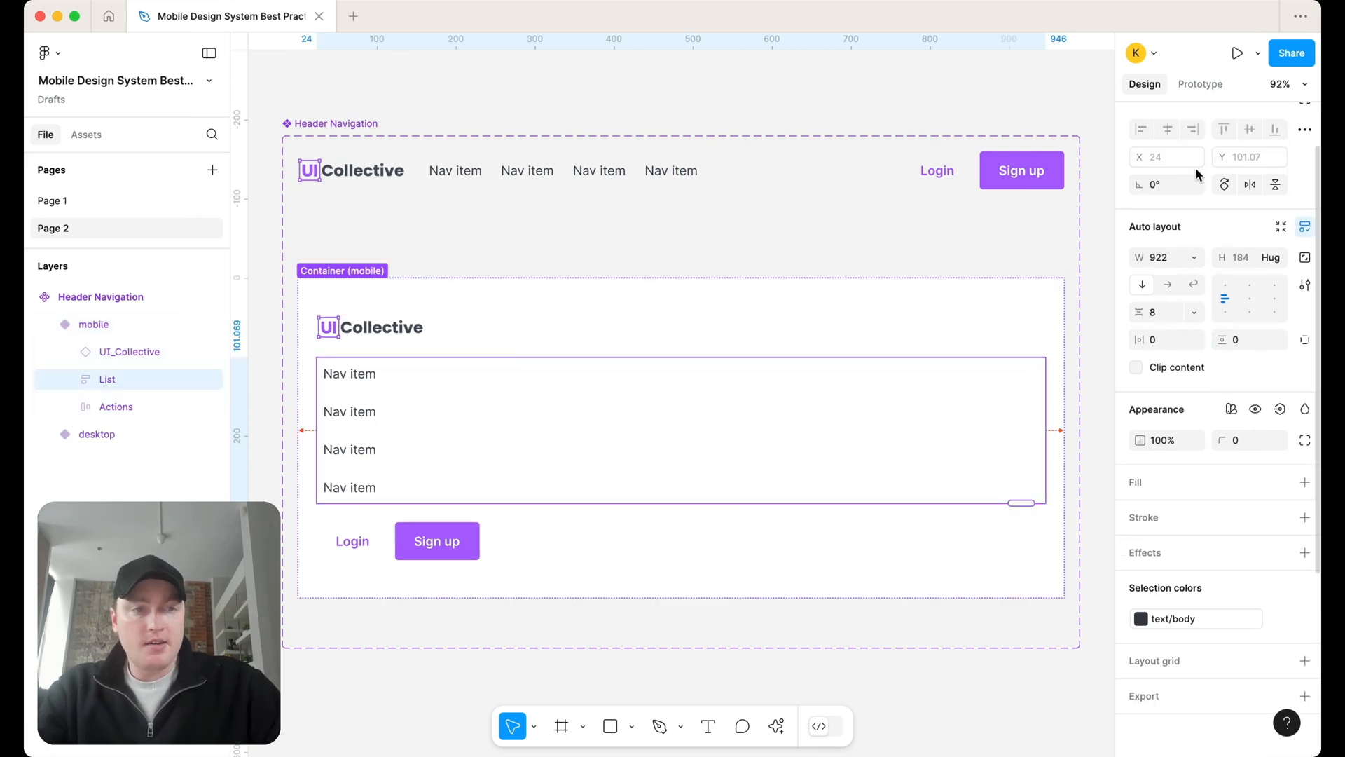
Set the nav List to Fill, the mobile menu to Hug, and Actions to Fill container
{"action": "left_click", "coordinate": [1193, 256]}
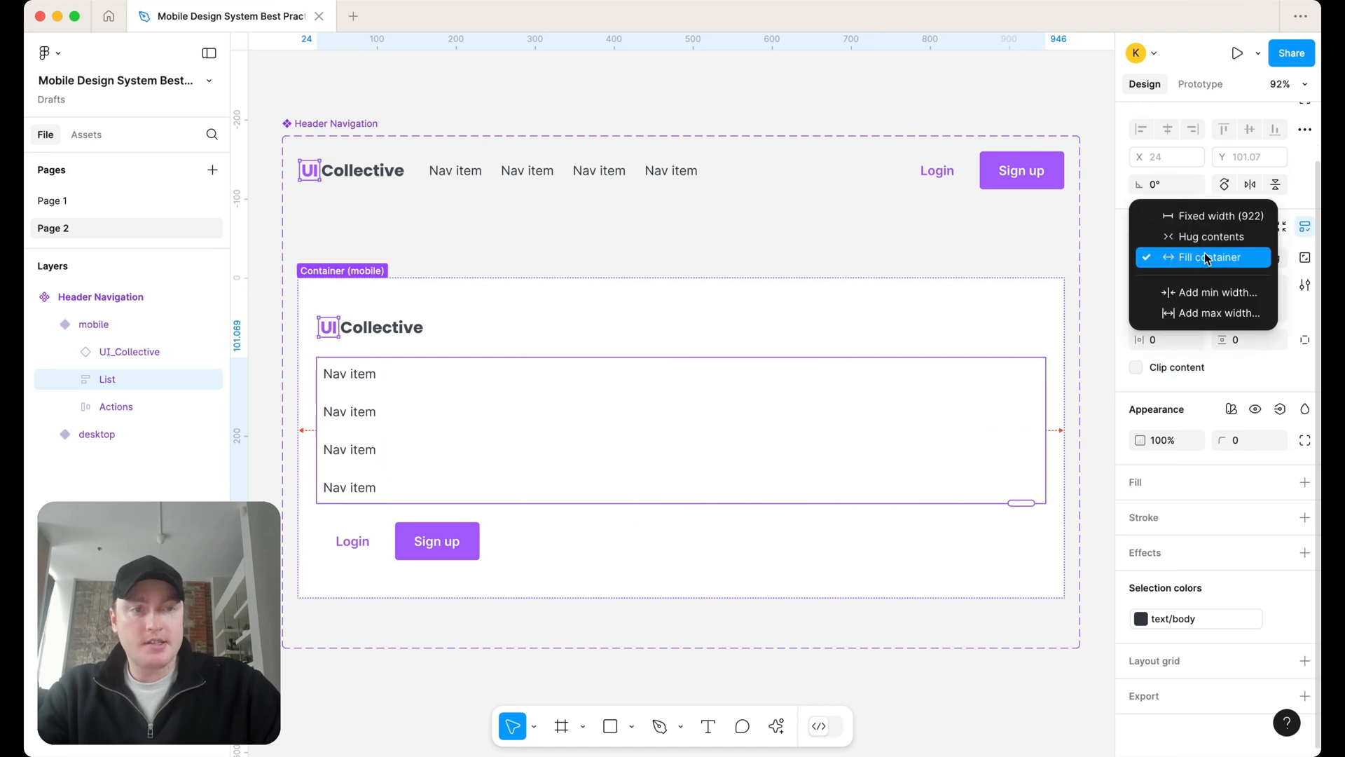
{"action": "left_click", "coordinate": [1214, 256]}
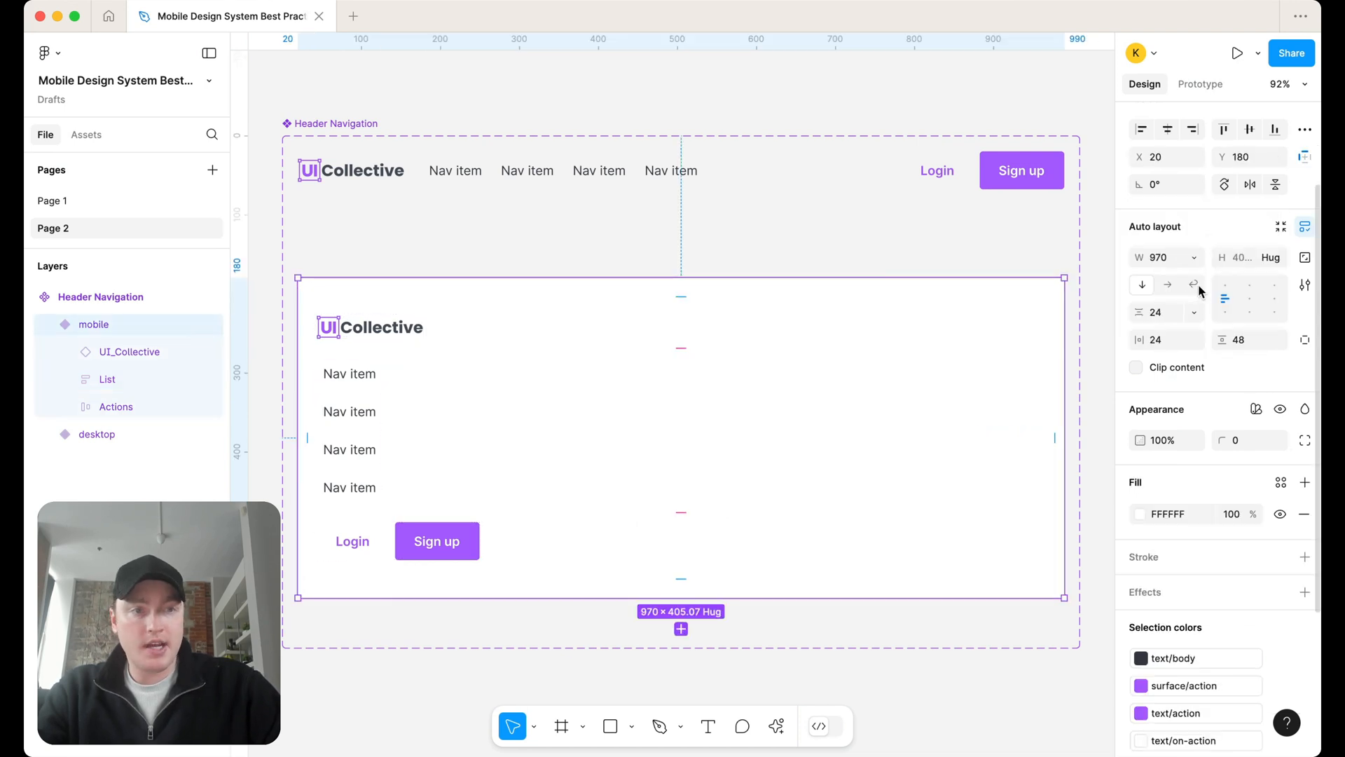
{"action": "left_click", "coordinate": [624, 391]}
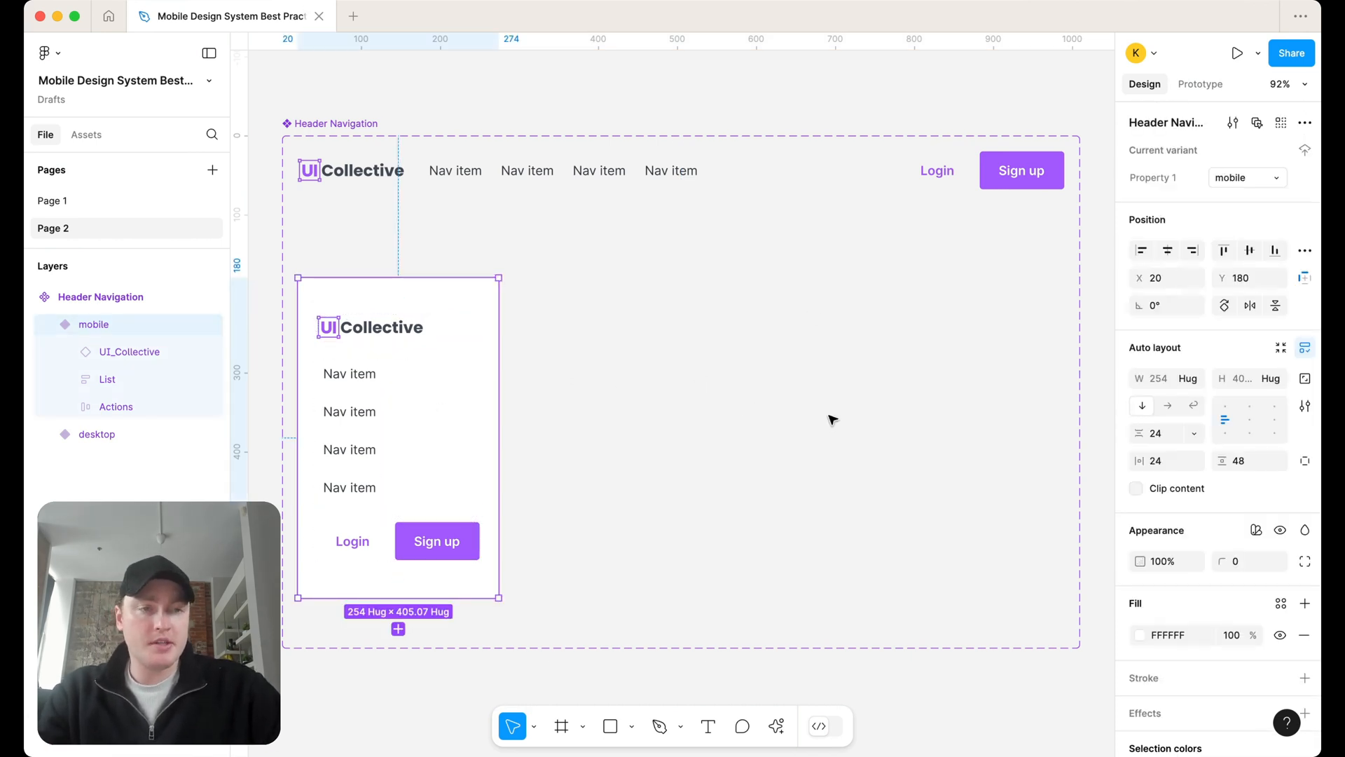
{"action": "left_click", "coordinate": [116, 405]}
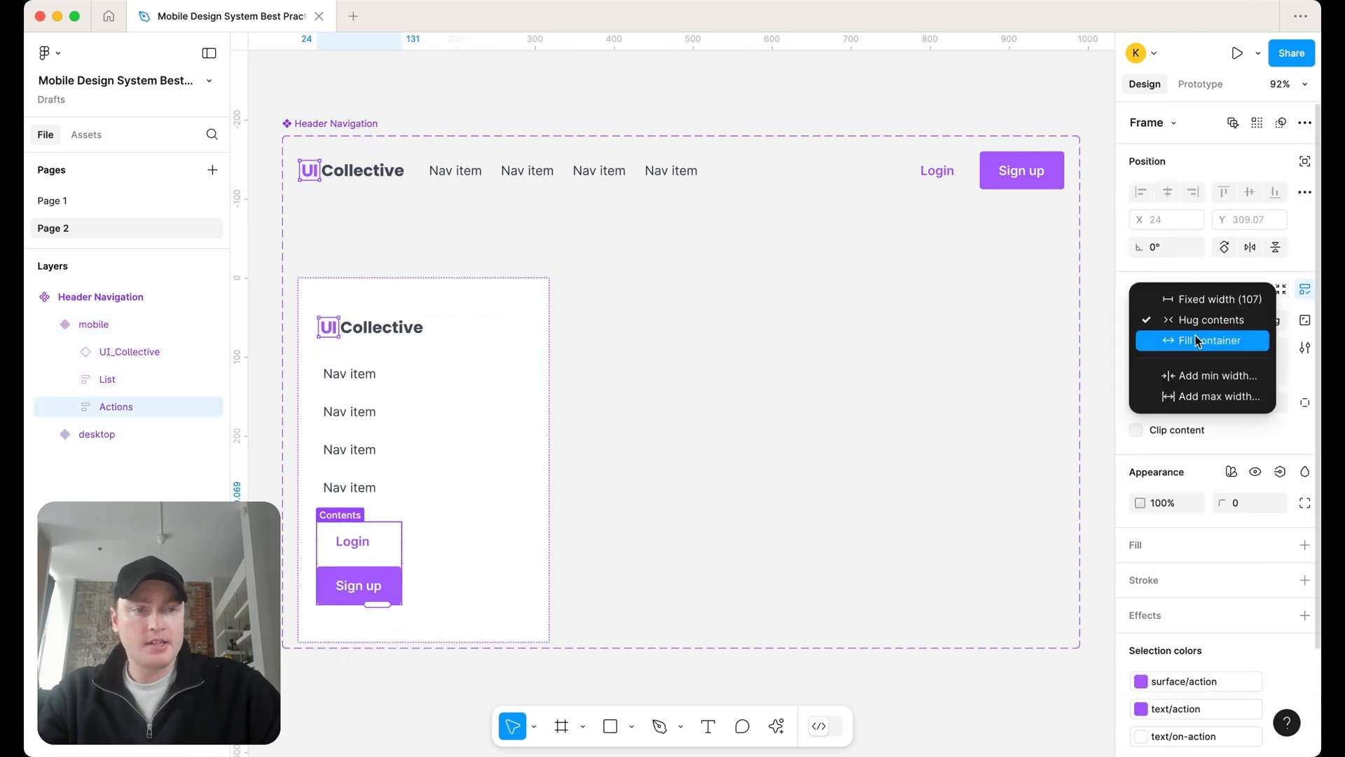
{"action": "left_click", "coordinate": [1208, 340]}
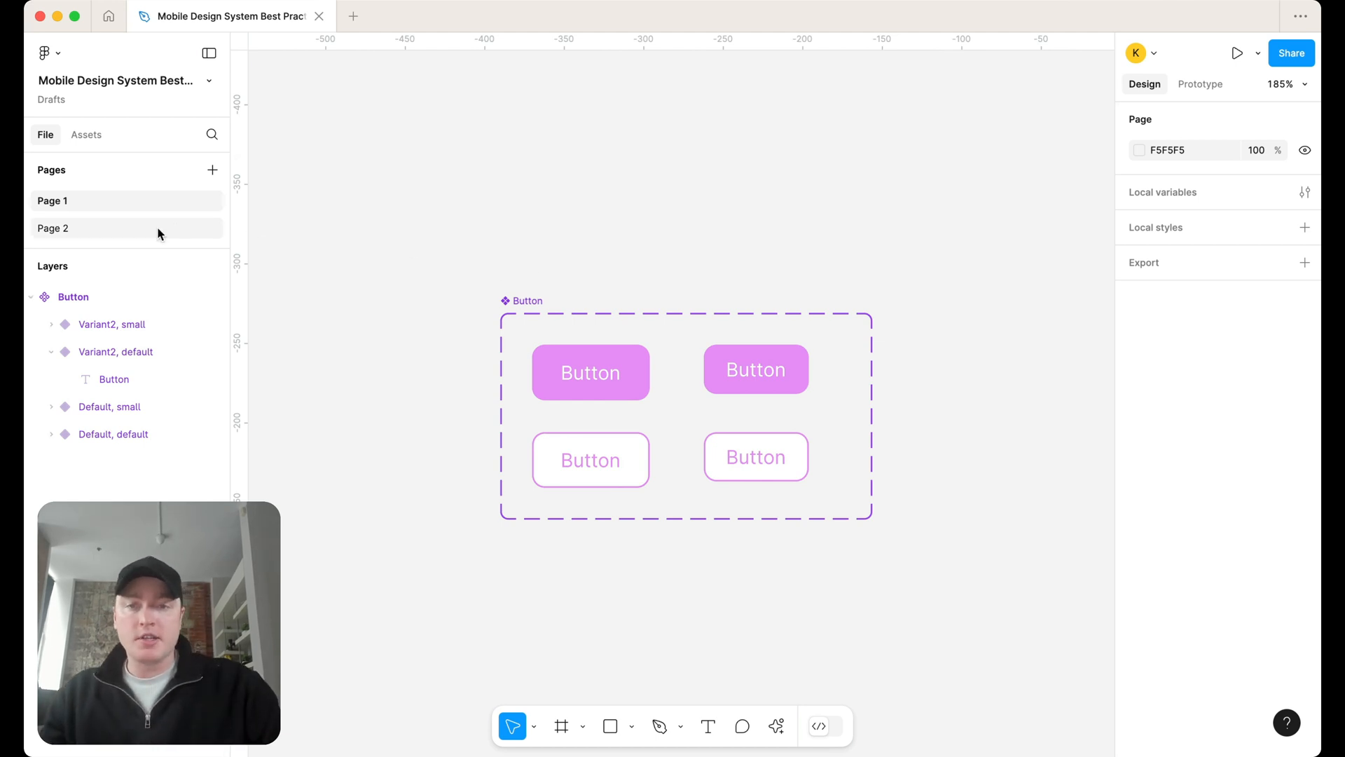
{"action": "left_click", "coordinate": [54, 228]}
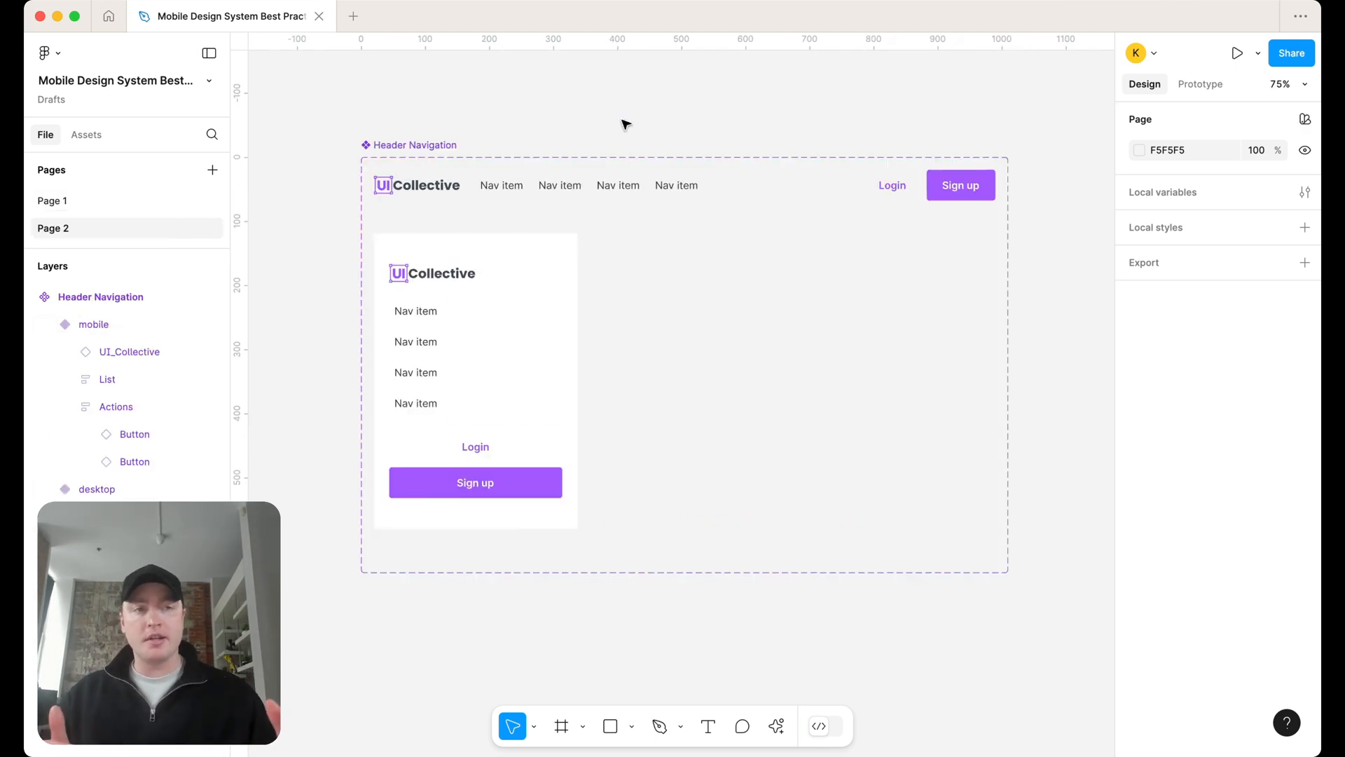